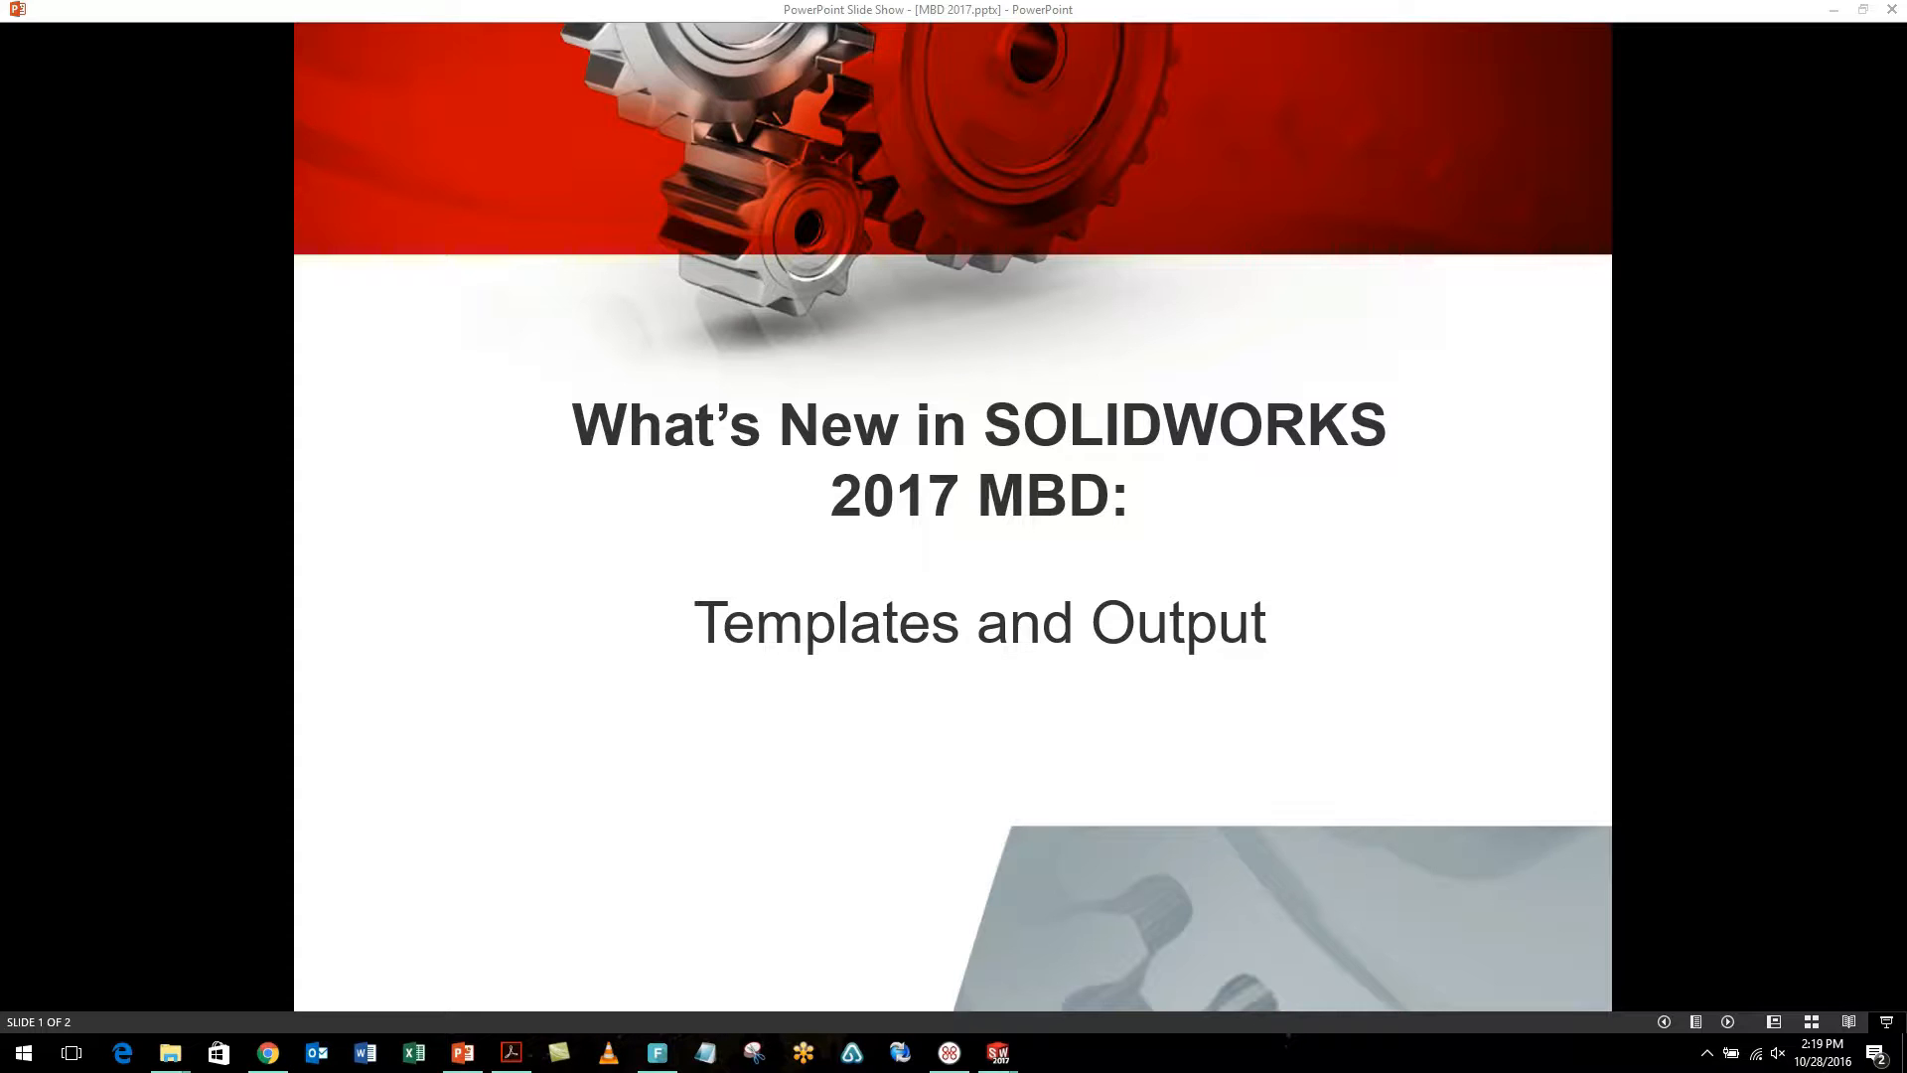
mouse_move(997, 1052)
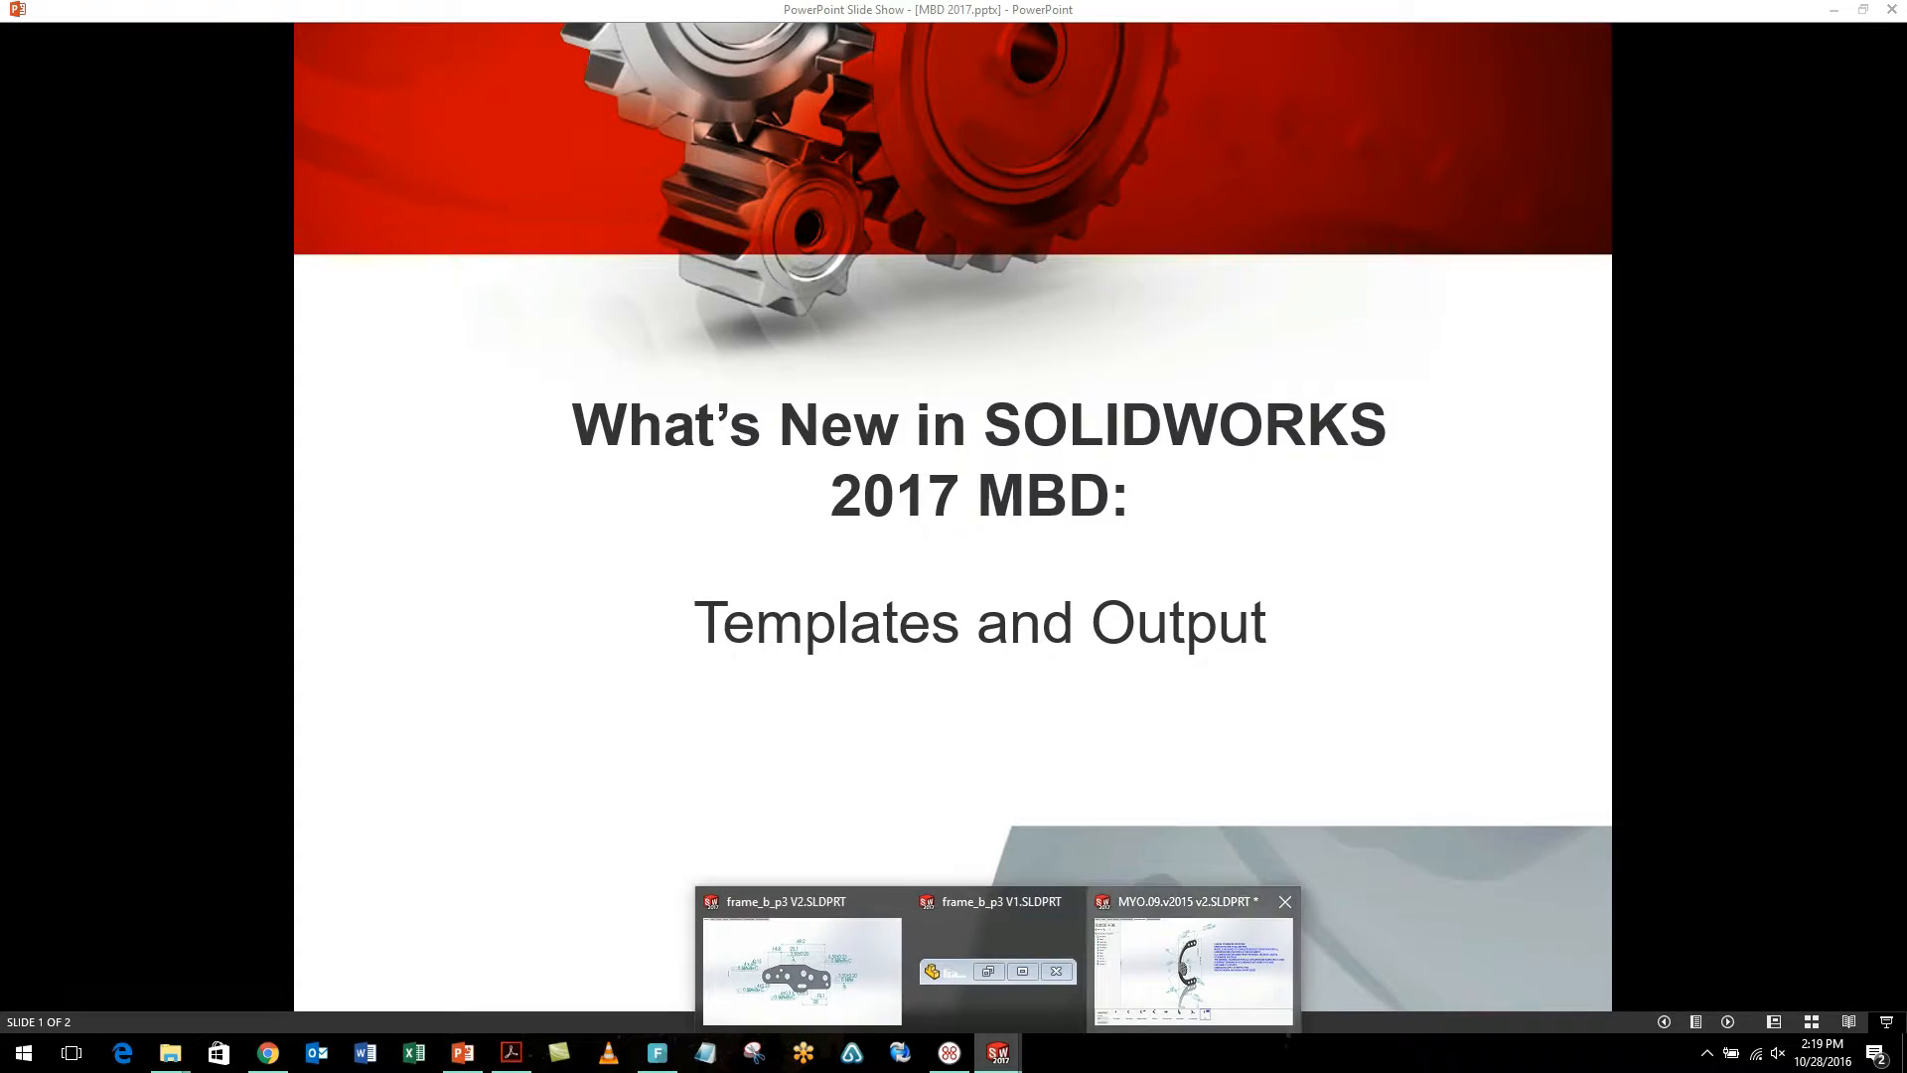
Step: Switch from the PowerPoint slideshow to the two-page template in the 3D PDF Template Editor
click(1192, 961)
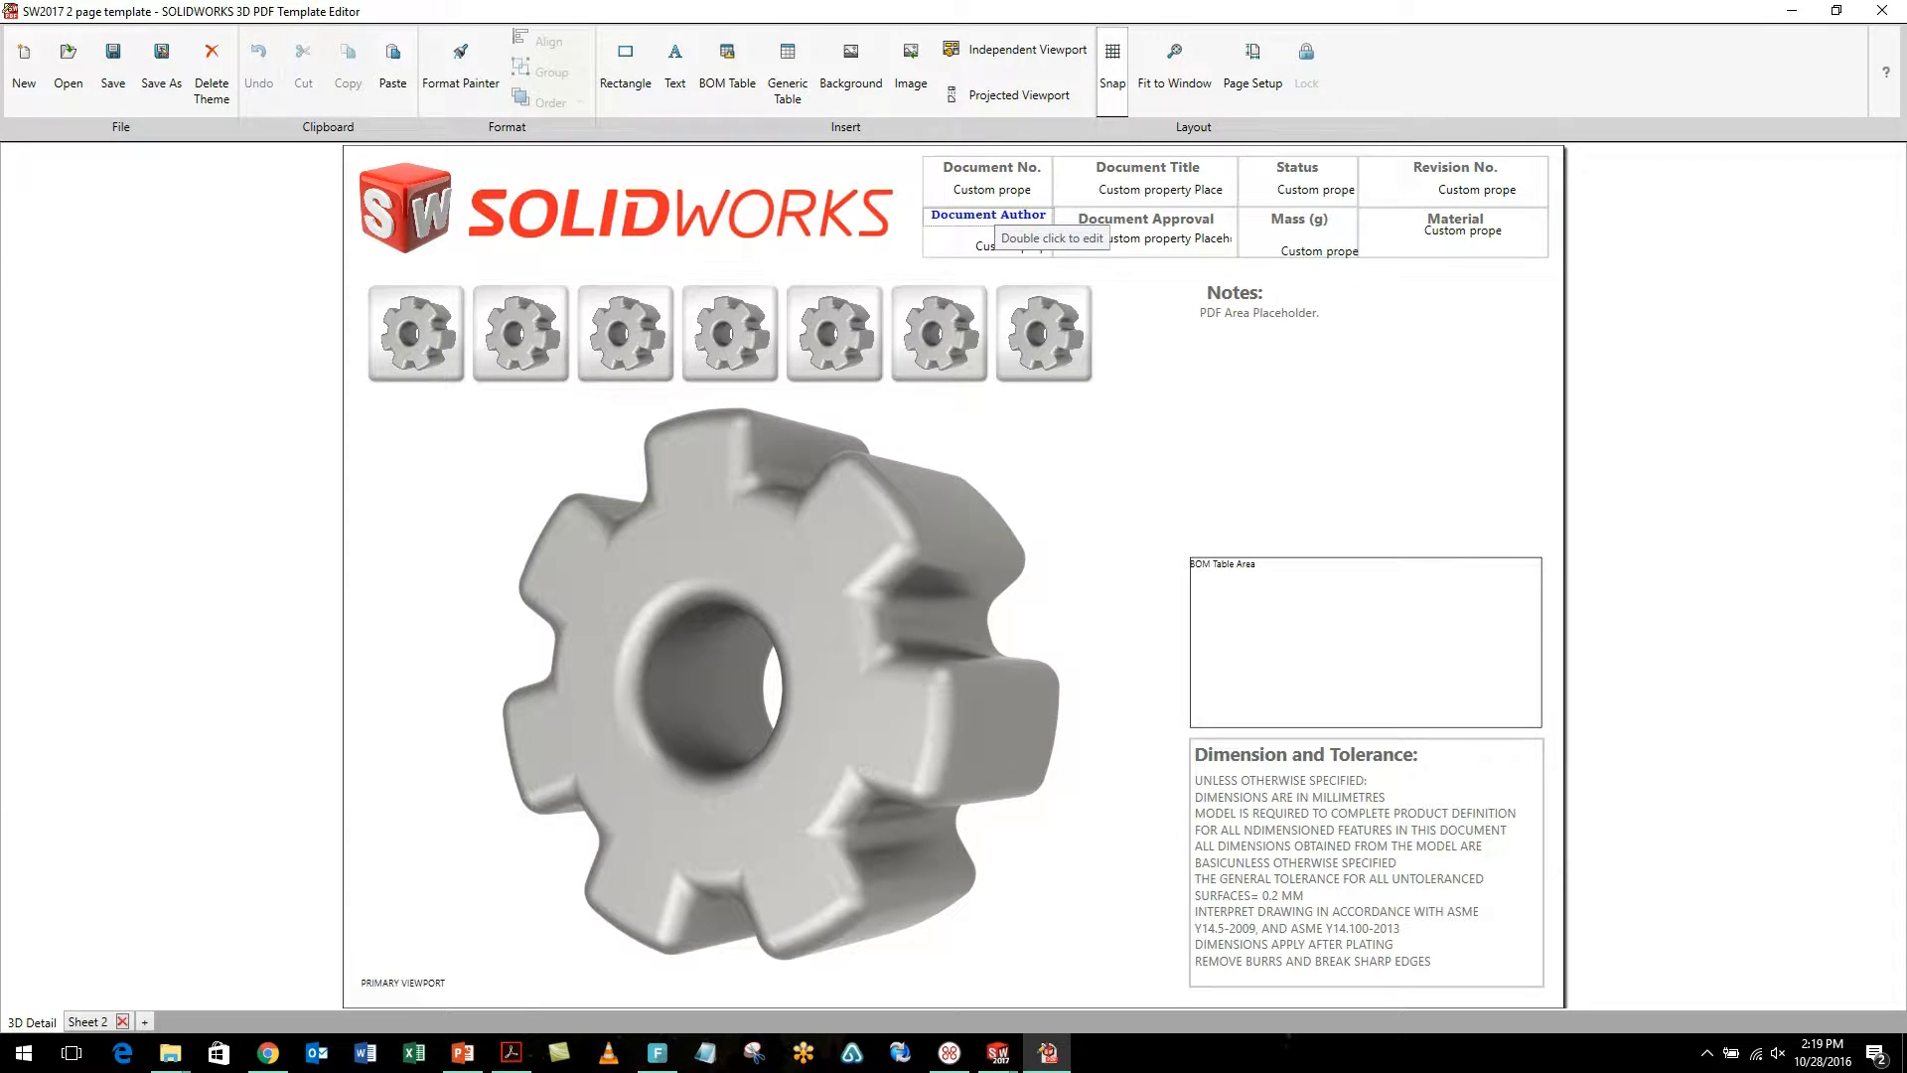
Step: Set the Document Author heading to Sitka Heading font, matching the Document No. heading's formatting
double_click(986, 231)
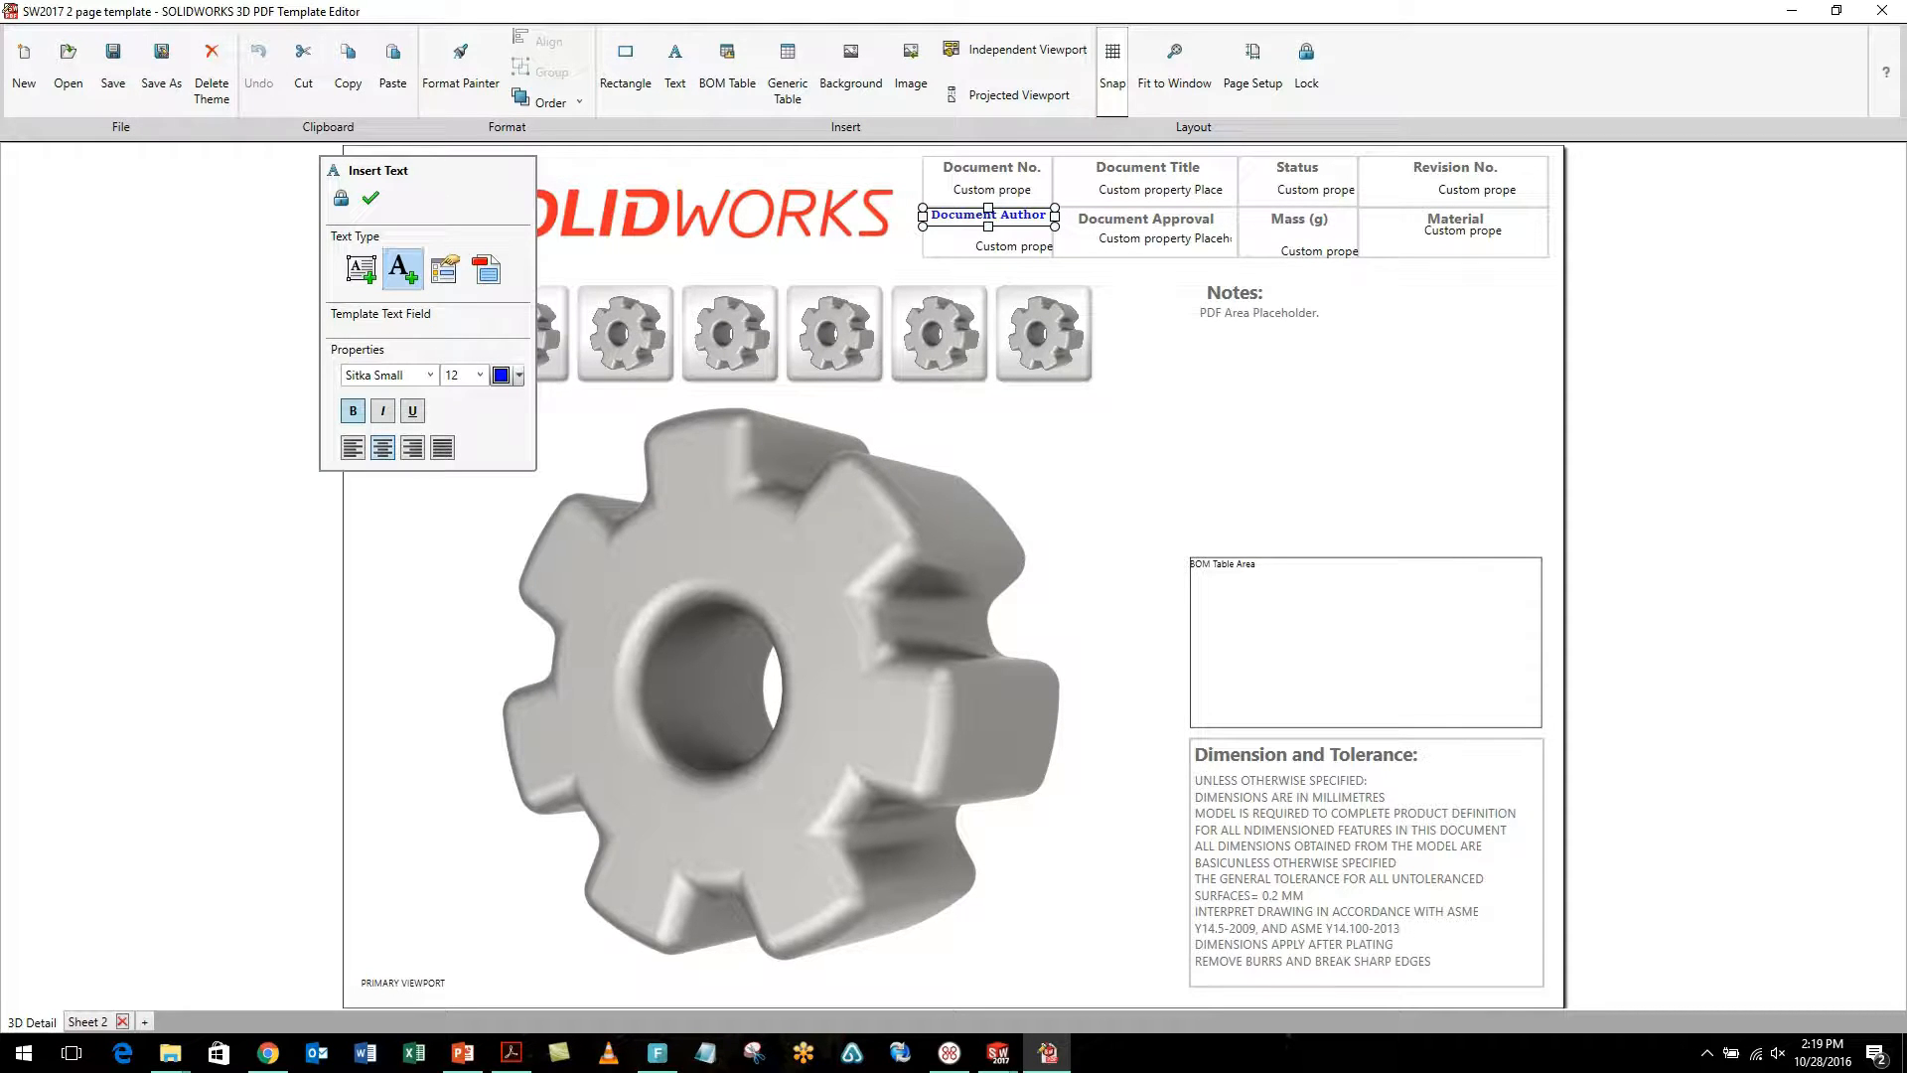
click(430, 374)
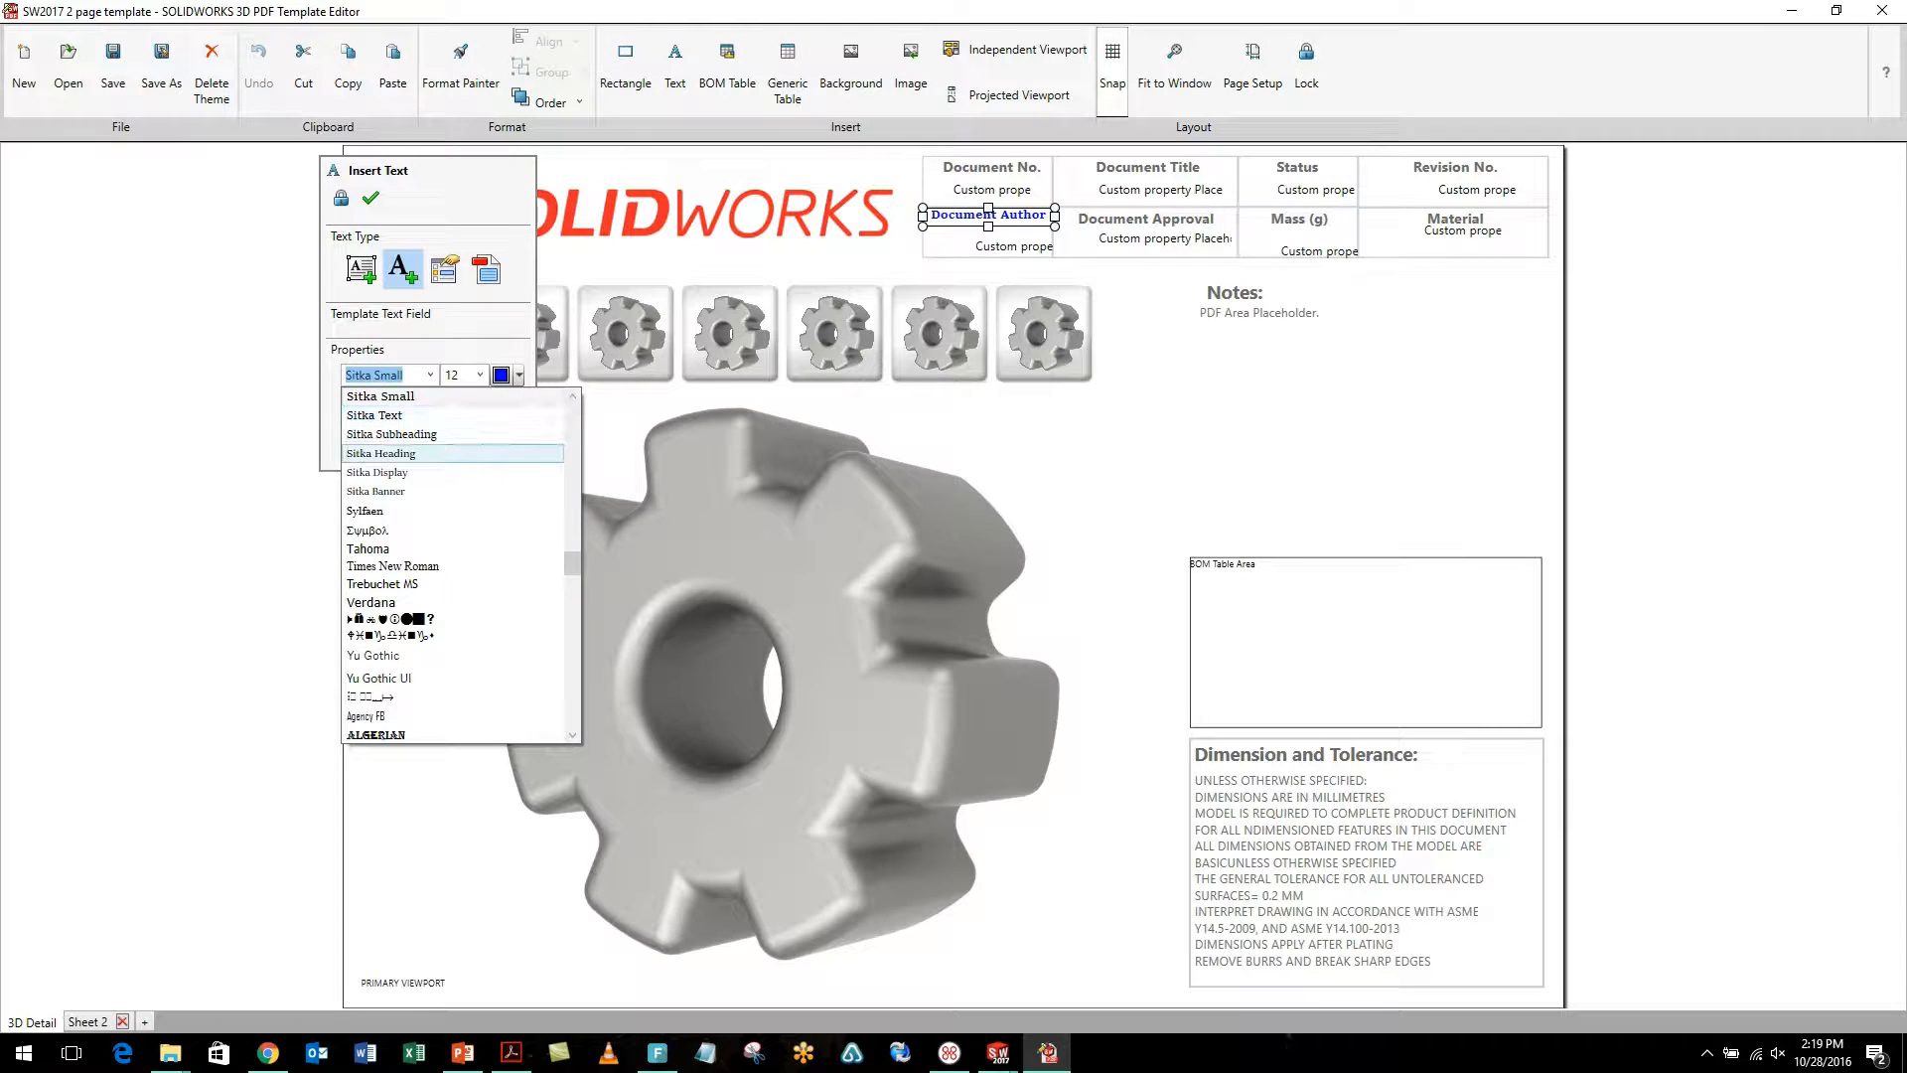
click(380, 453)
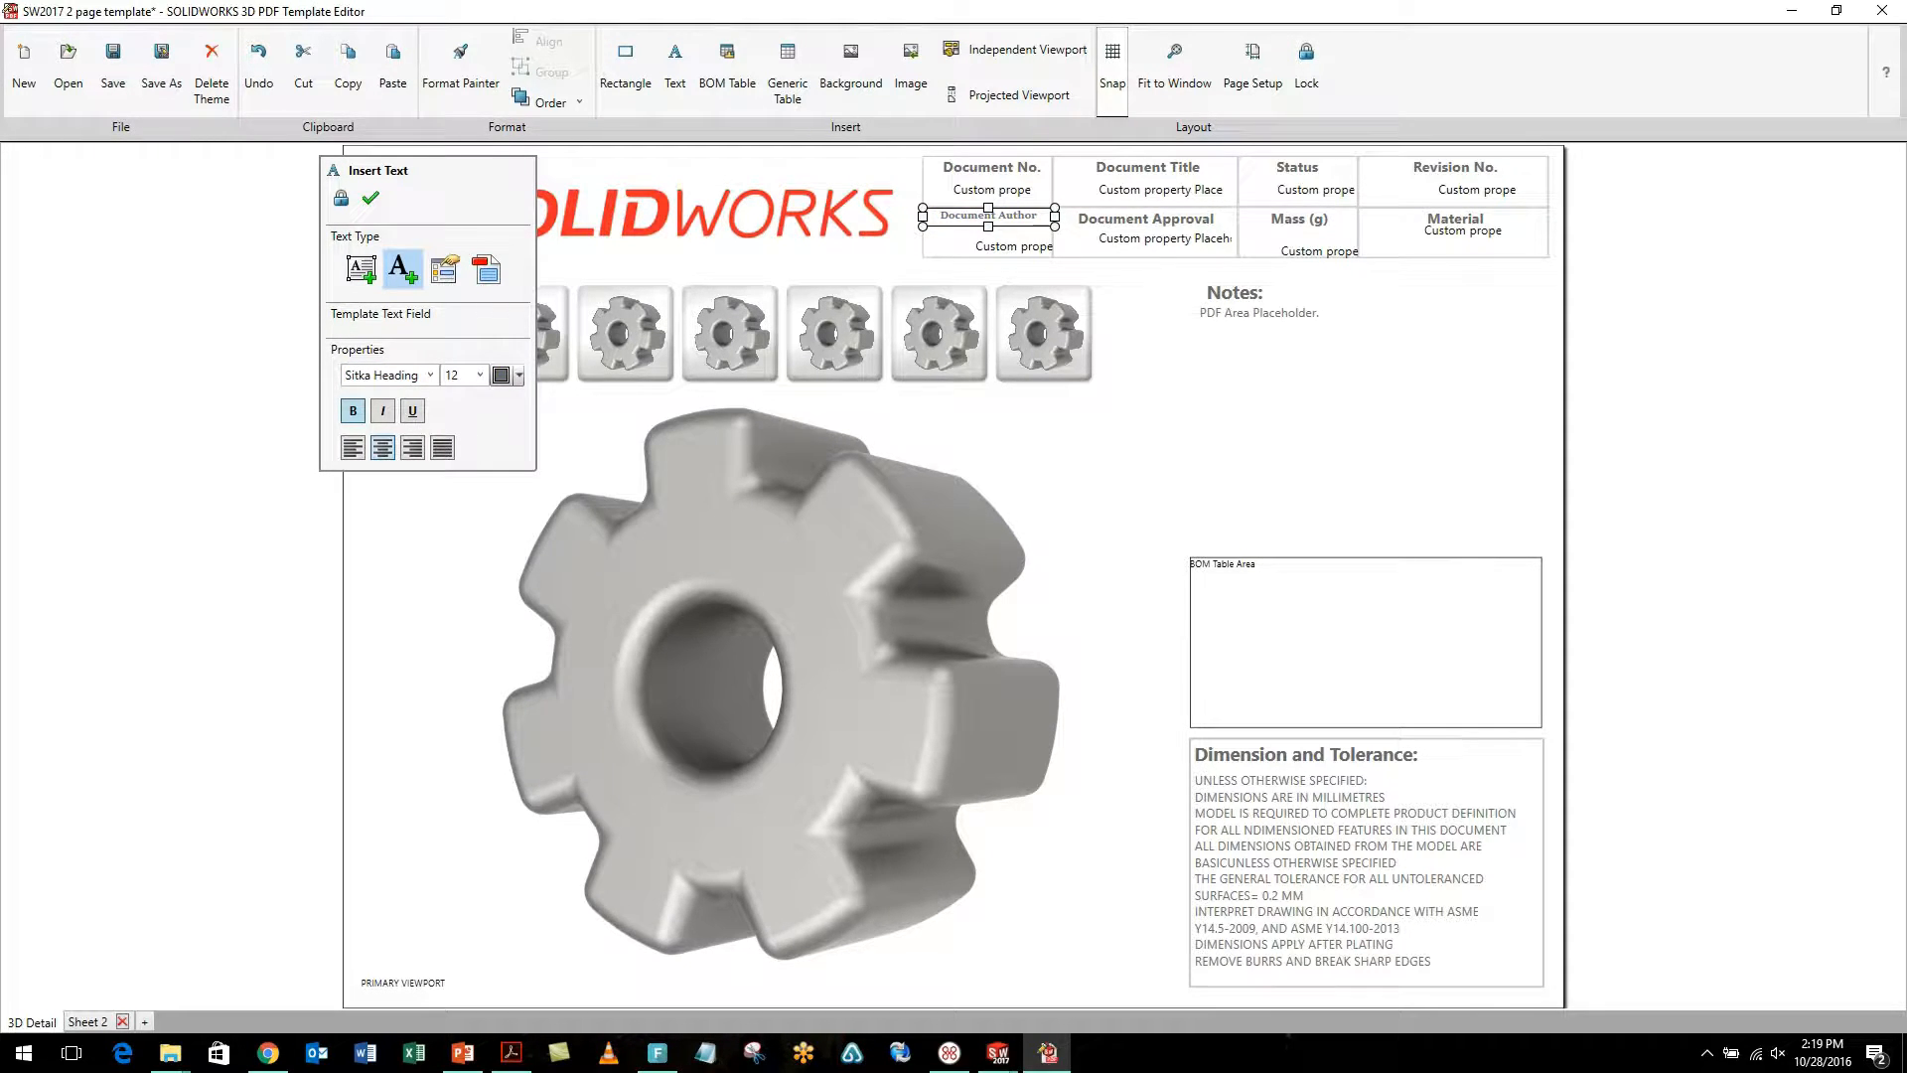
click(370, 198)
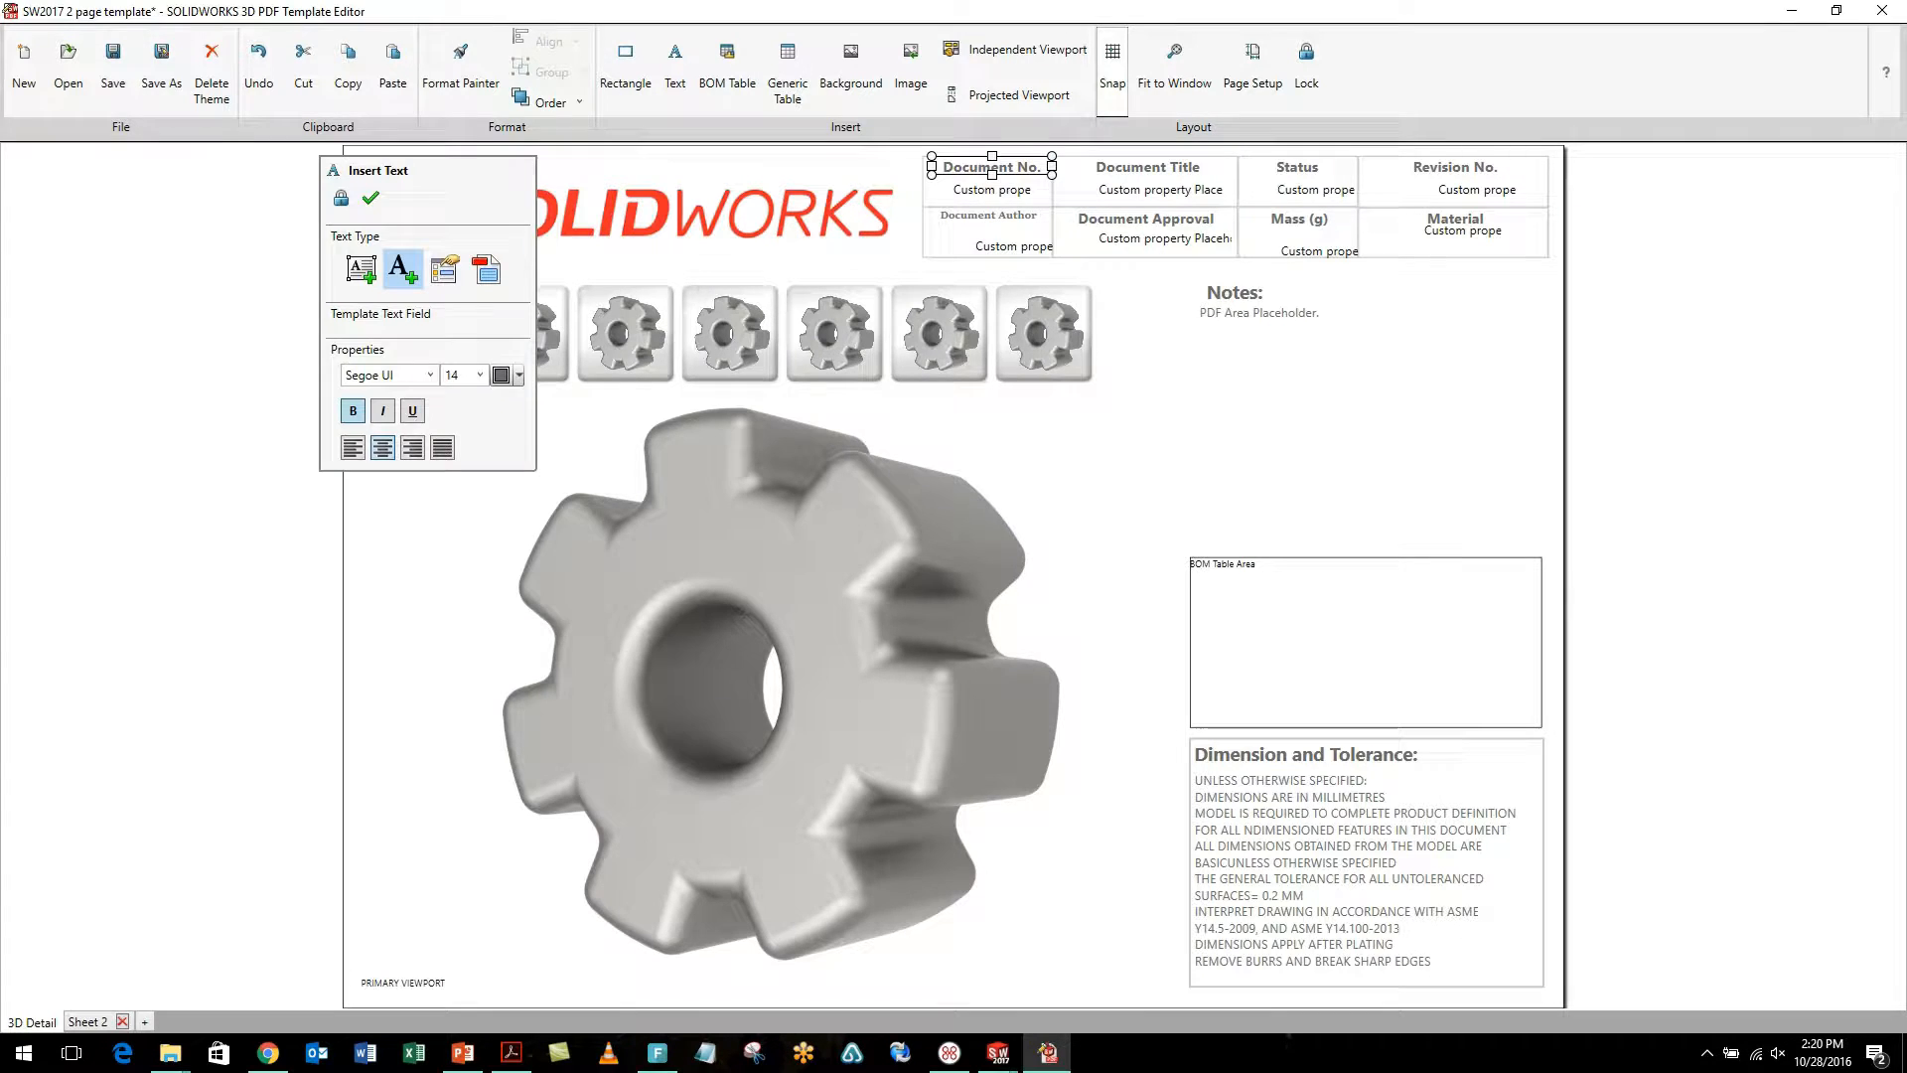
mouse_move(461, 59)
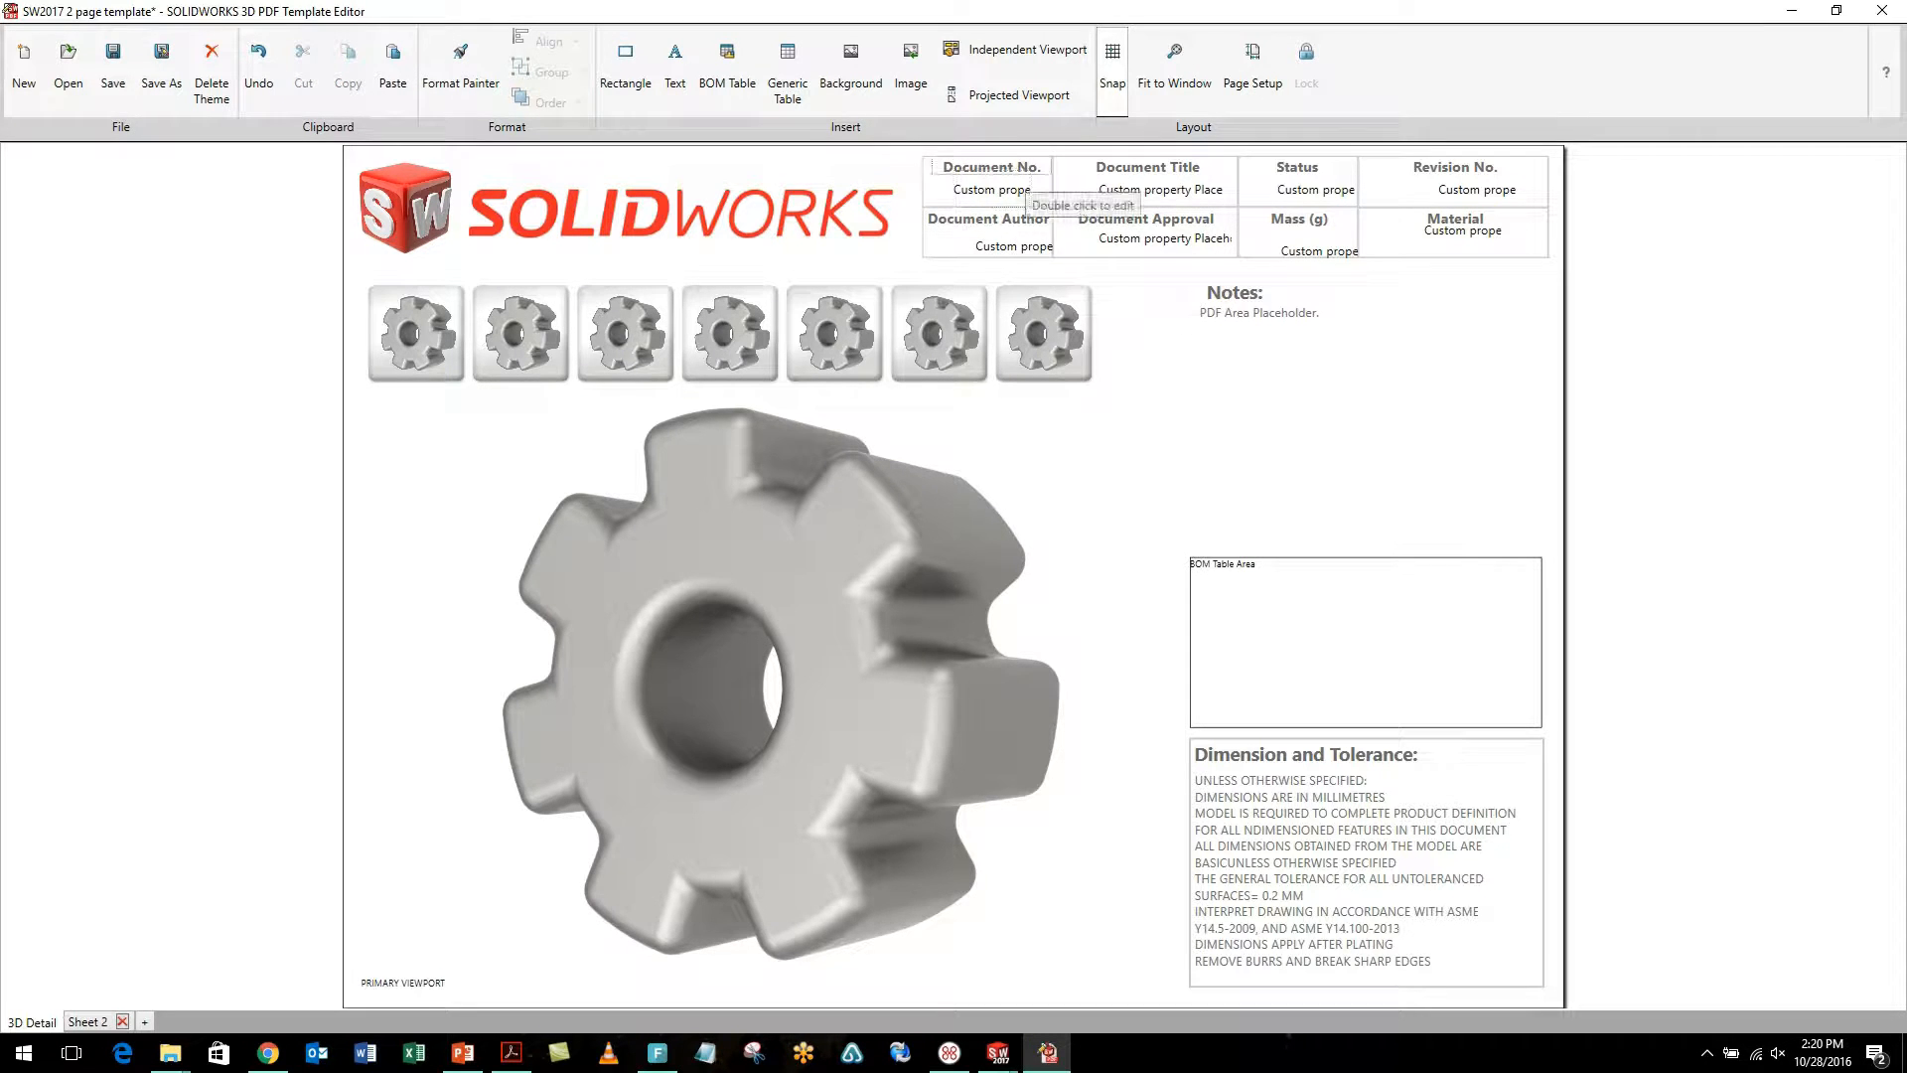
mouse_move(1143, 231)
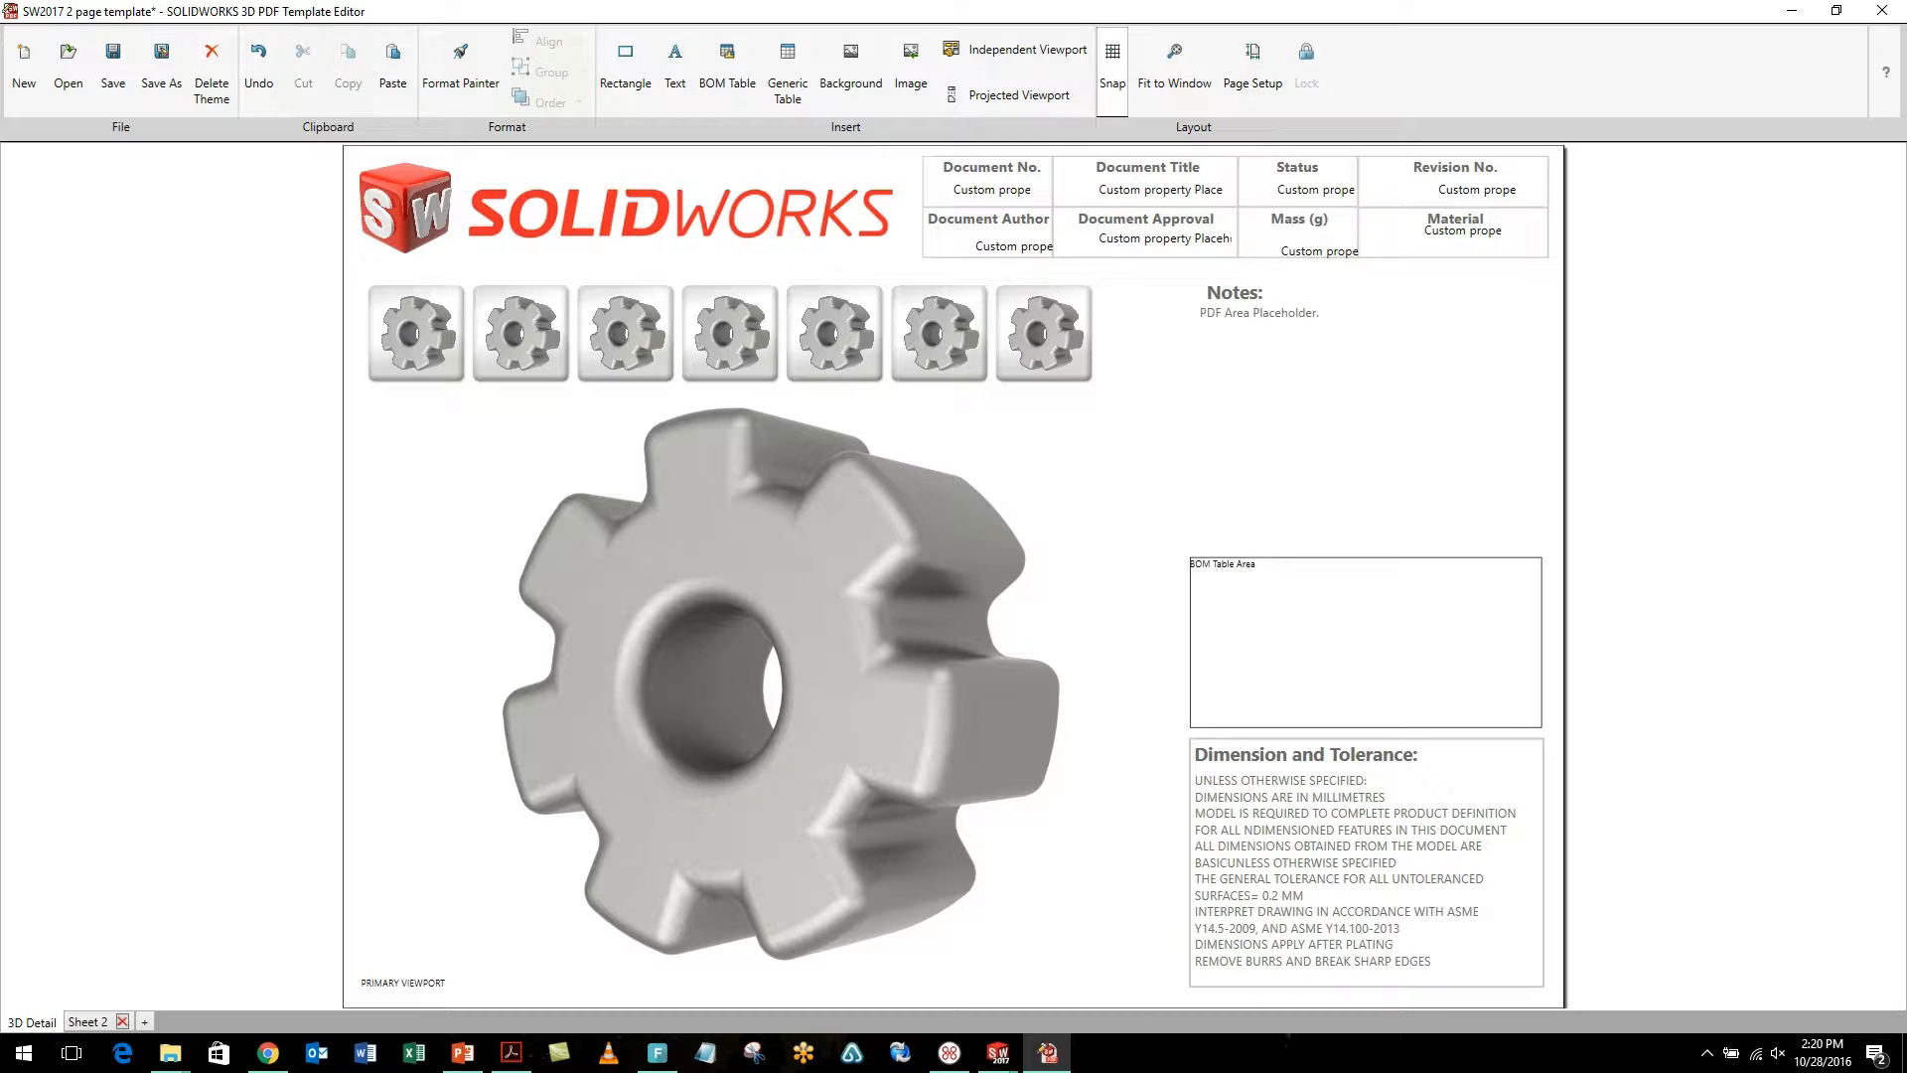
Step: Select the Author and other second-row property fields and align their tops
click(1011, 245)
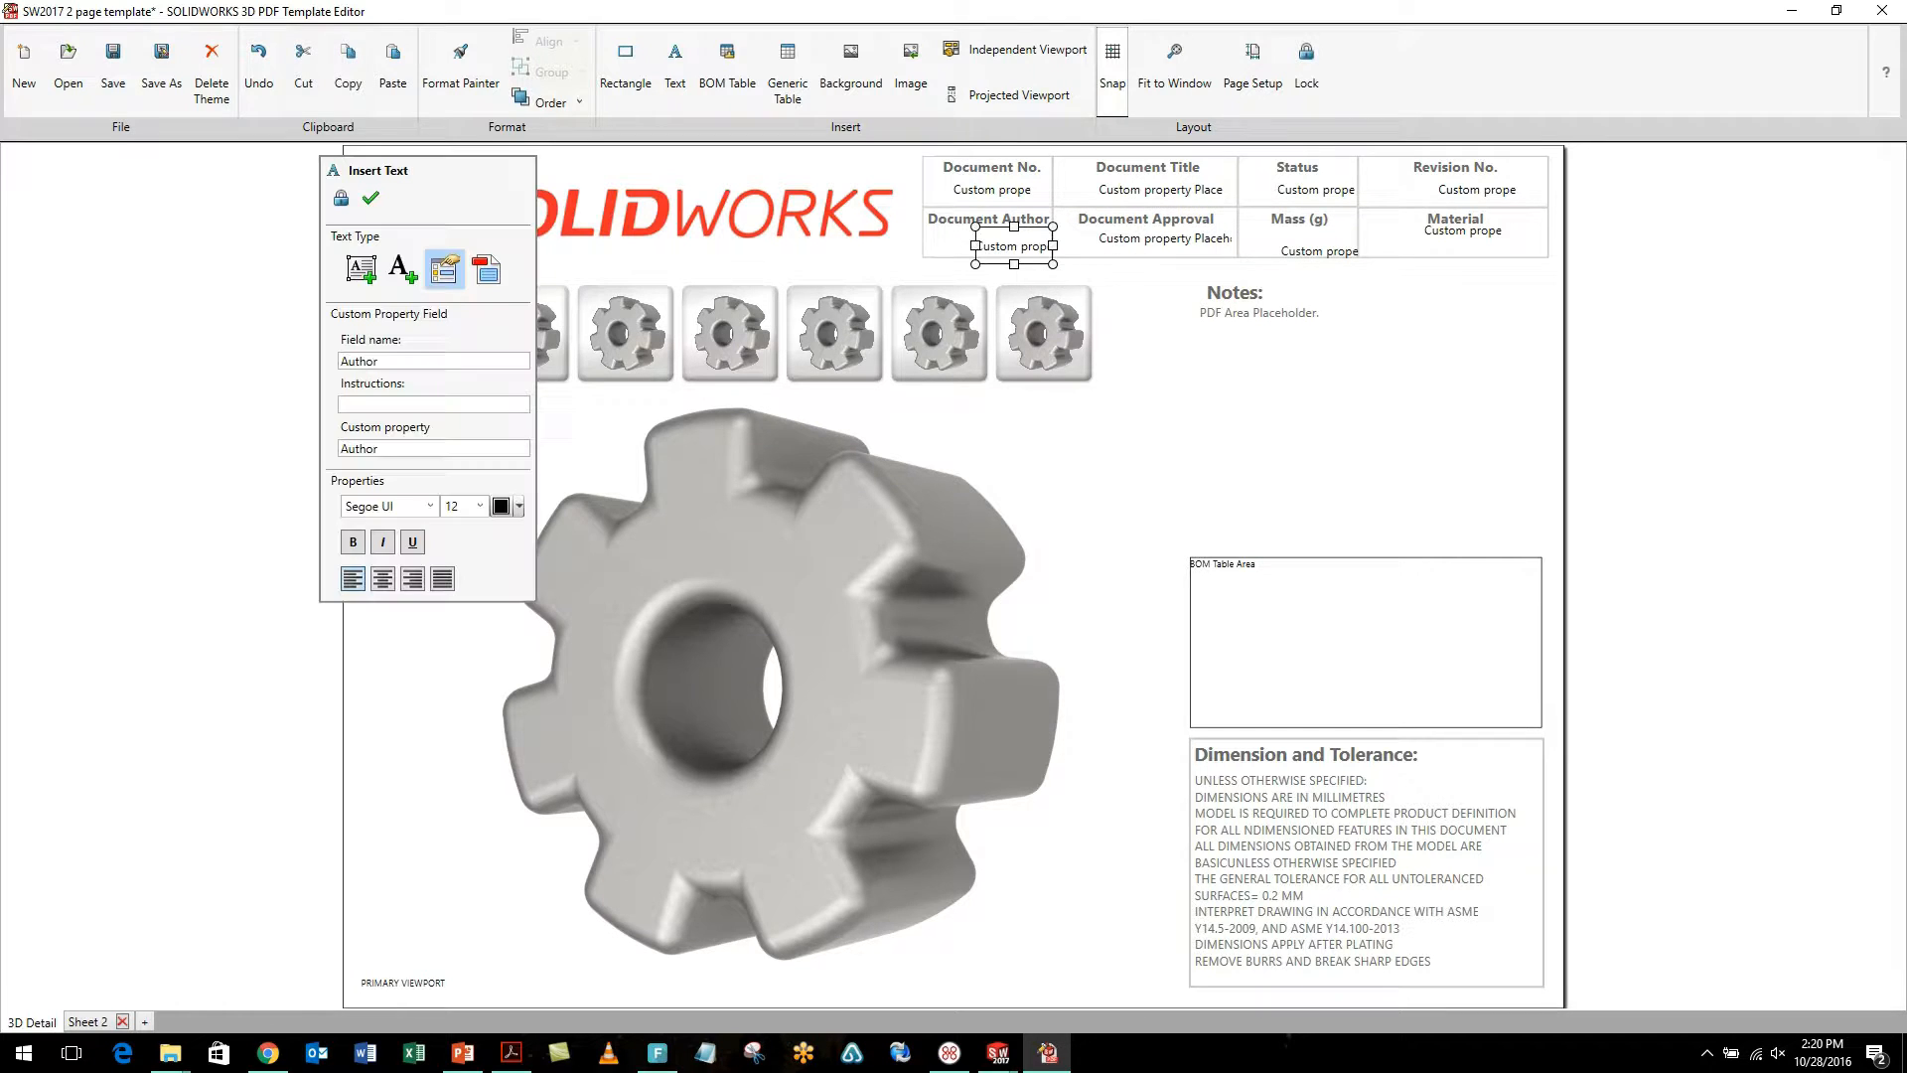
click(371, 197)
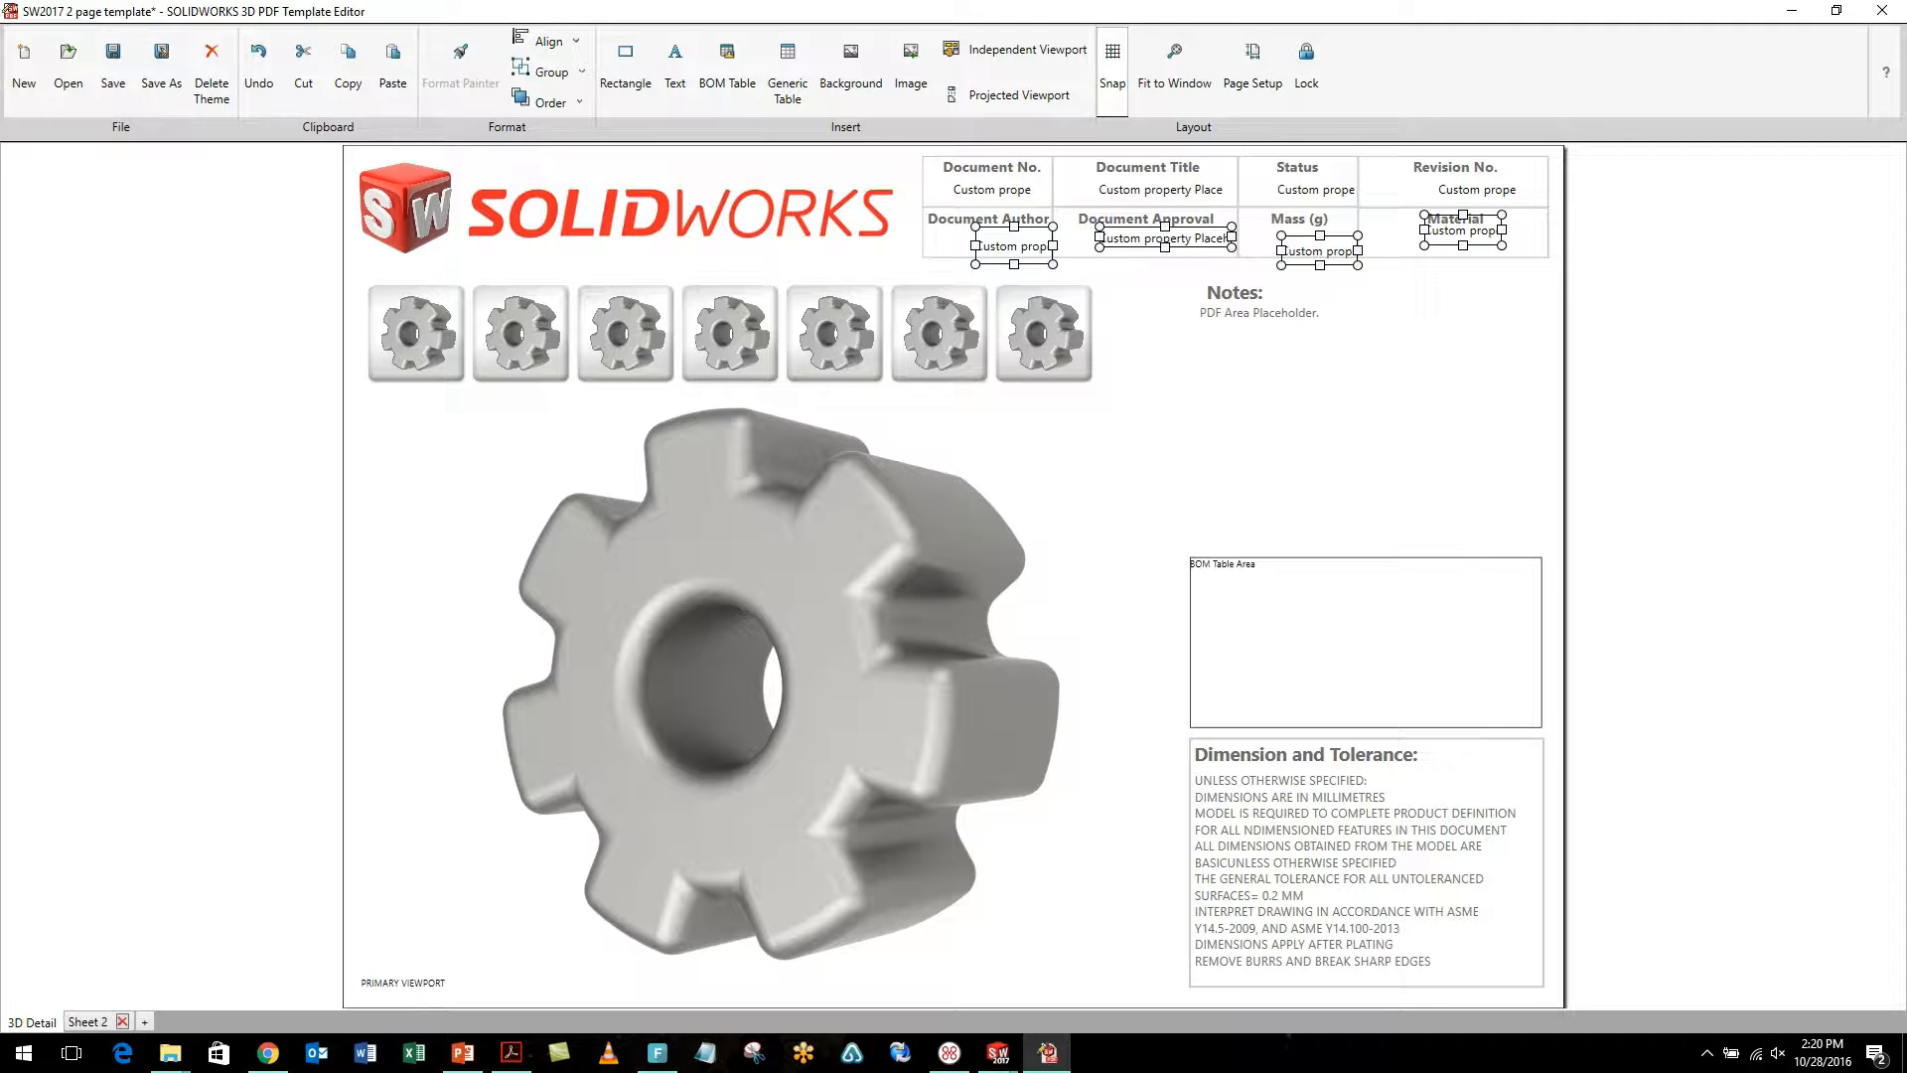
mouse_move(549, 39)
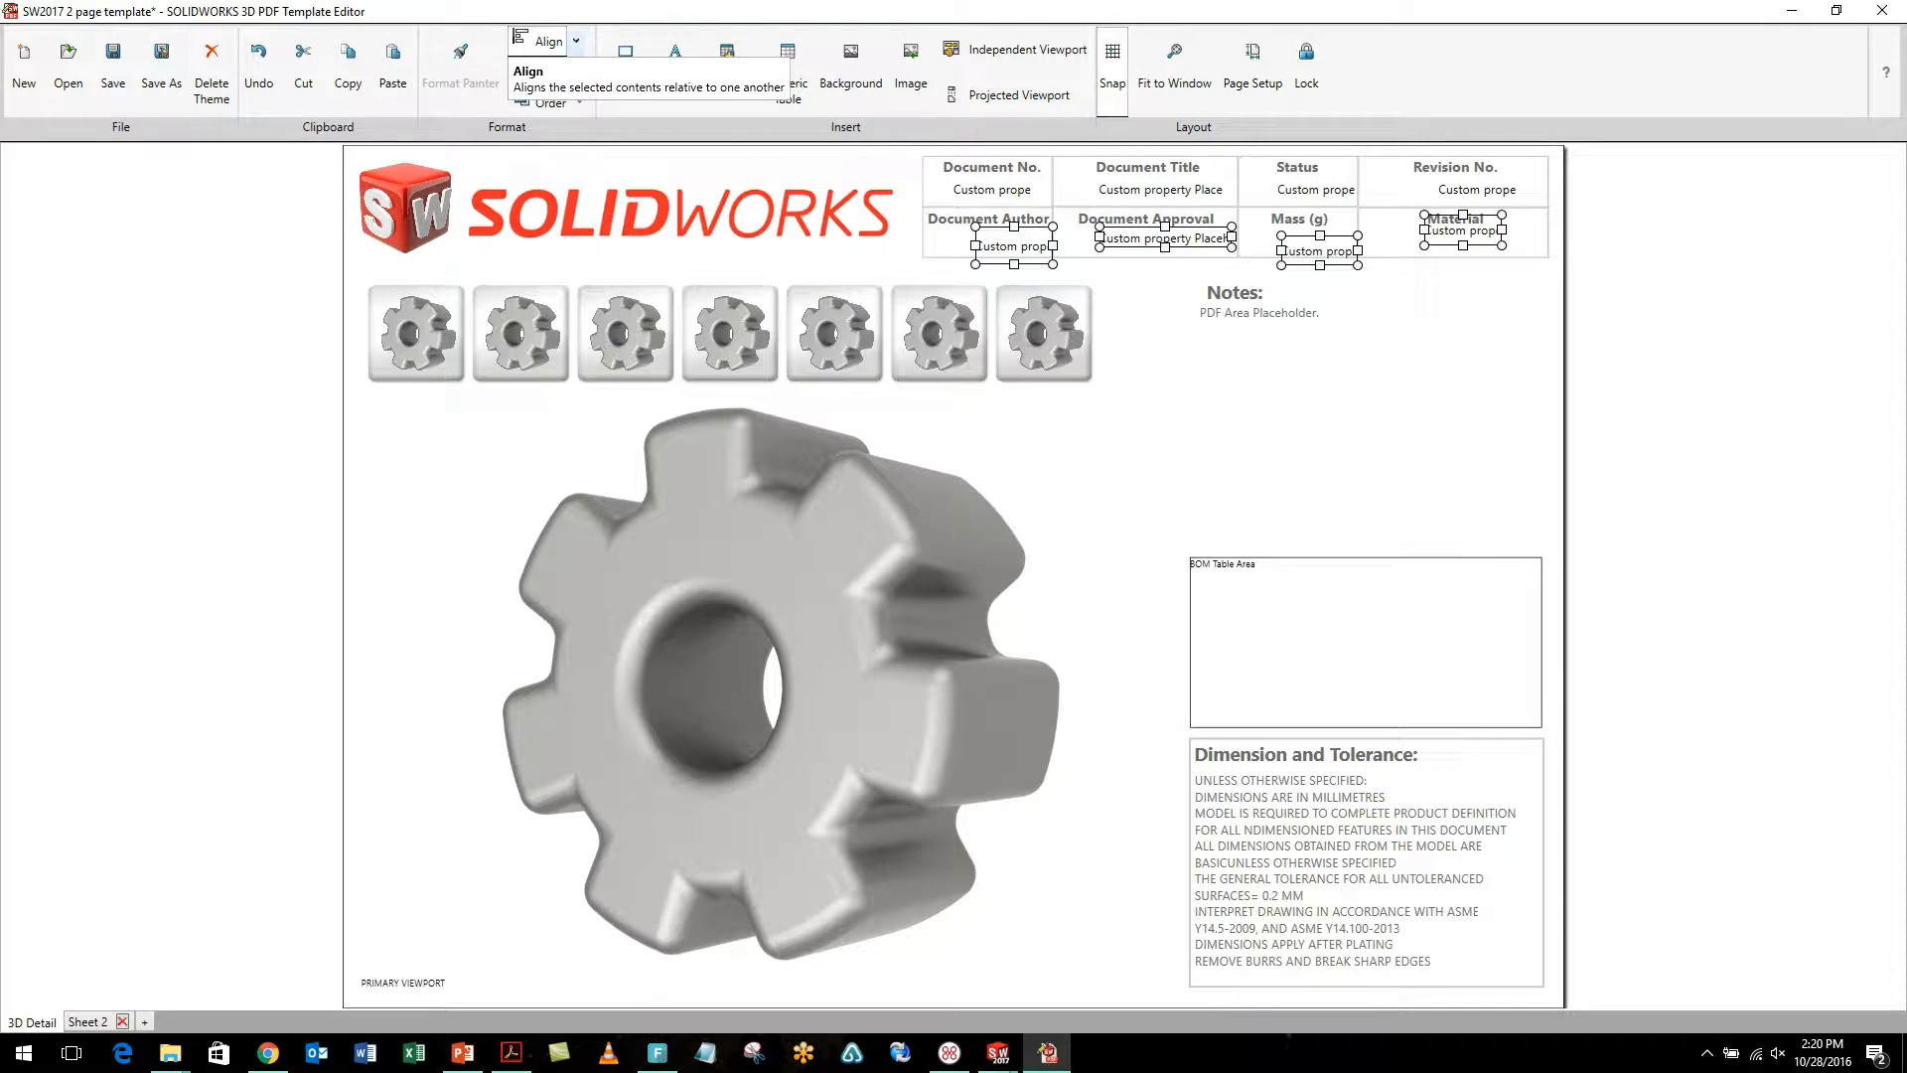
click(548, 40)
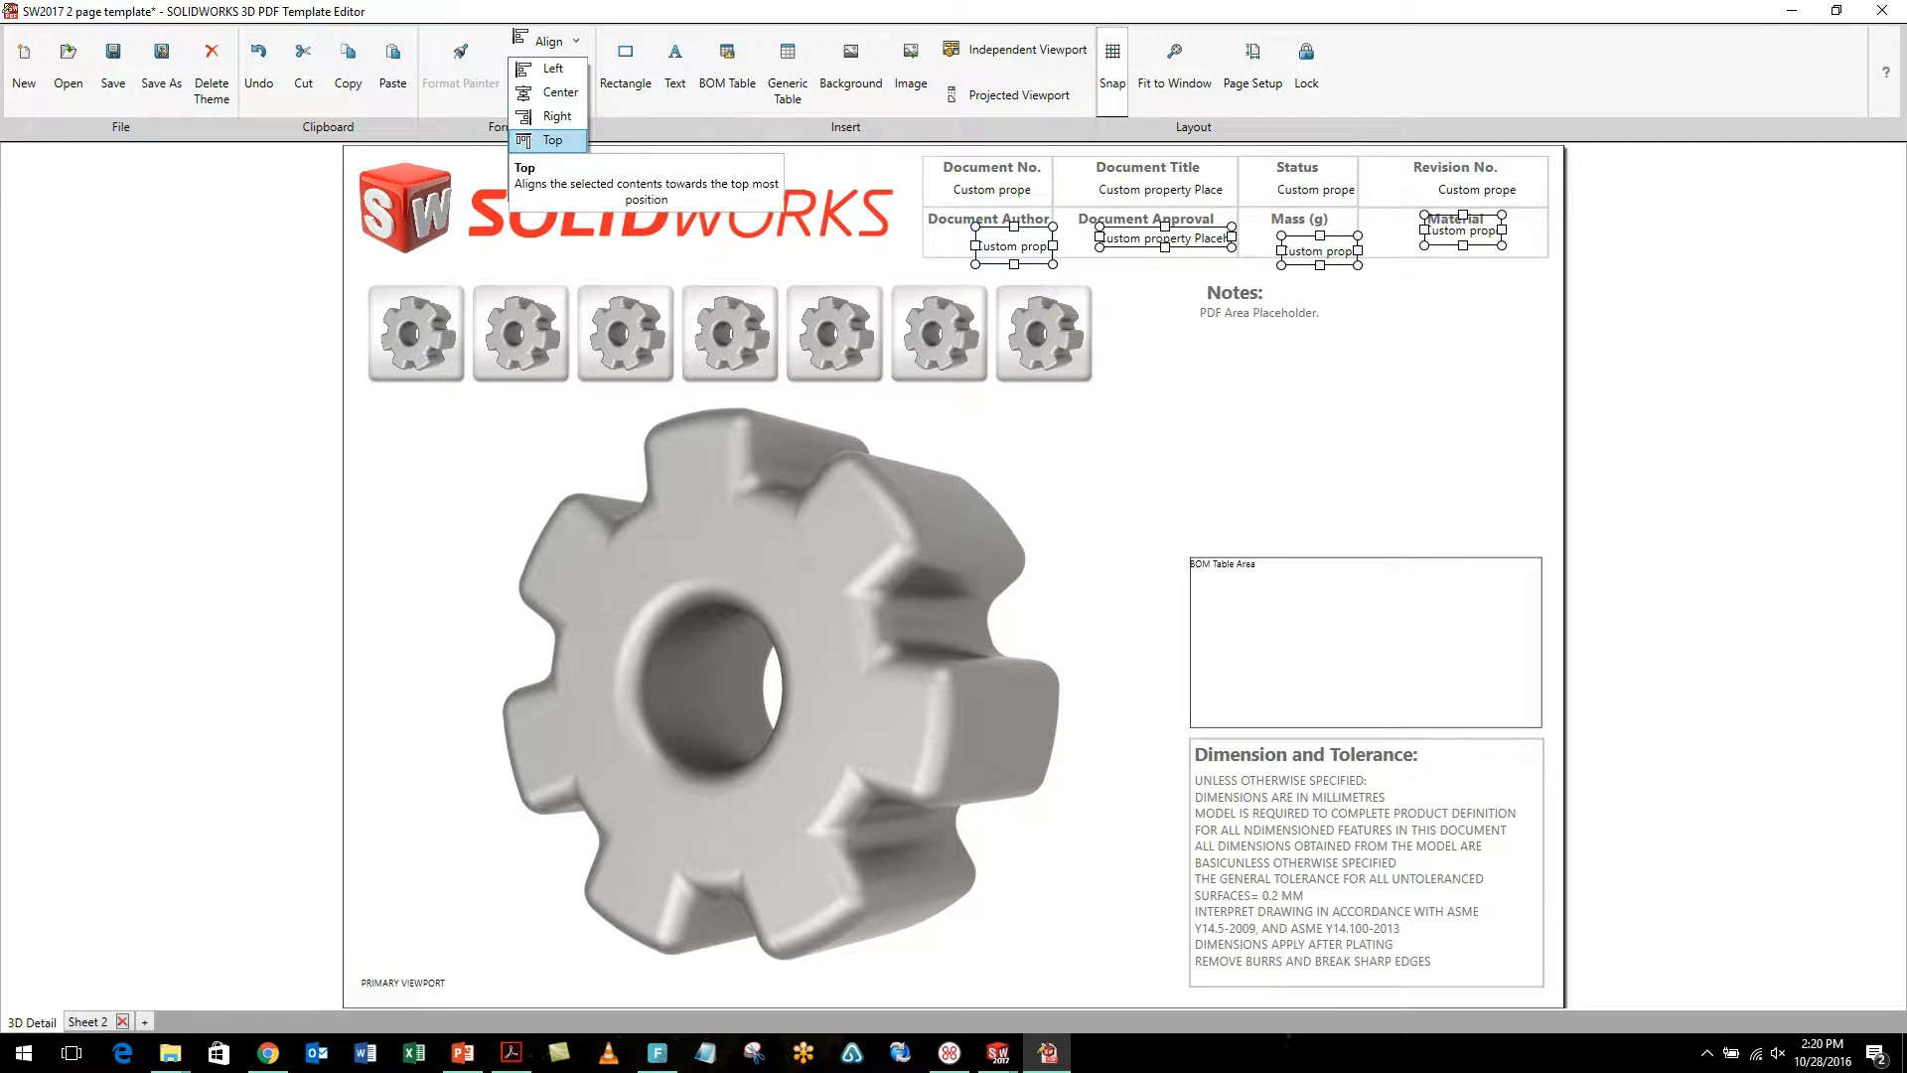
click(551, 140)
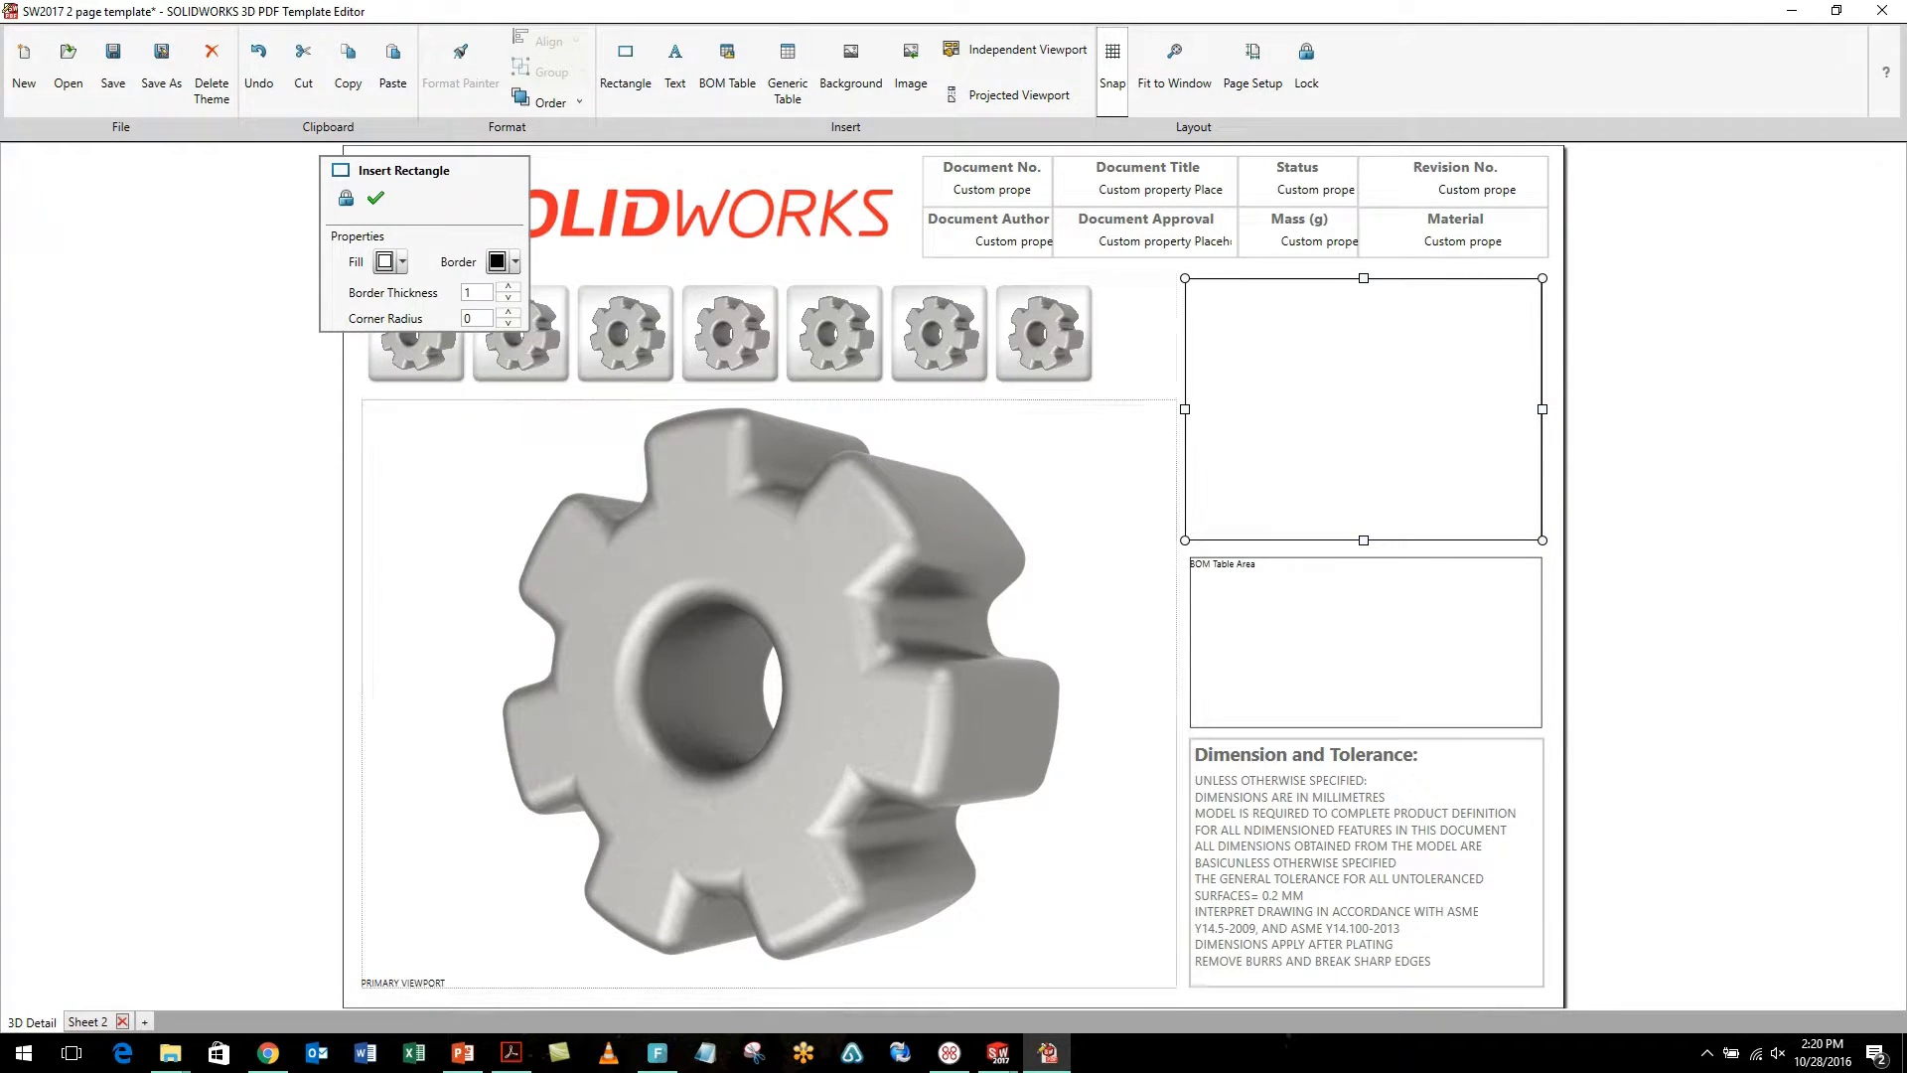
Step: Give the Notes rectangle a light grey fill and thicker border, and send it behind everything
click(402, 262)
text(4)
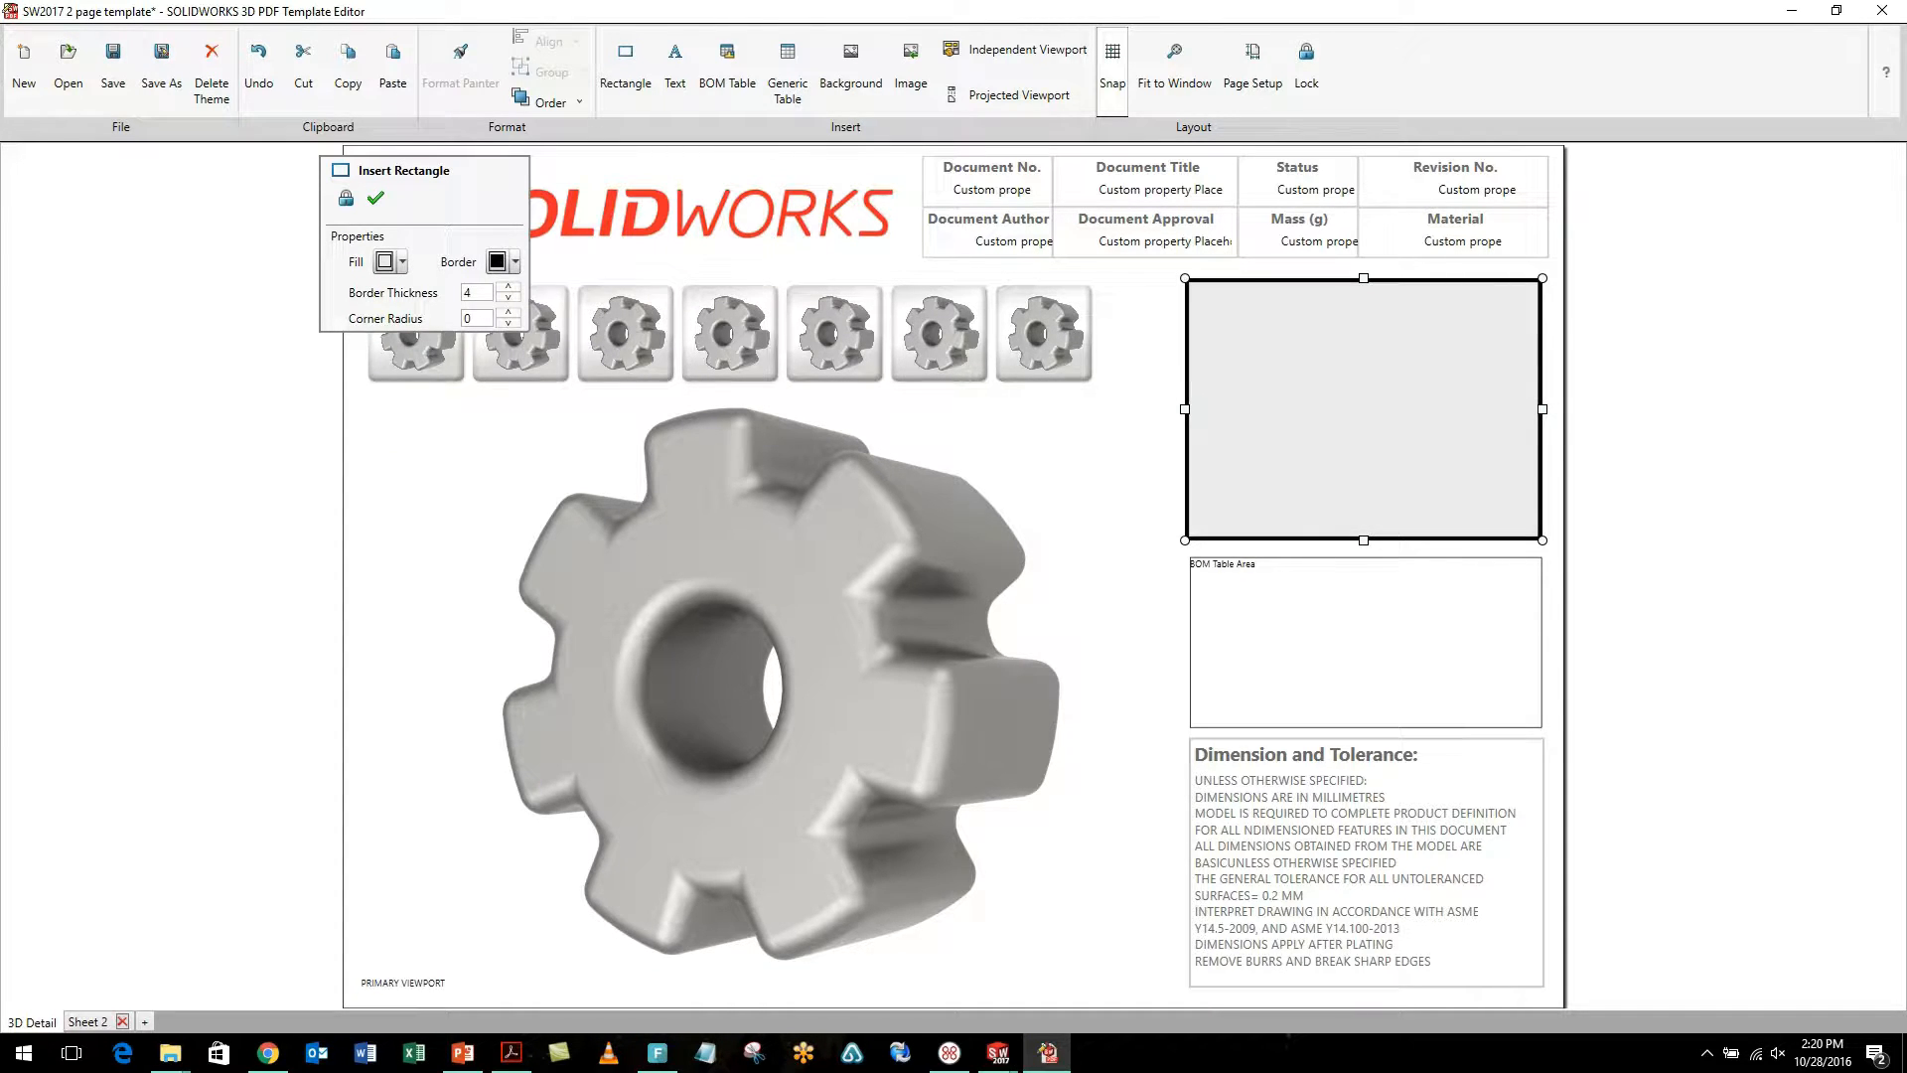
click(508, 287)
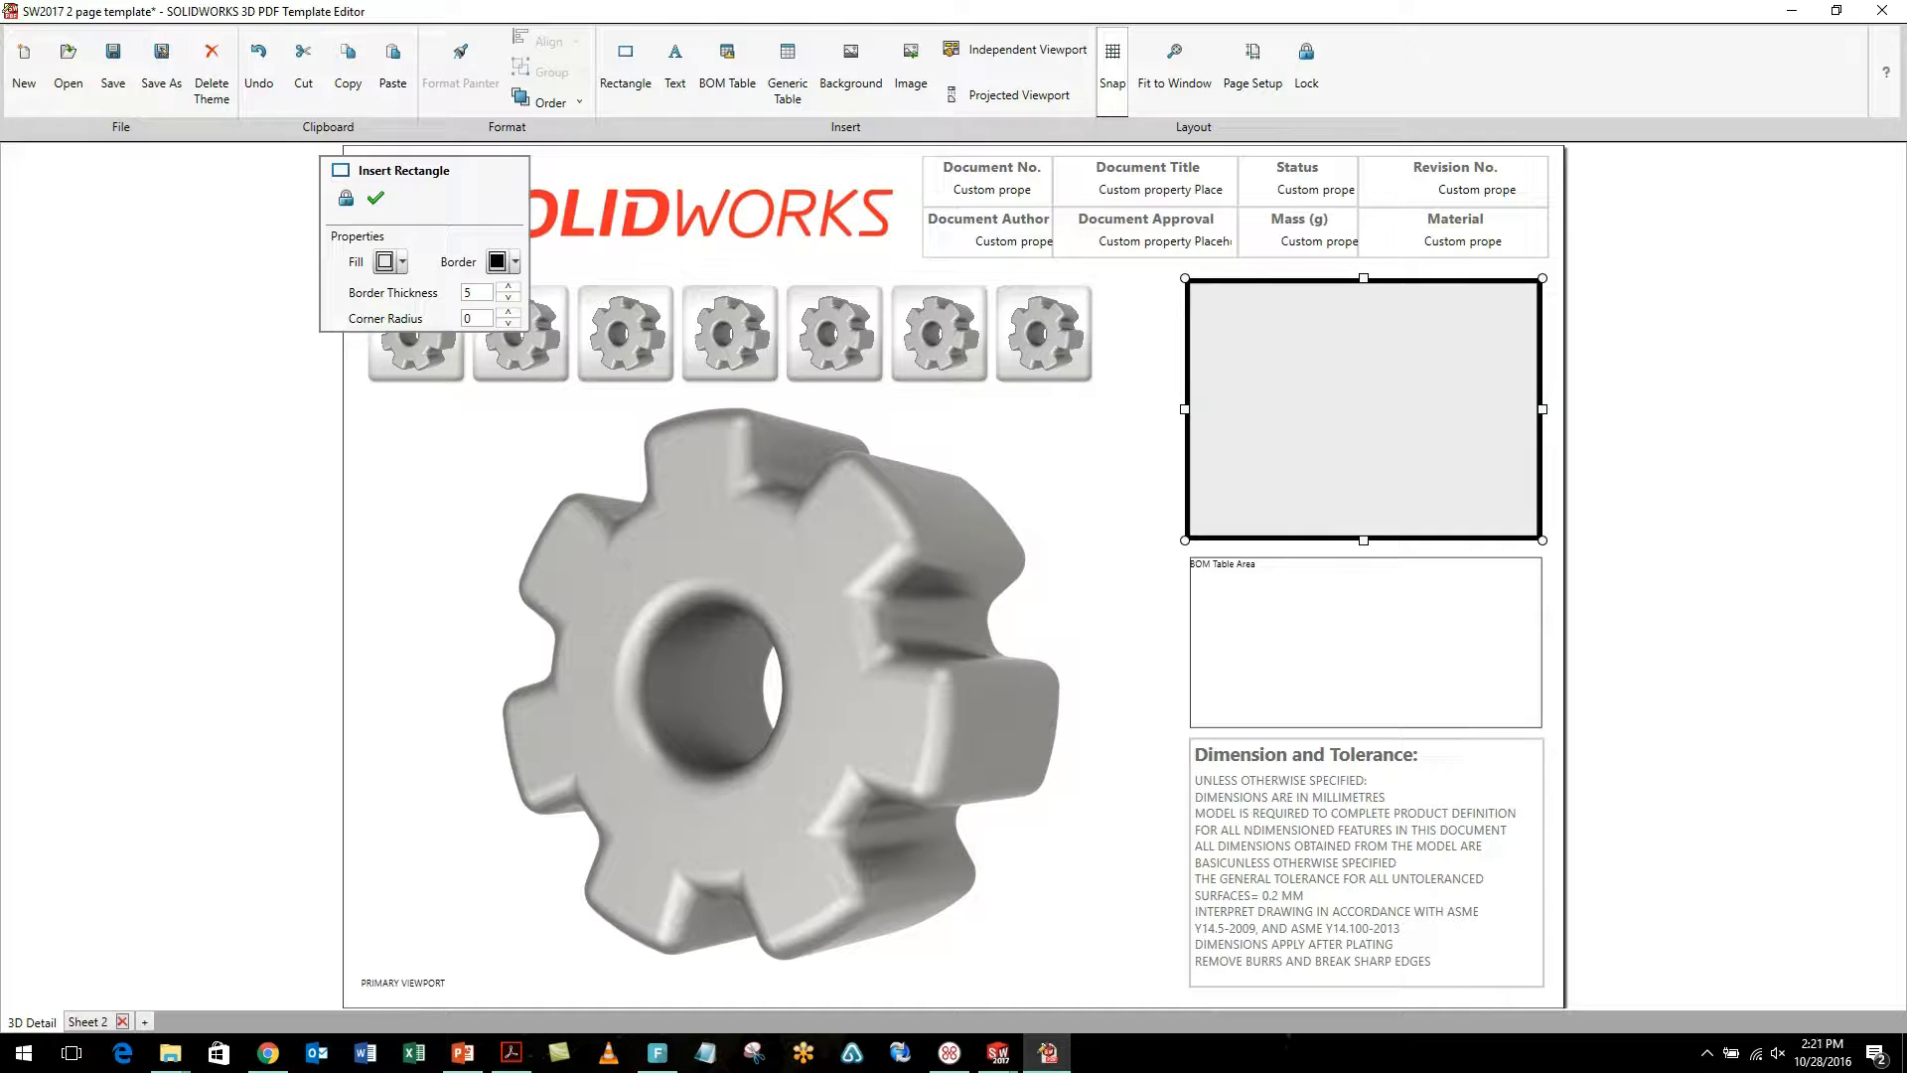
click(503, 298)
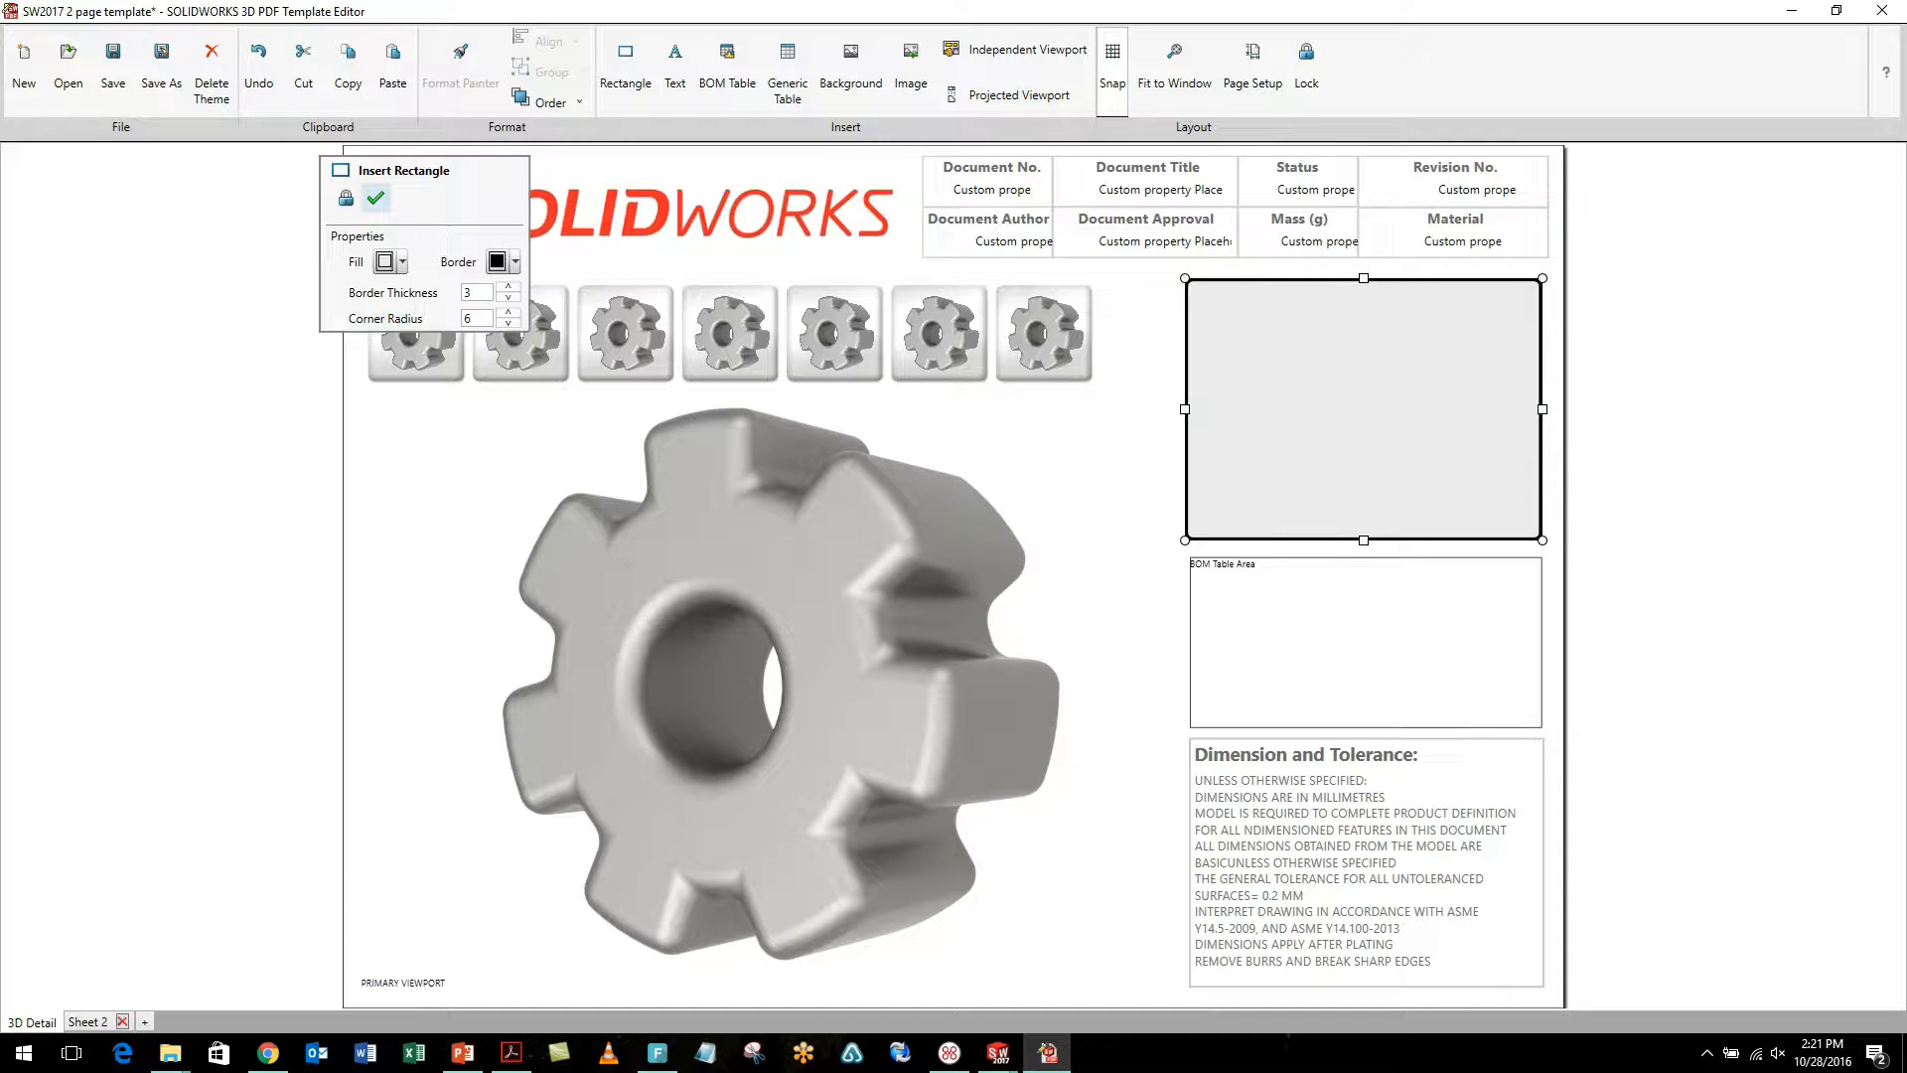
click(375, 198)
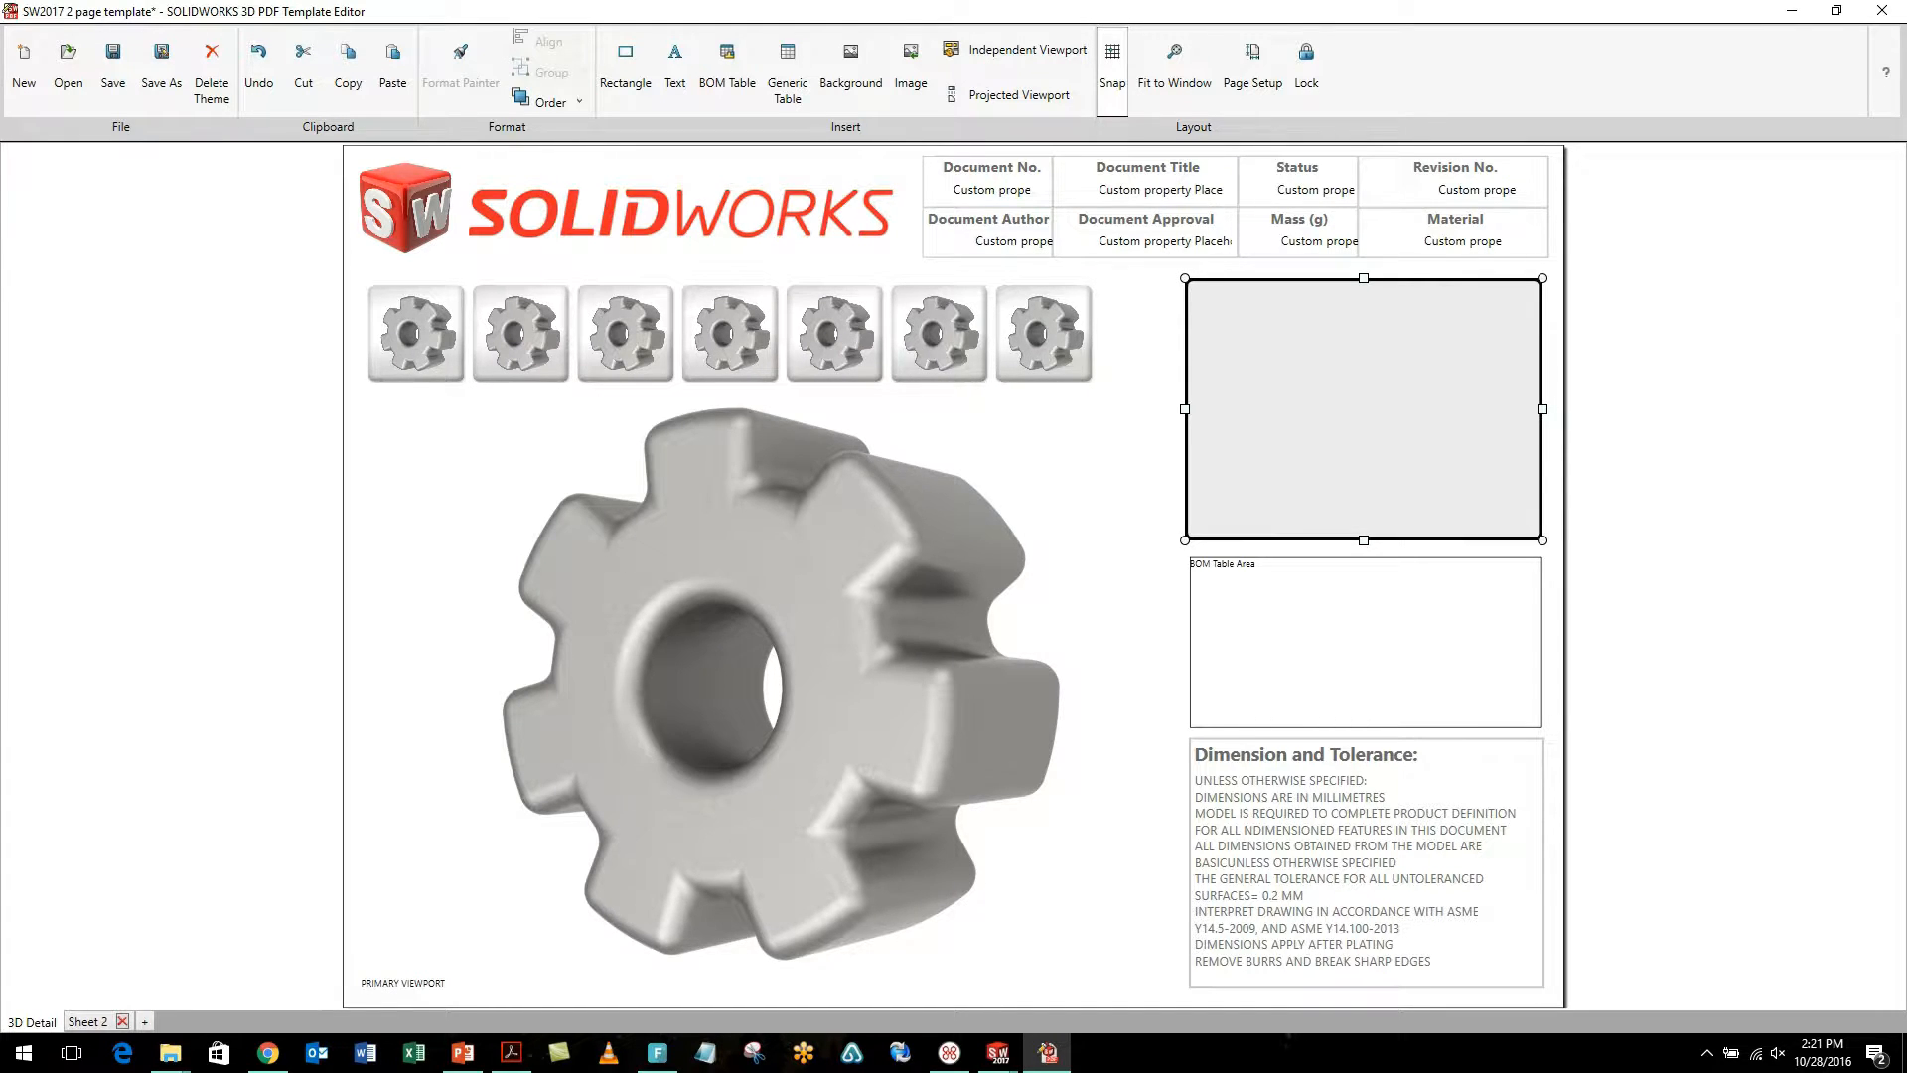
mouse_move(537, 101)
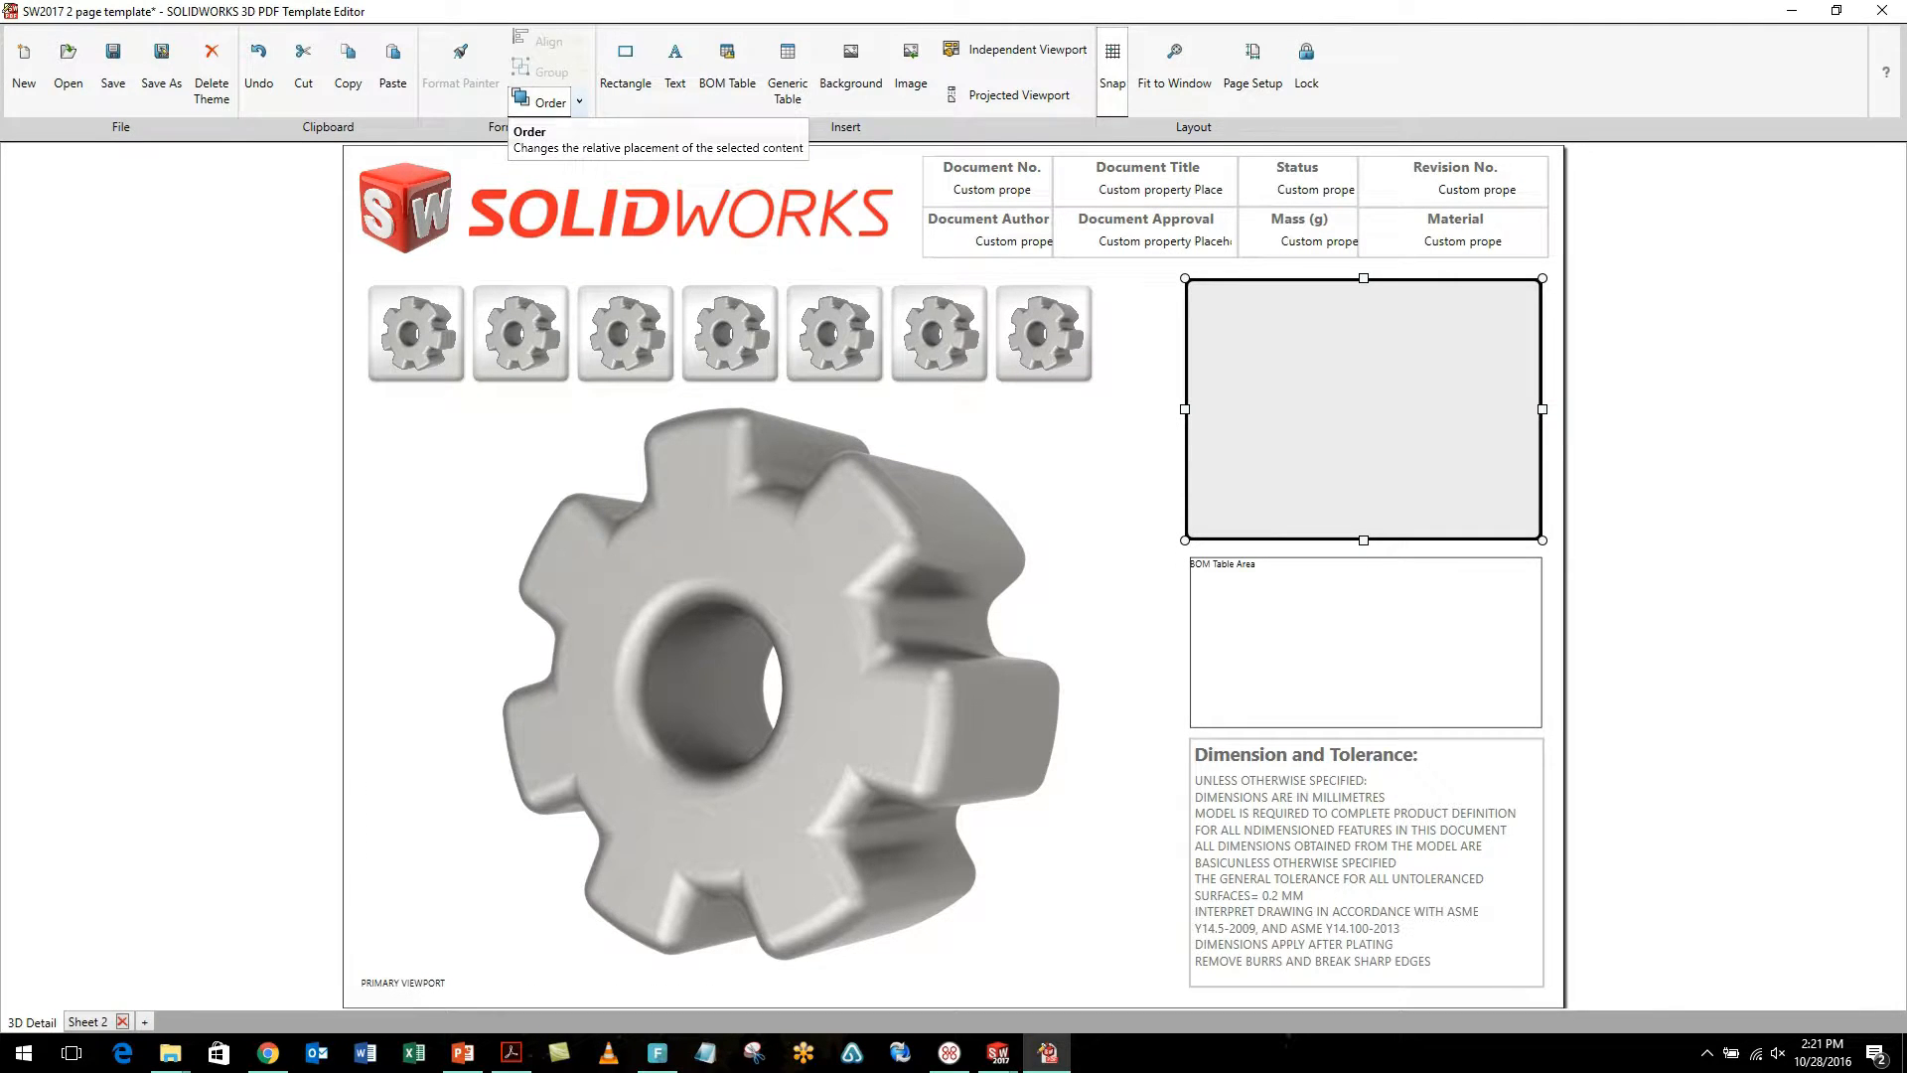
click(548, 101)
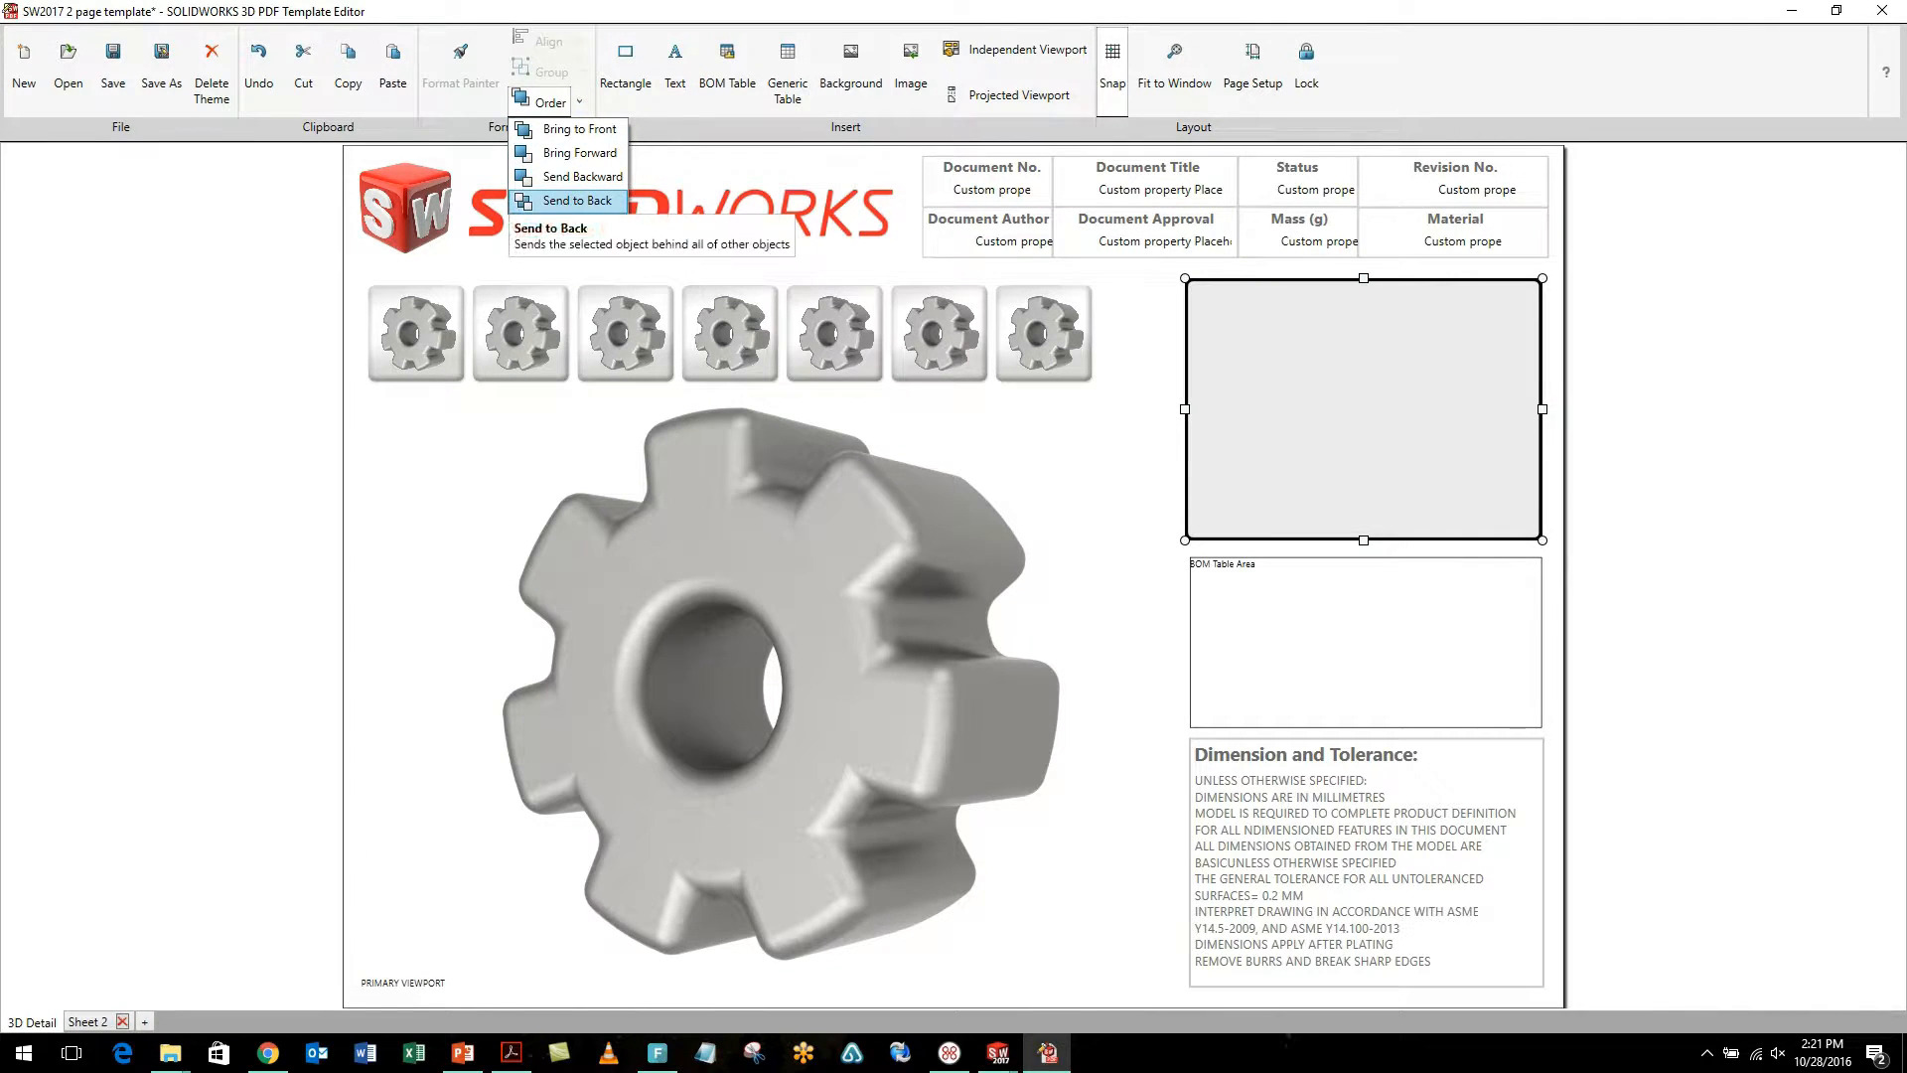
click(574, 201)
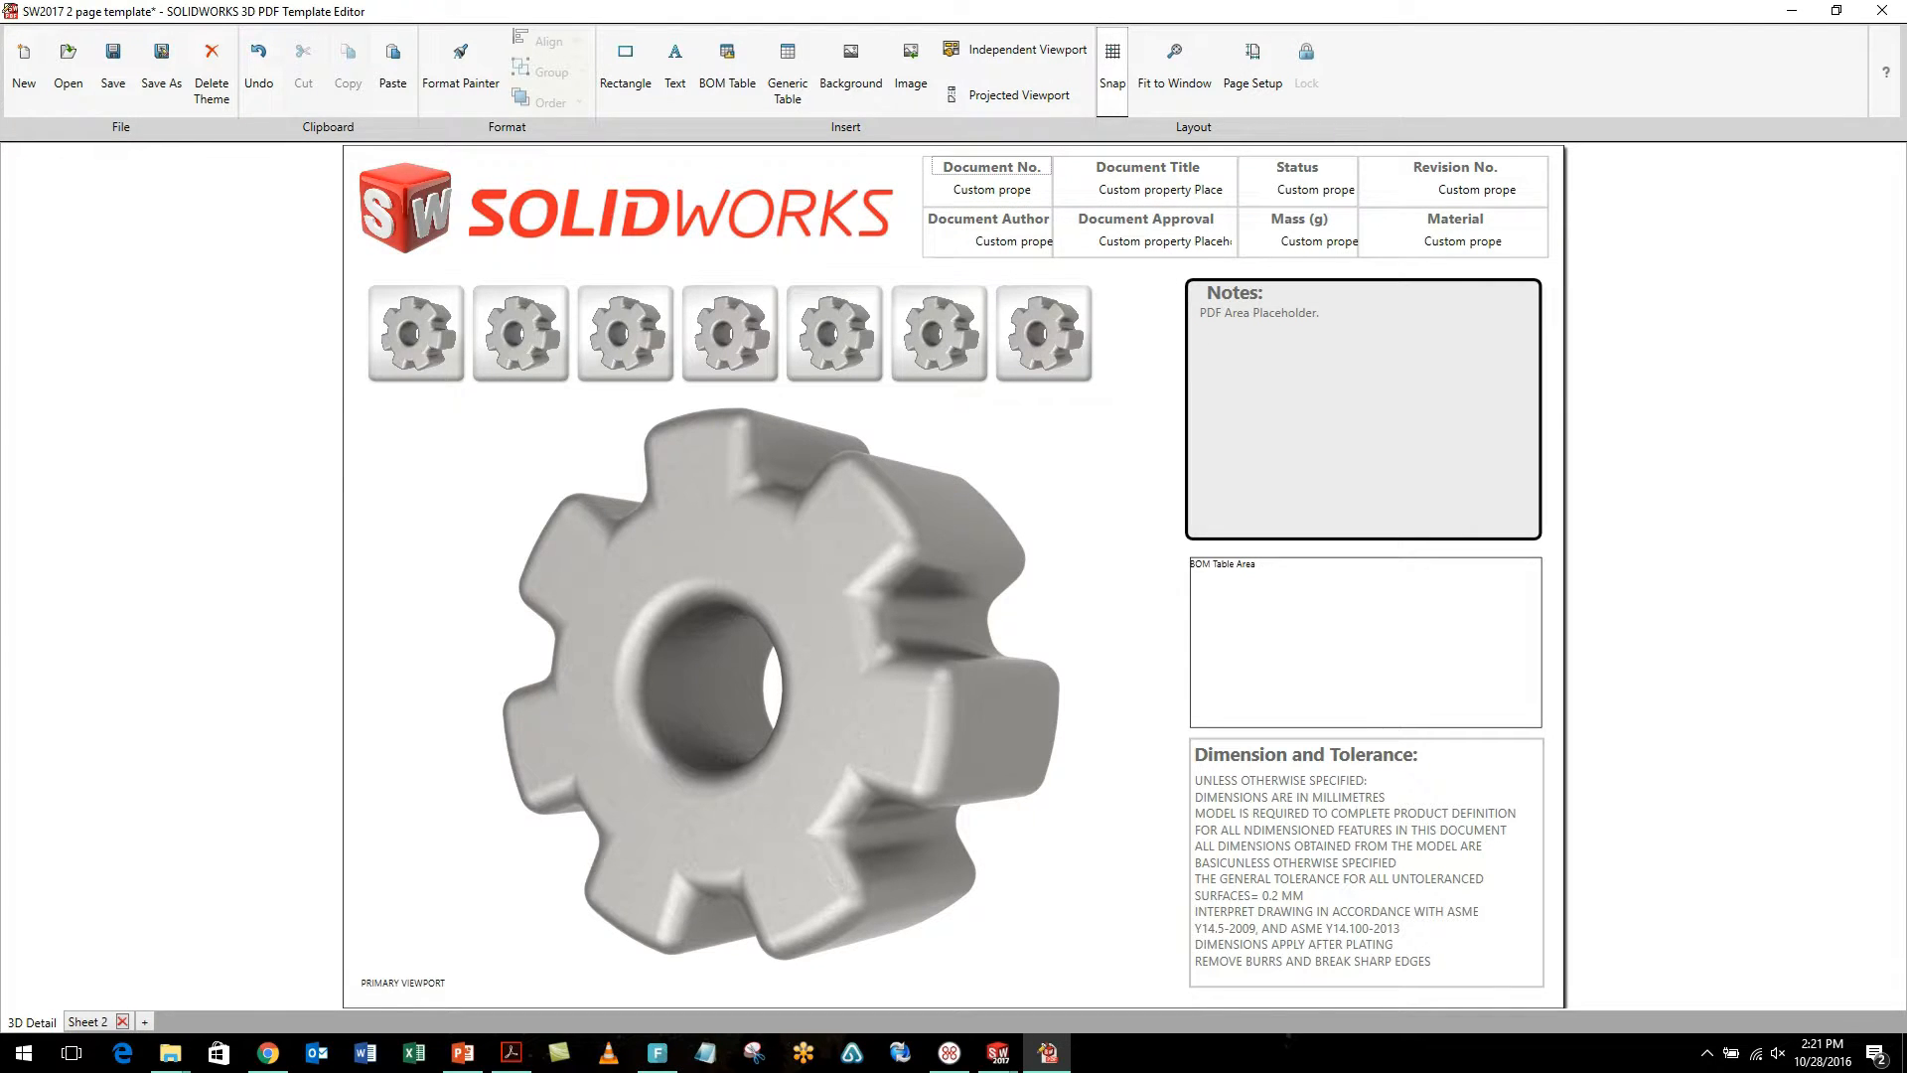
Step: Copy the Document No. and Author cells onto the second sheet and rename it Info
click(987, 189)
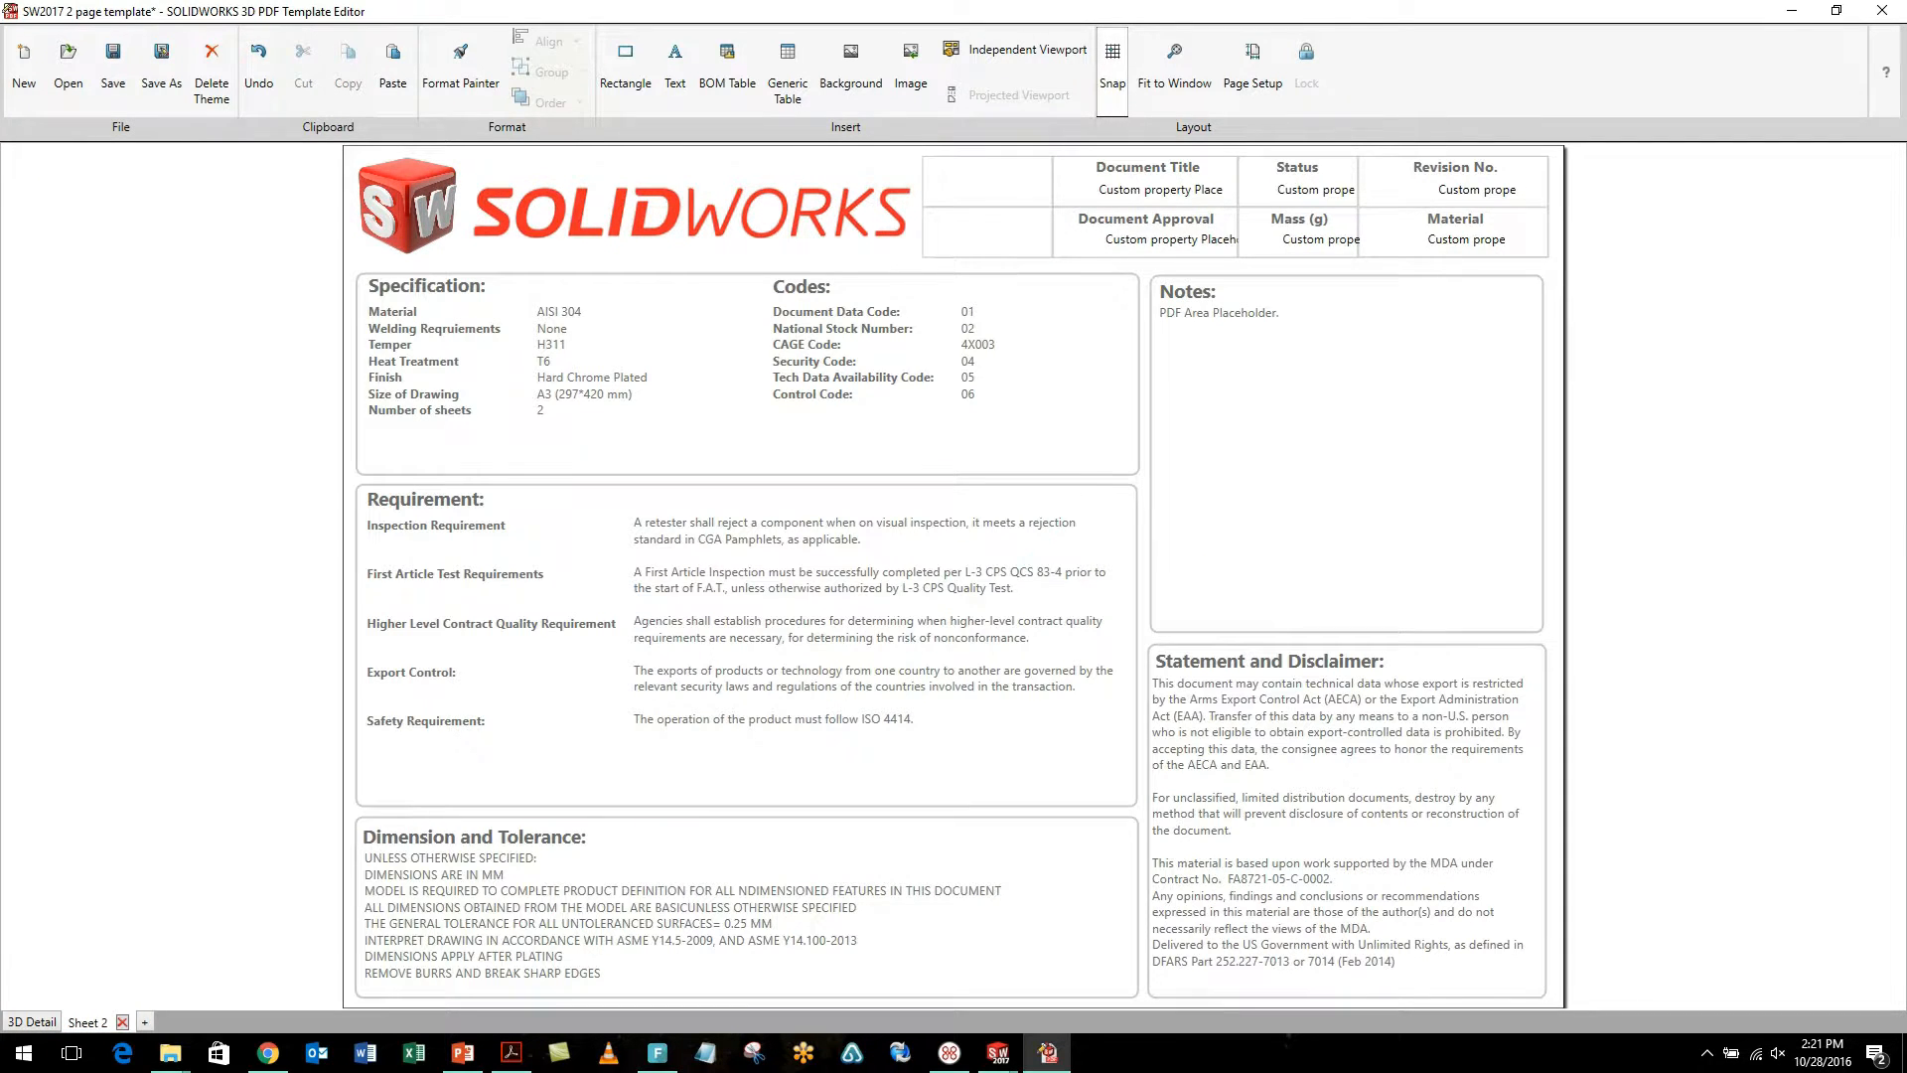
click(987, 188)
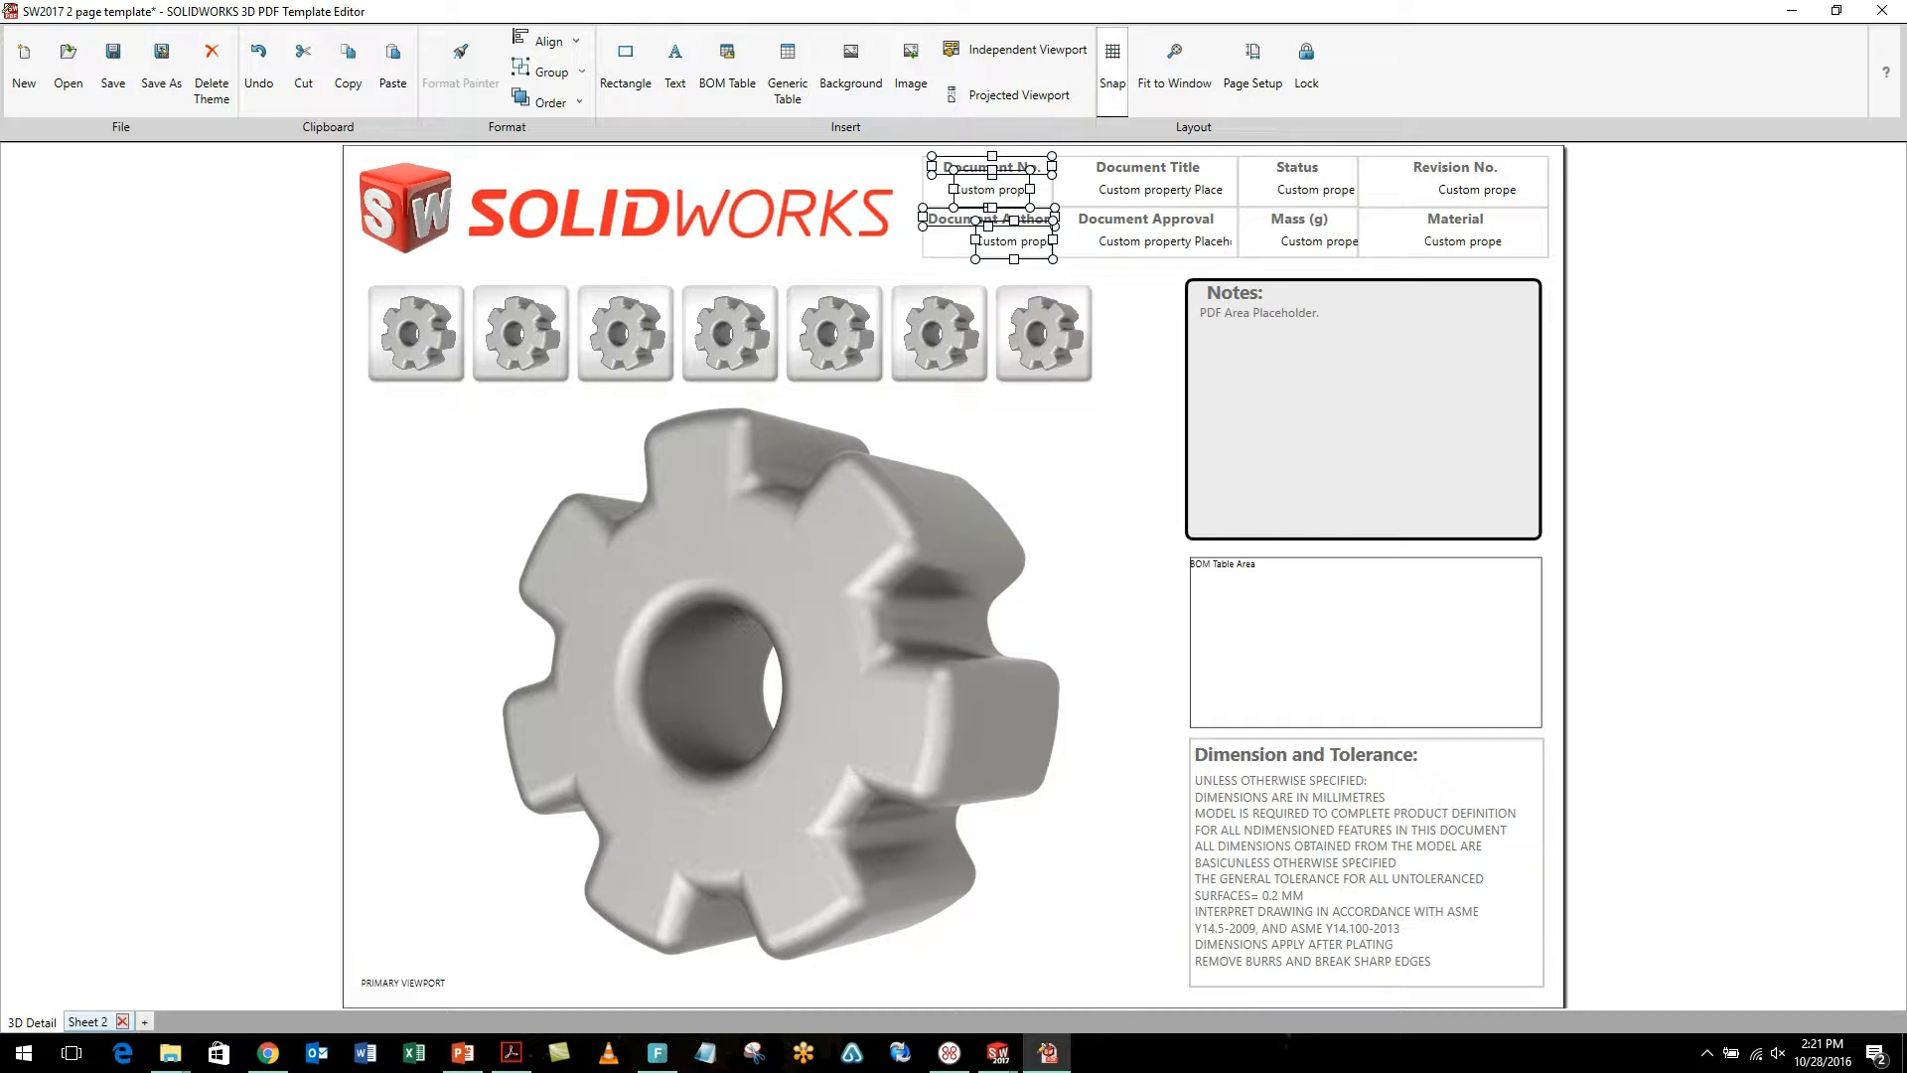
click(85, 1022)
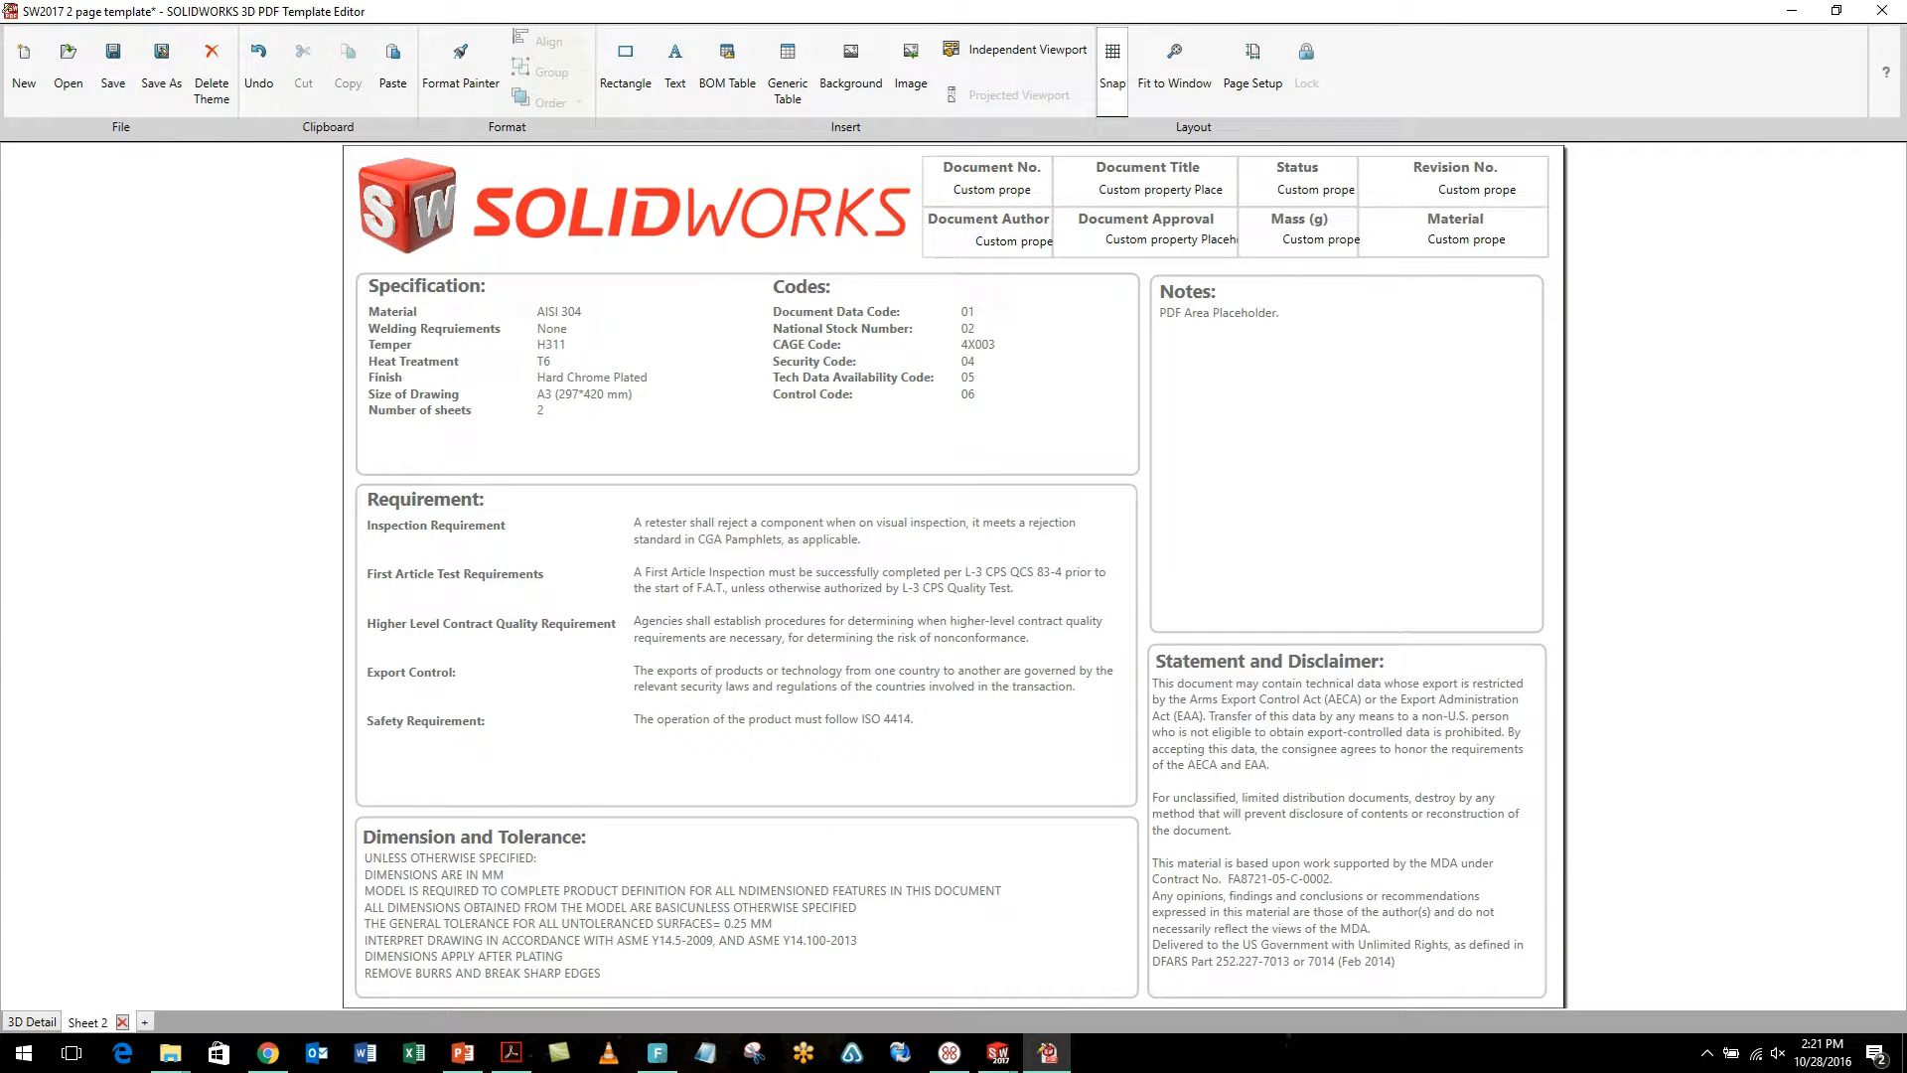
click(87, 1022)
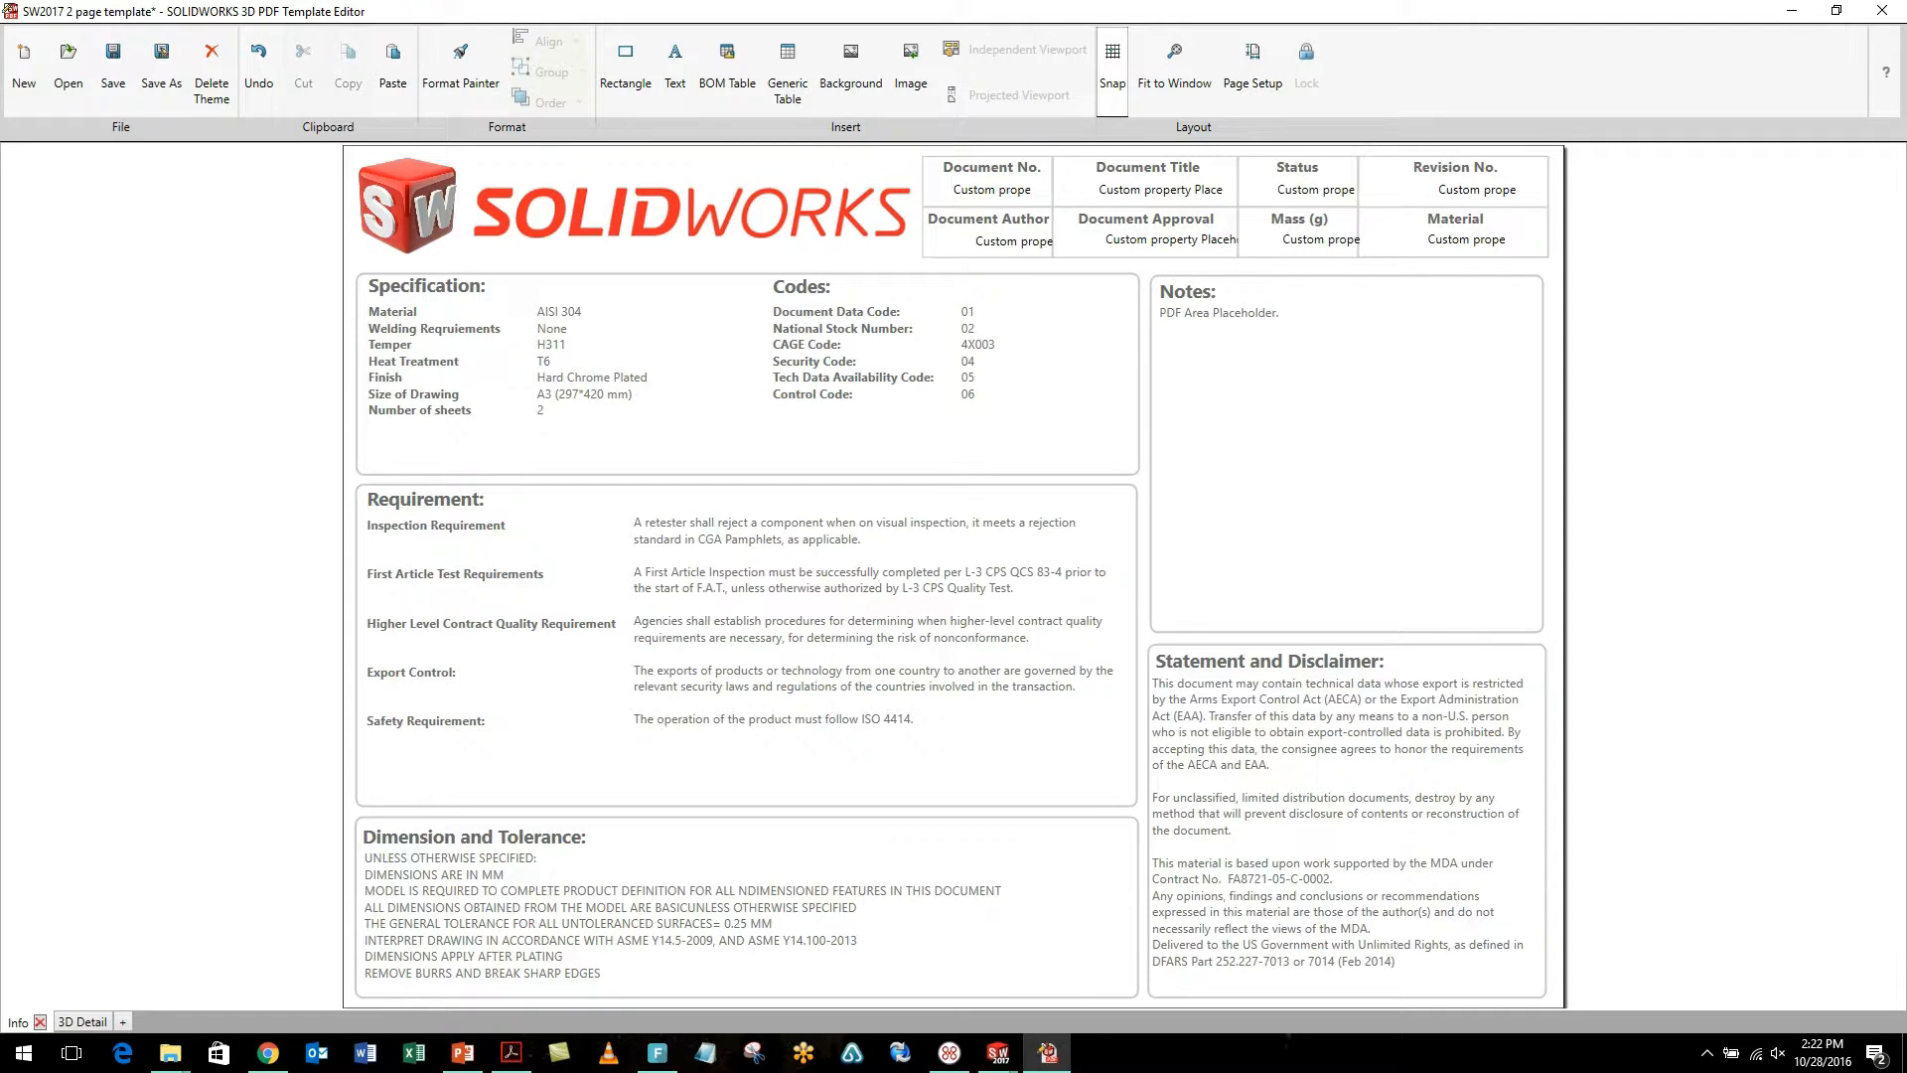
mouse_move(112, 54)
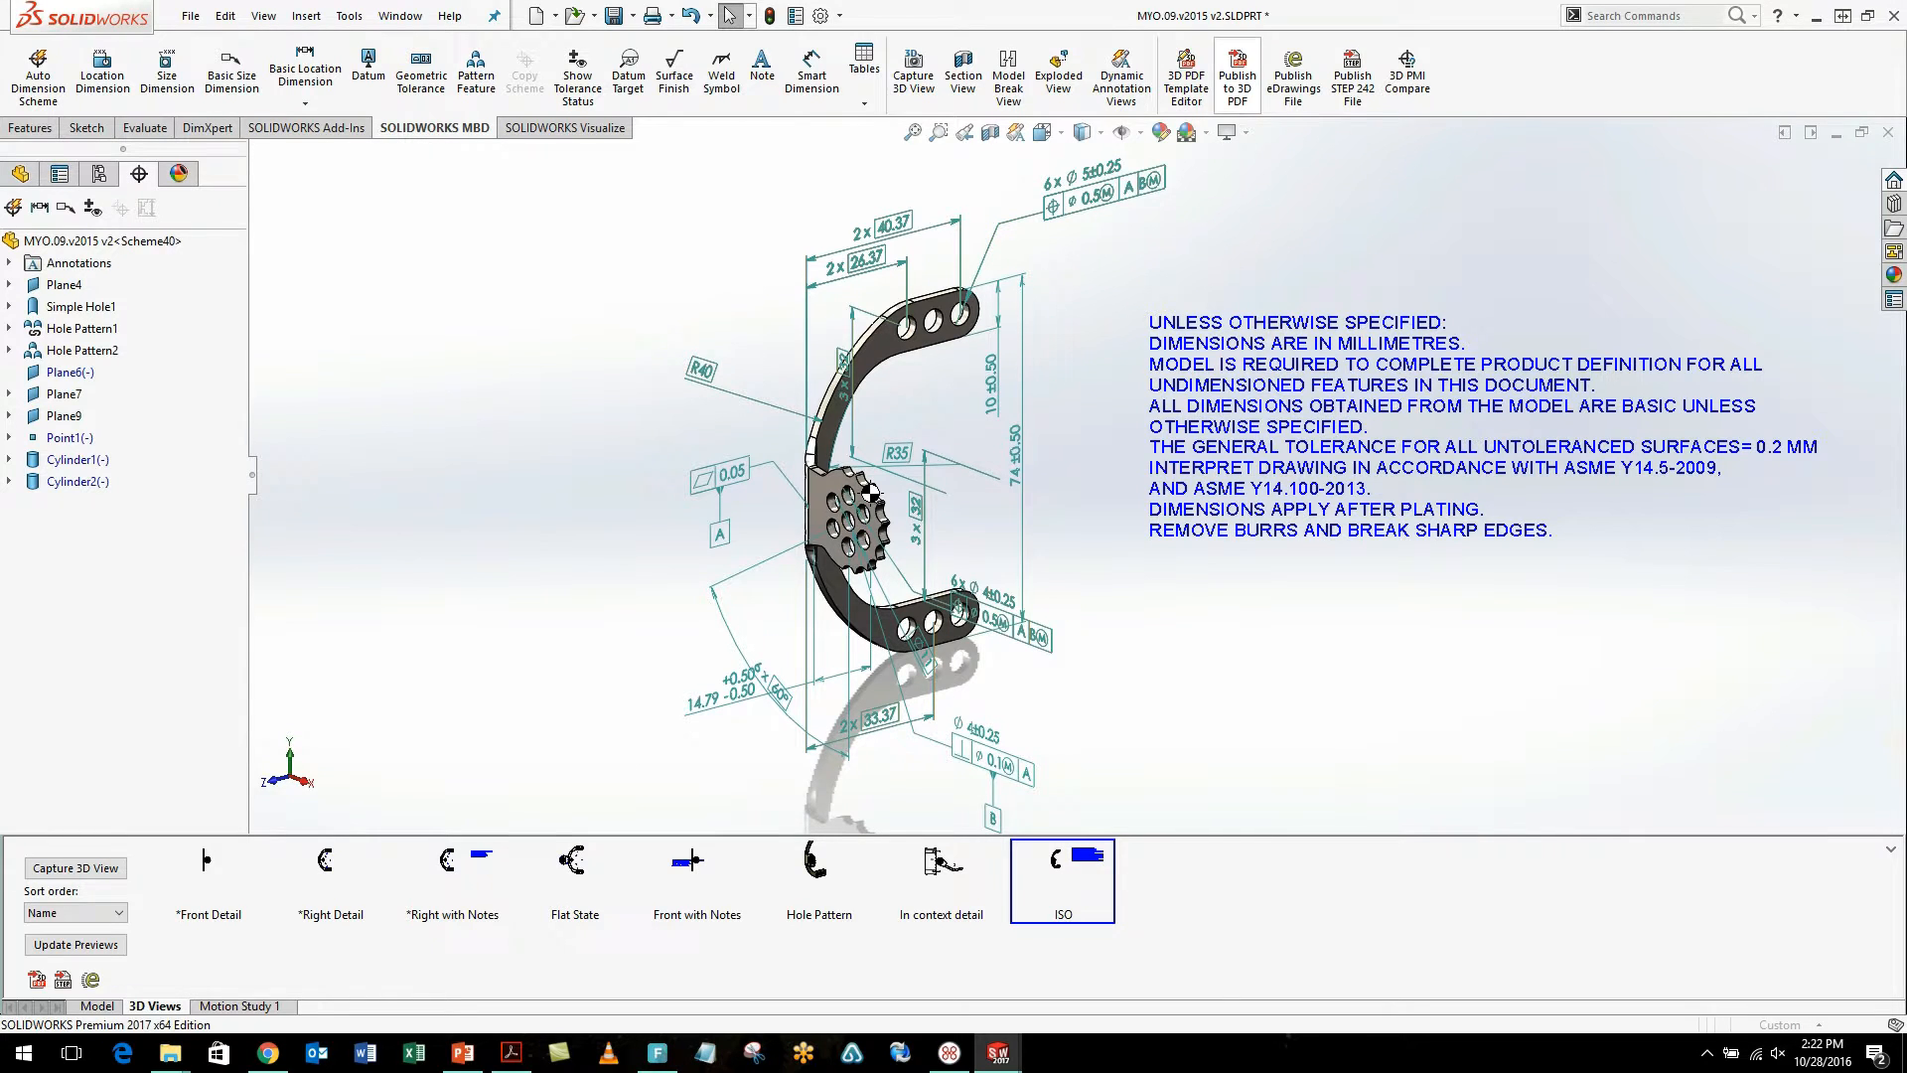
Step: Publish the bracket to 3D PDF with the SW2017 2 page complete theme at Maximum accuracy
click(1236, 70)
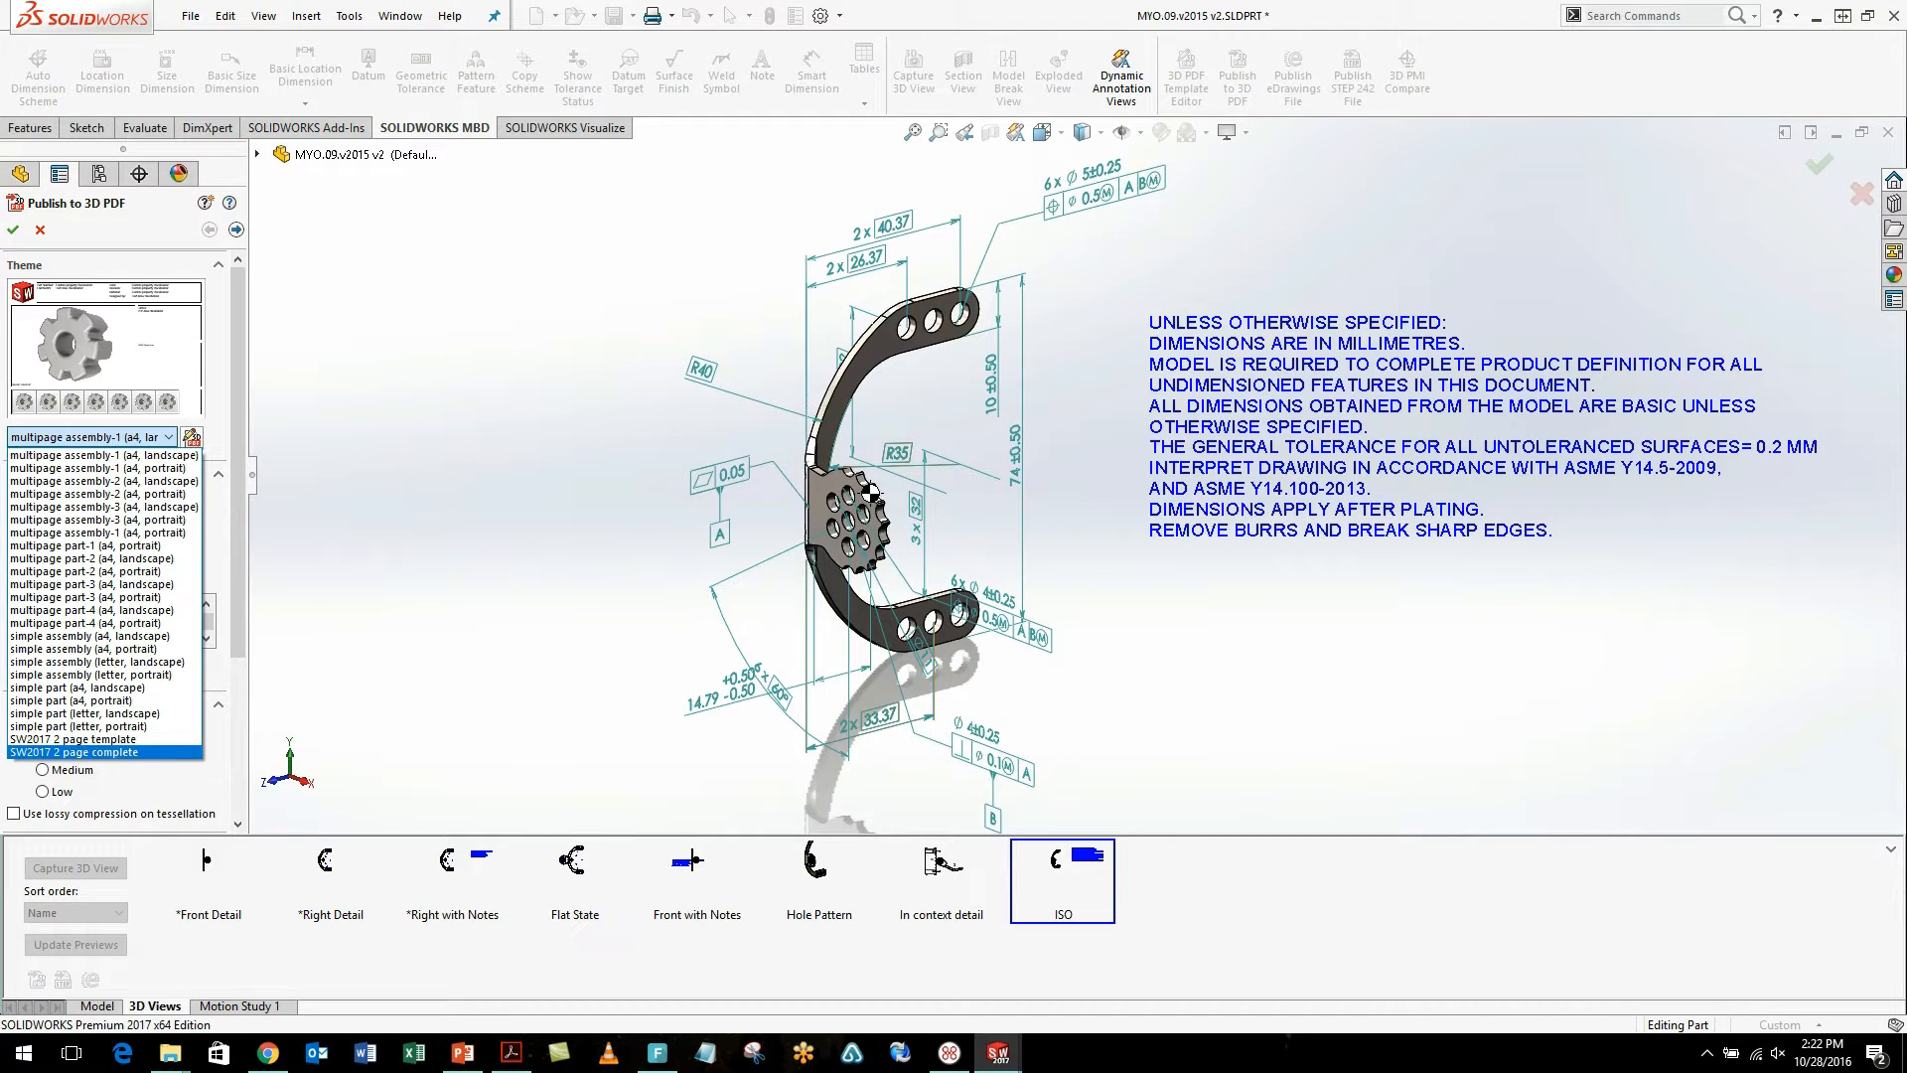
click(103, 750)
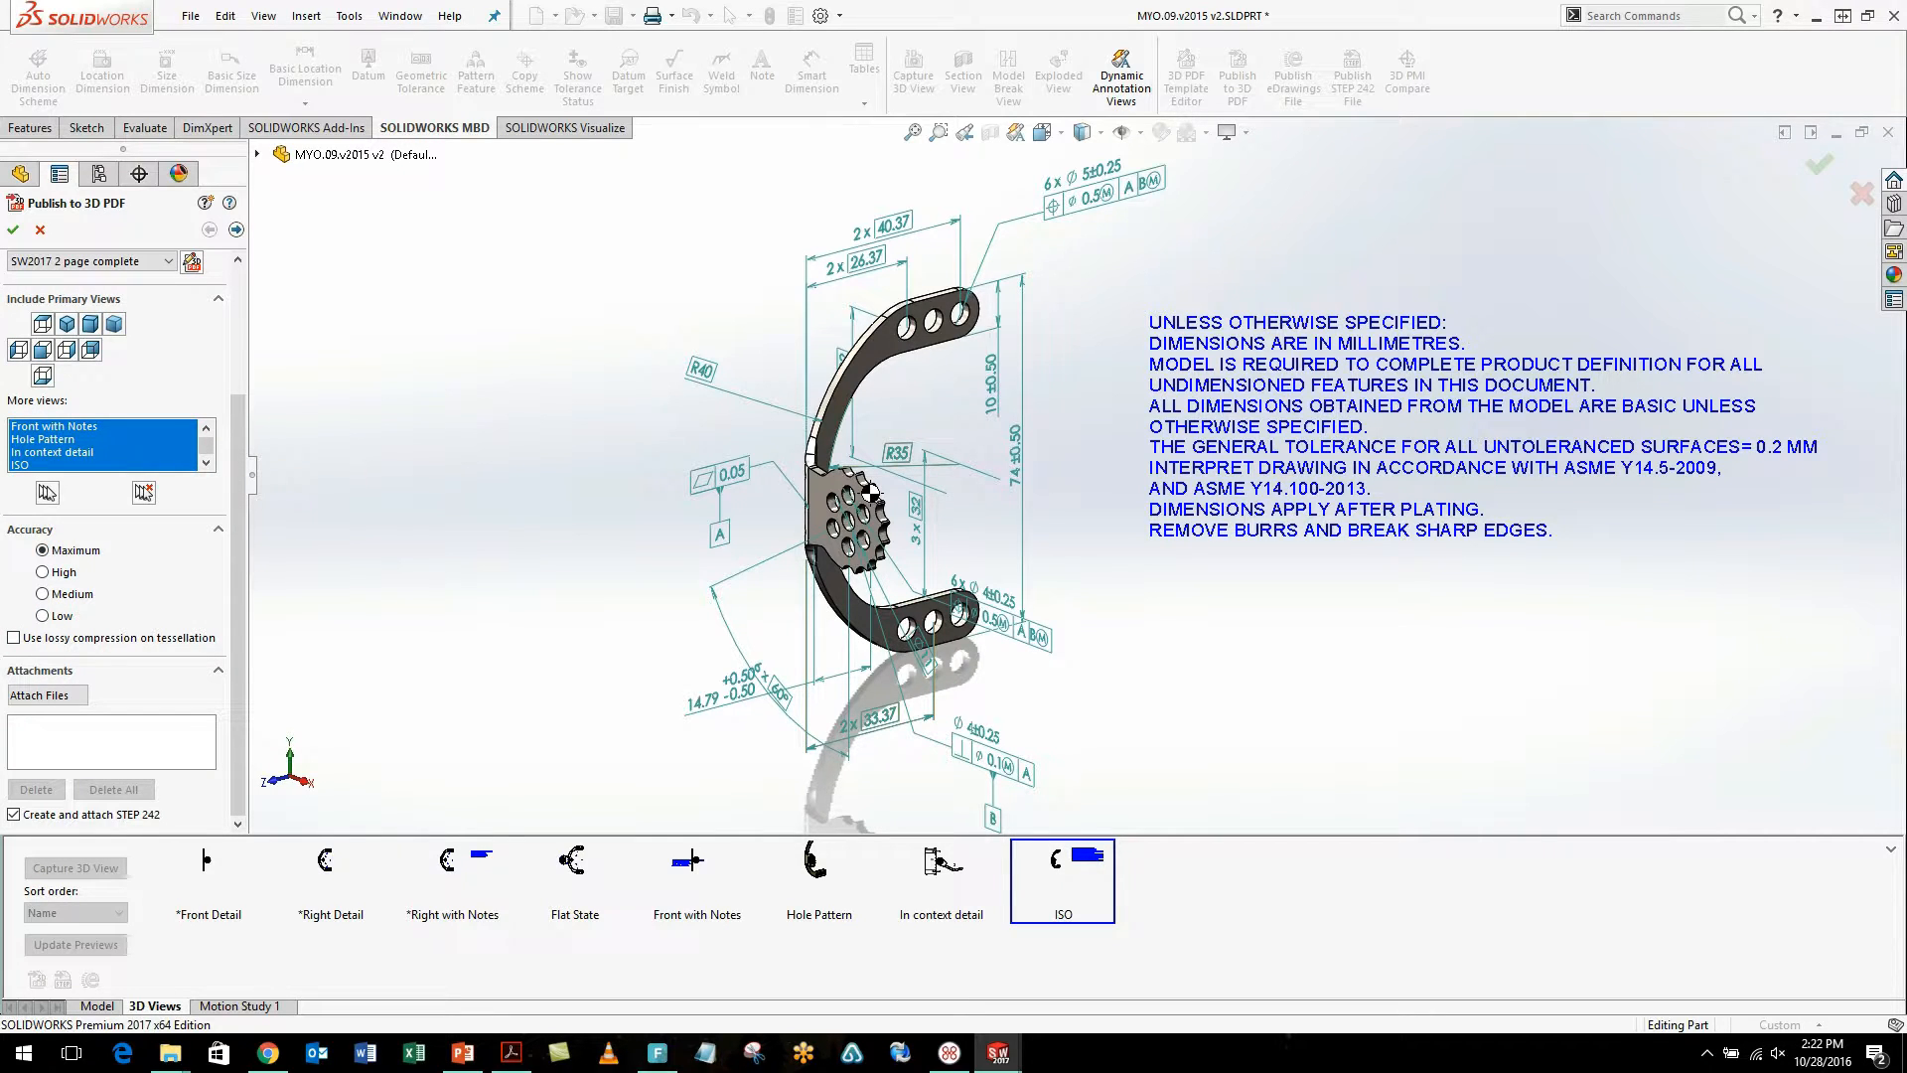
mouse_move(42, 614)
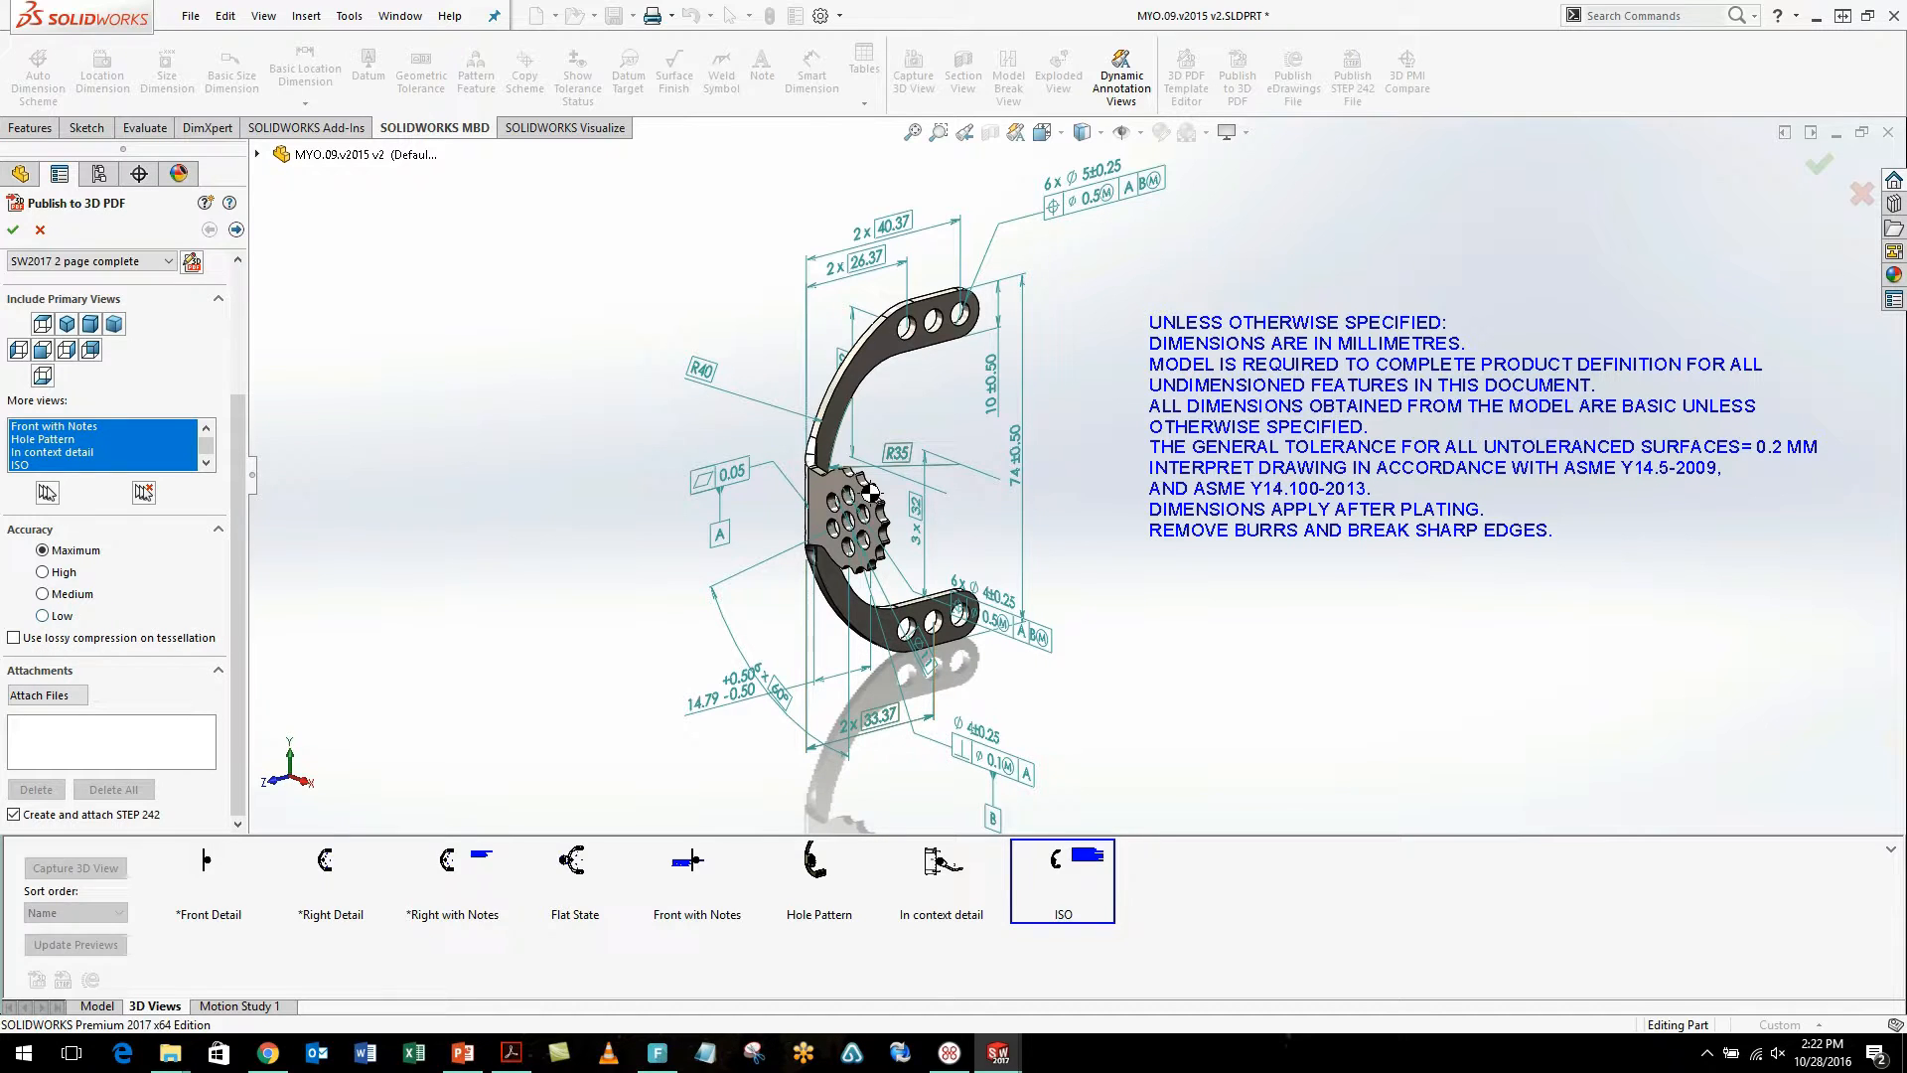
mouse_move(58, 616)
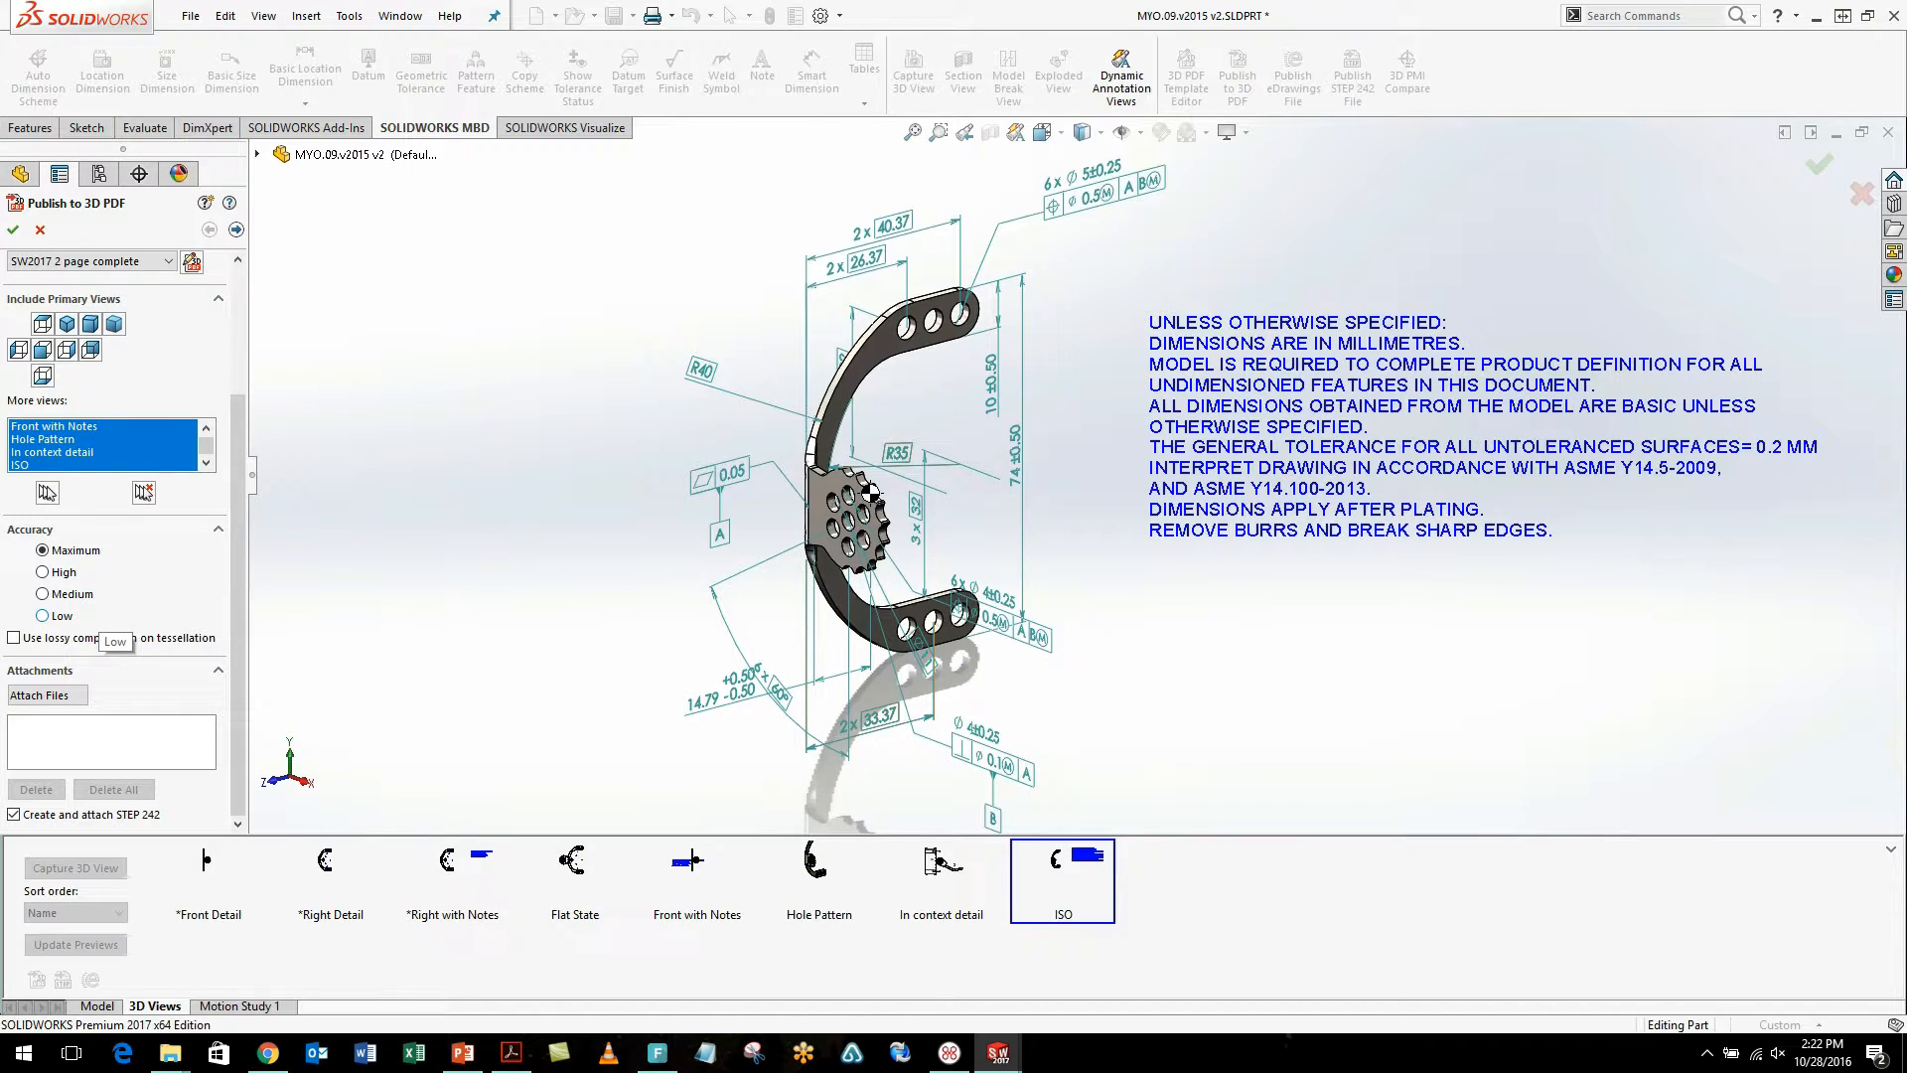
click(43, 616)
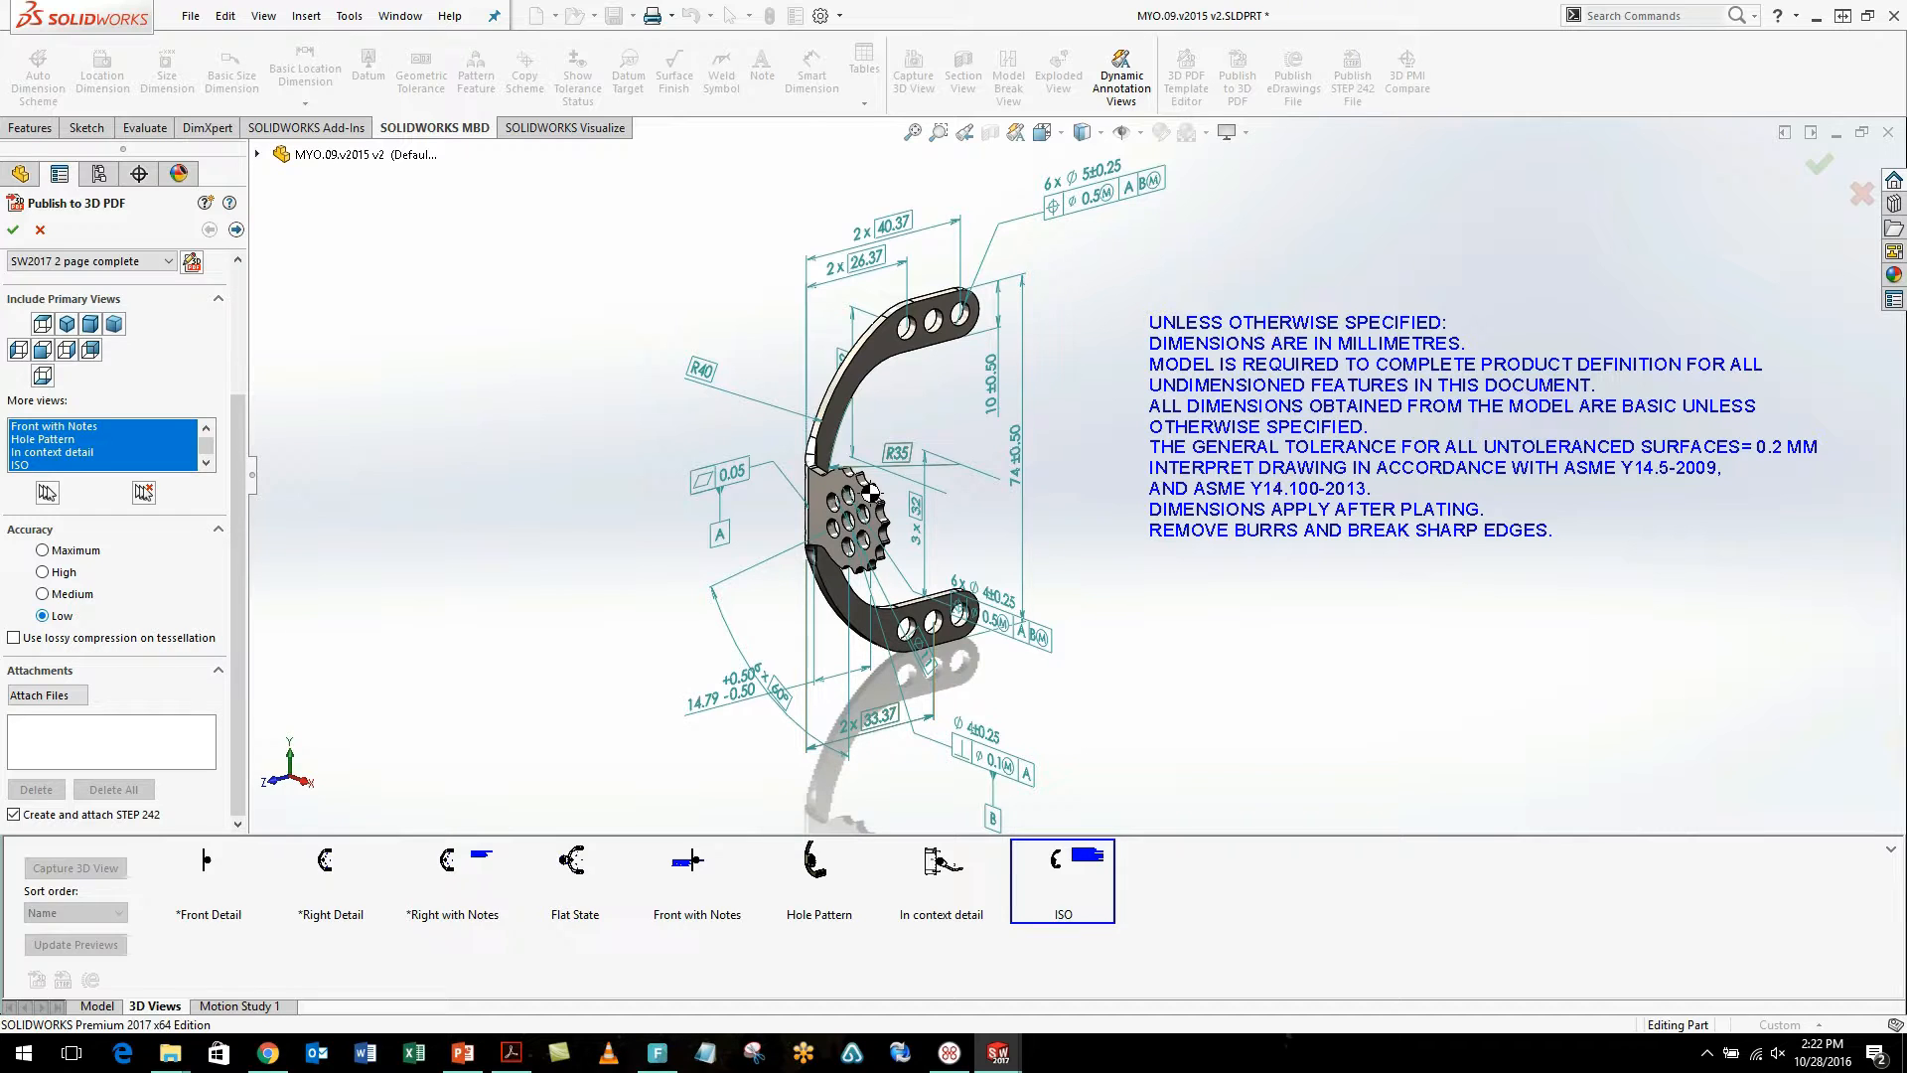
click(42, 549)
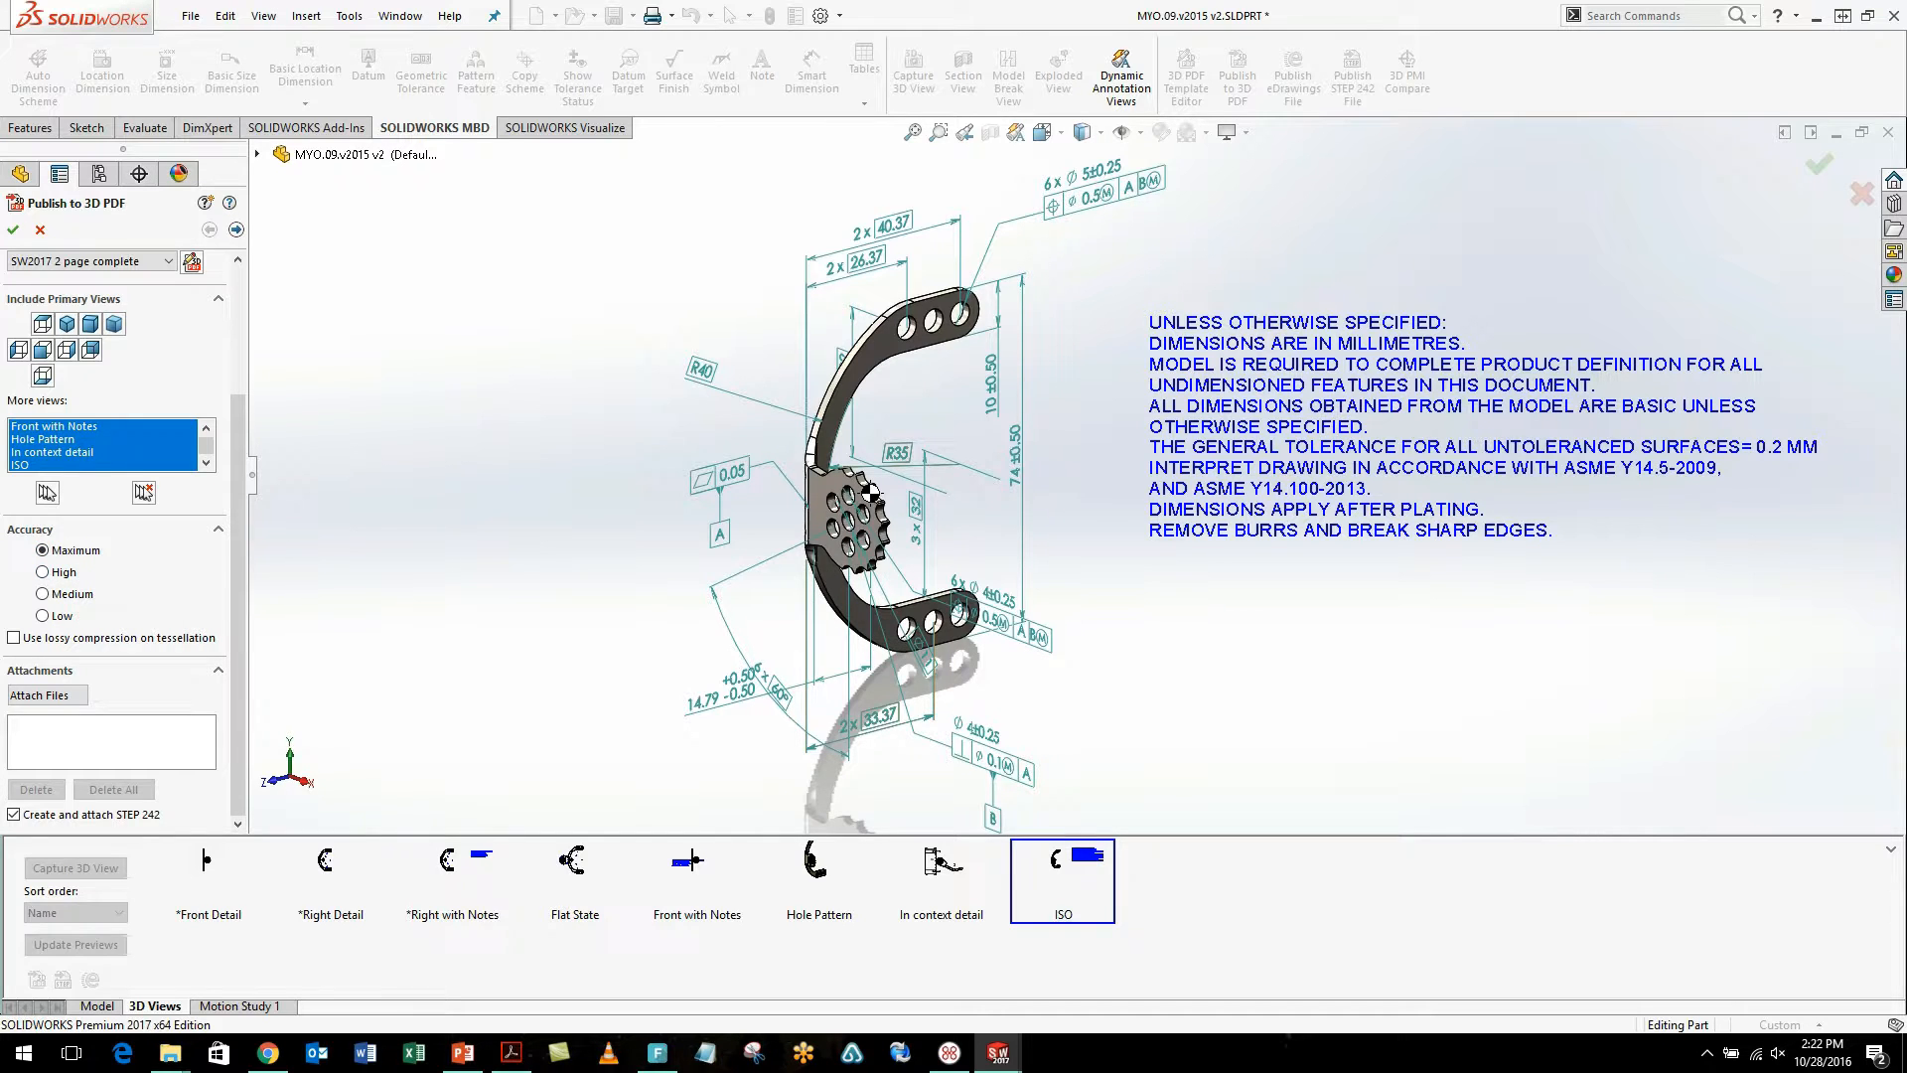
Step: Attach VENDOR APPROVAL FORM.docx to the 3D PDF and publish it
click(40, 694)
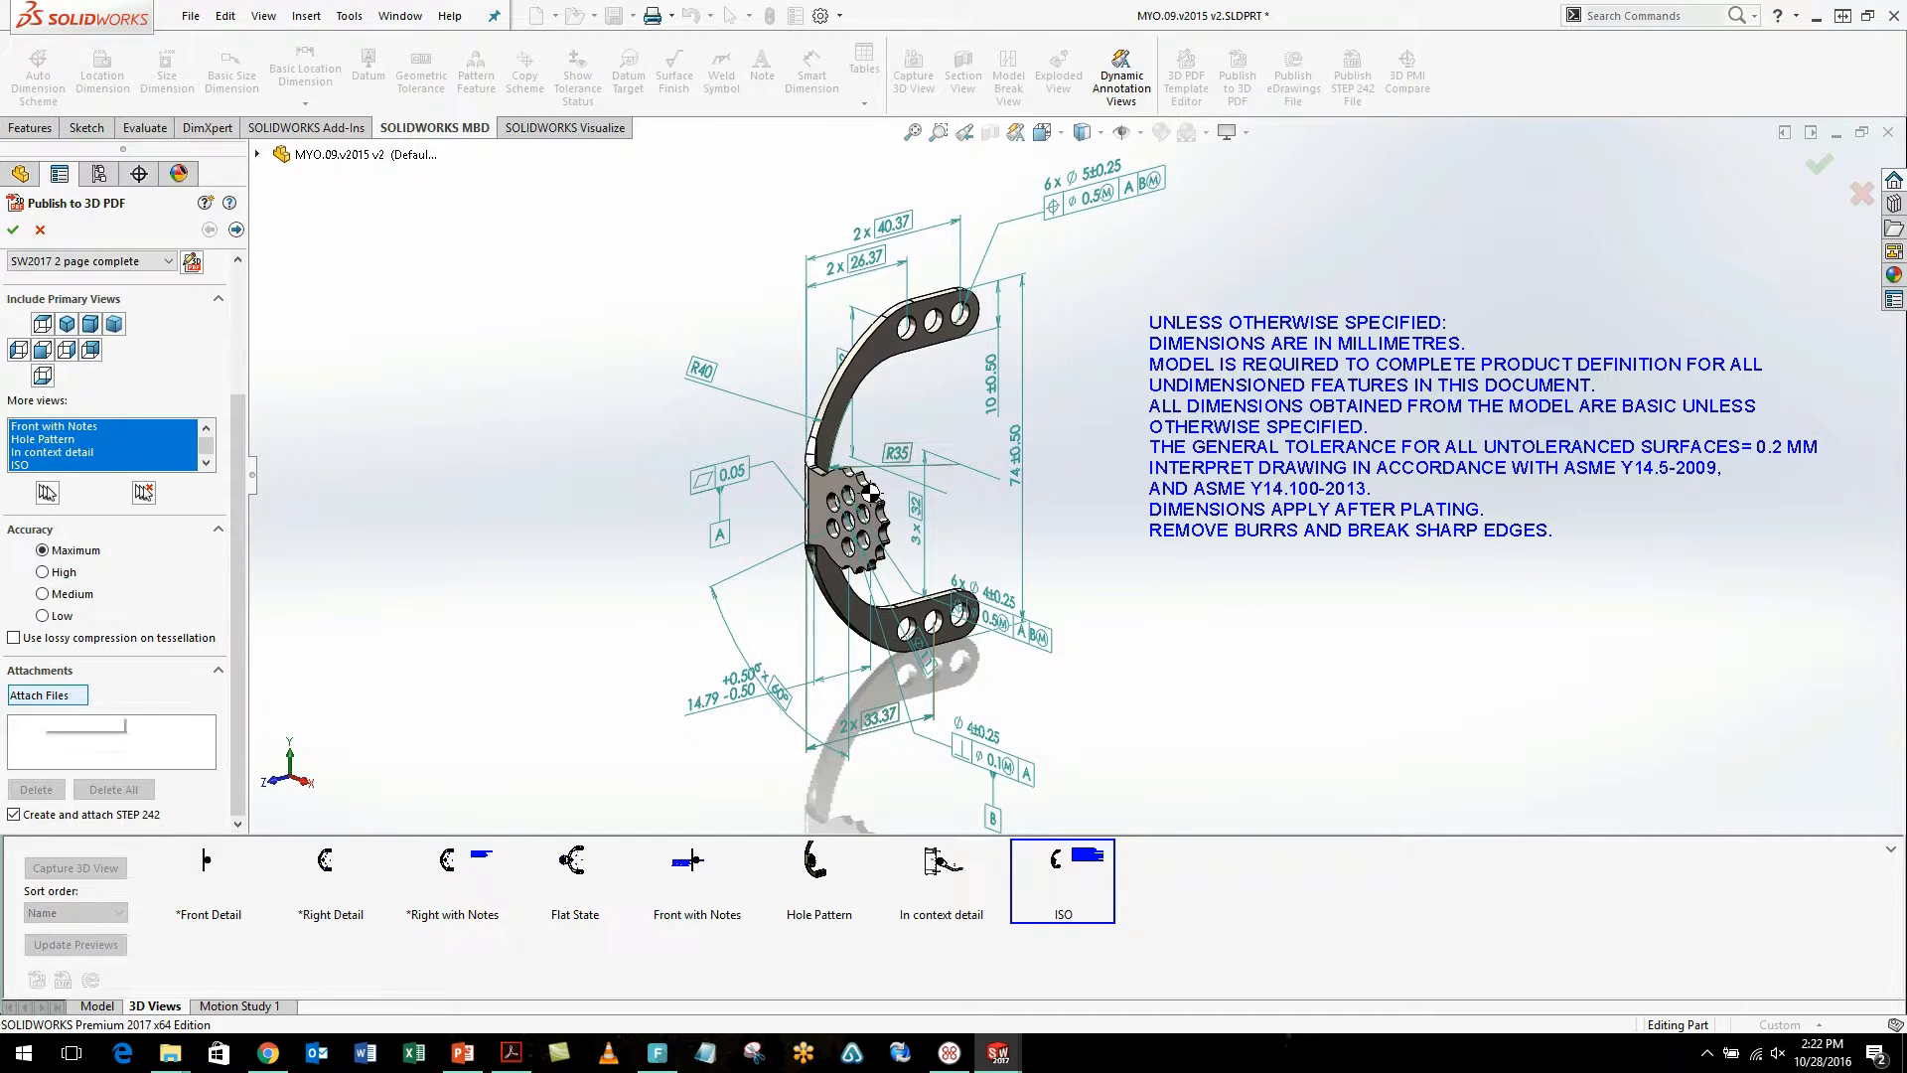
mouse_move(42, 694)
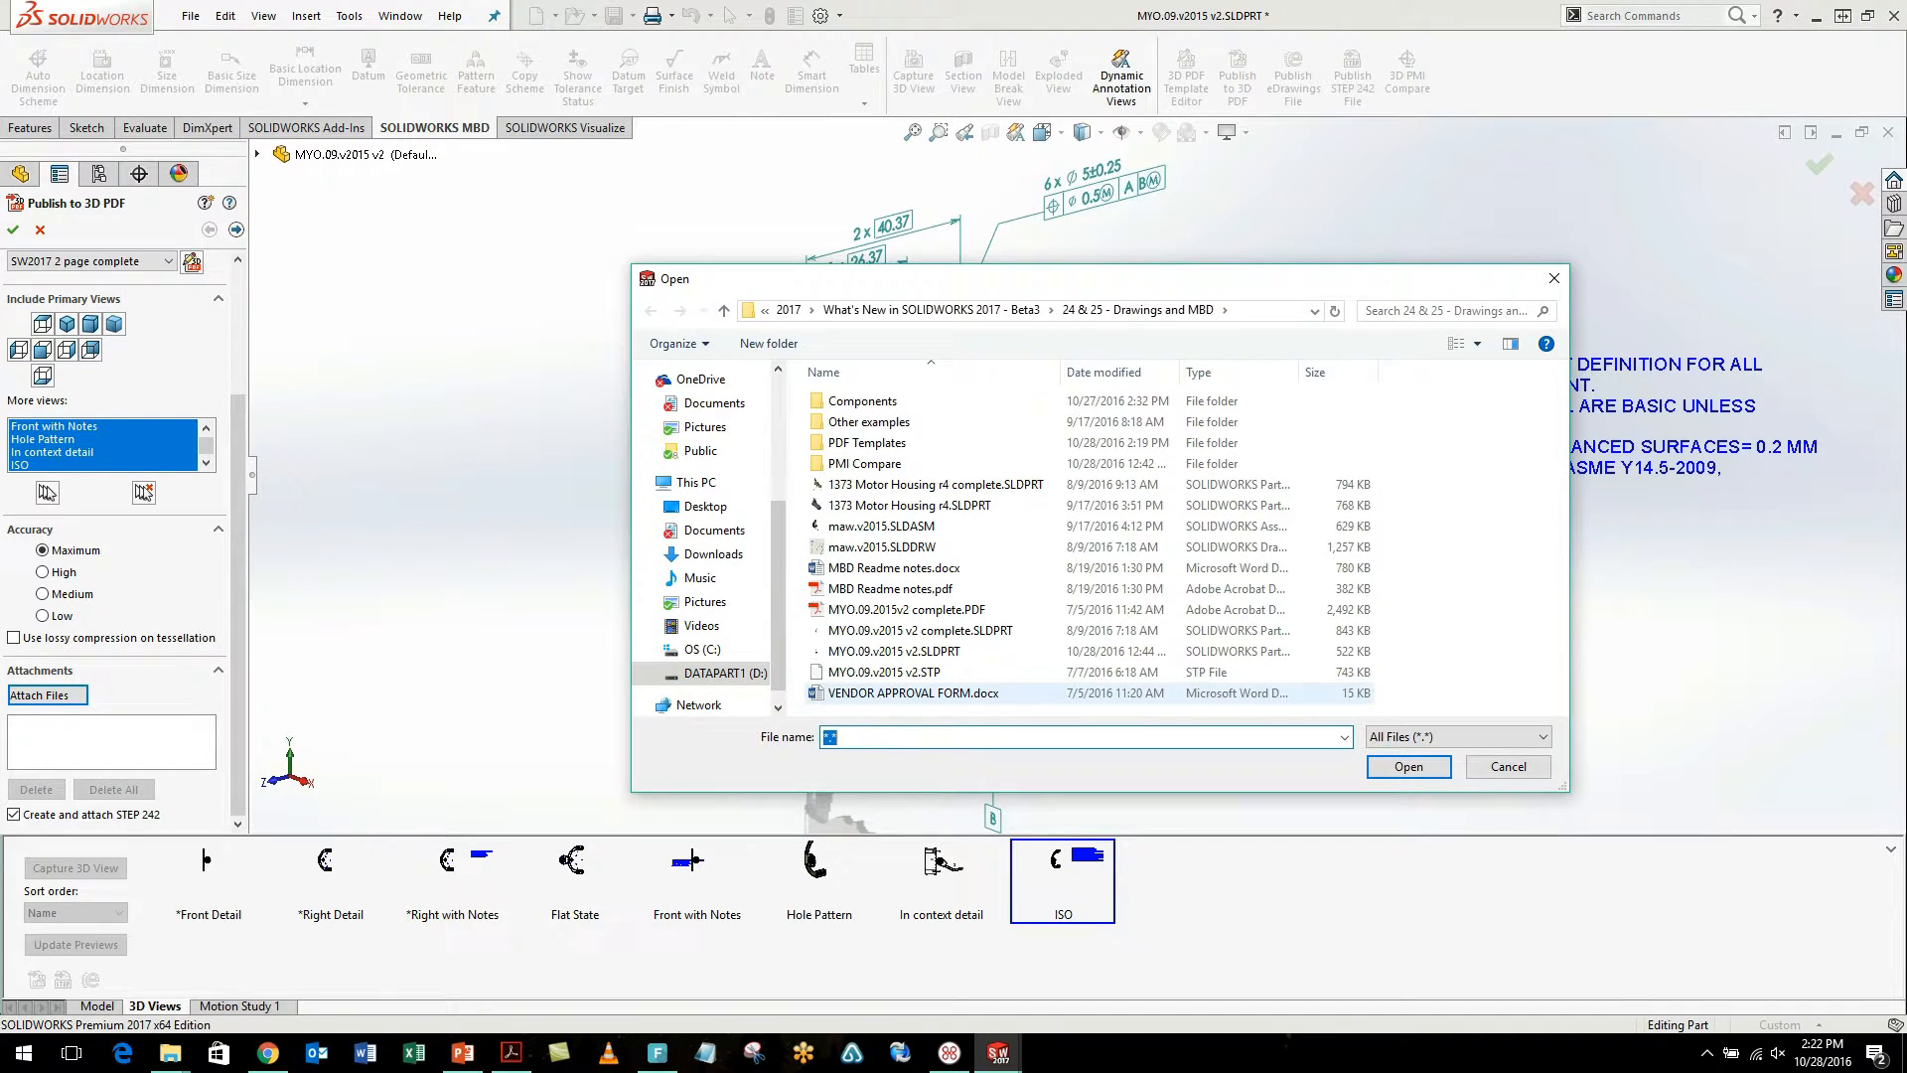
click(1407, 766)
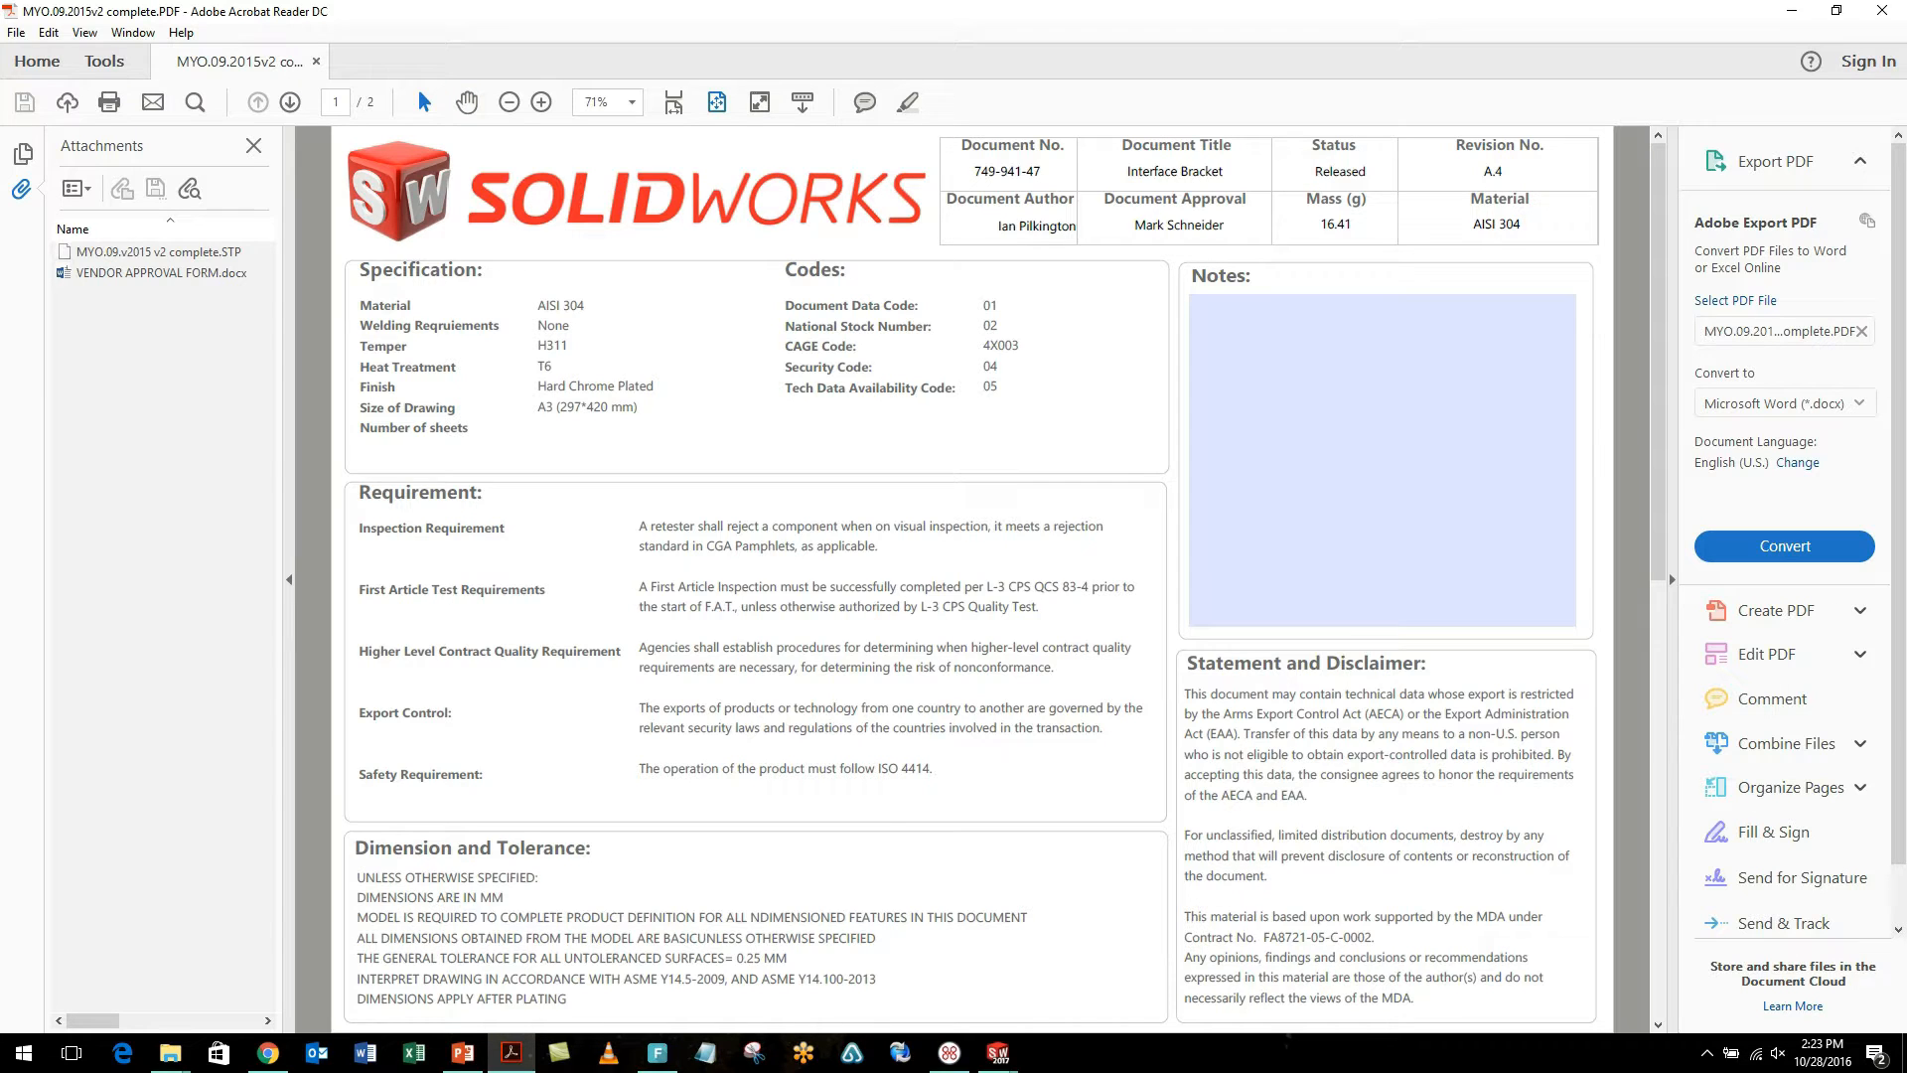
Step: On PDF page 2, activate the 3D bracket, highlight the gear hub, then return to PowerPoint
click(289, 103)
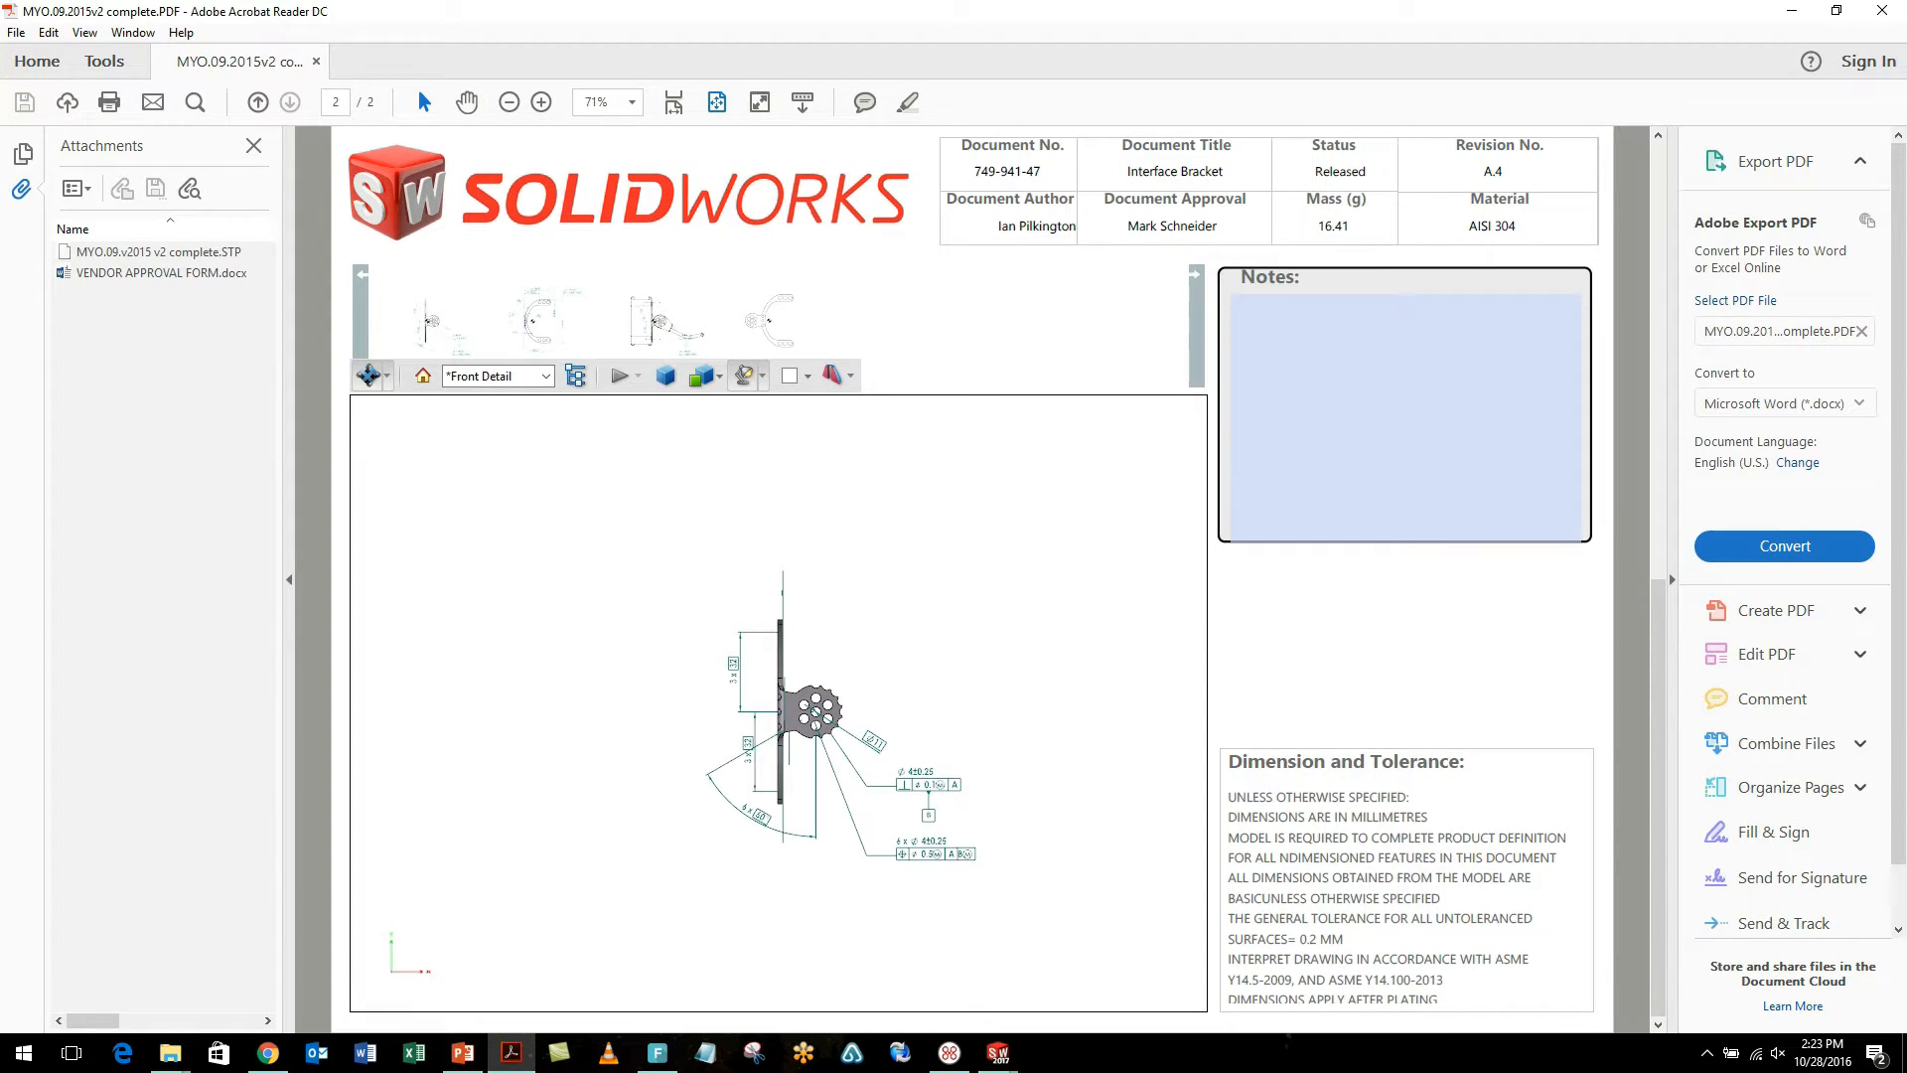
click(496, 374)
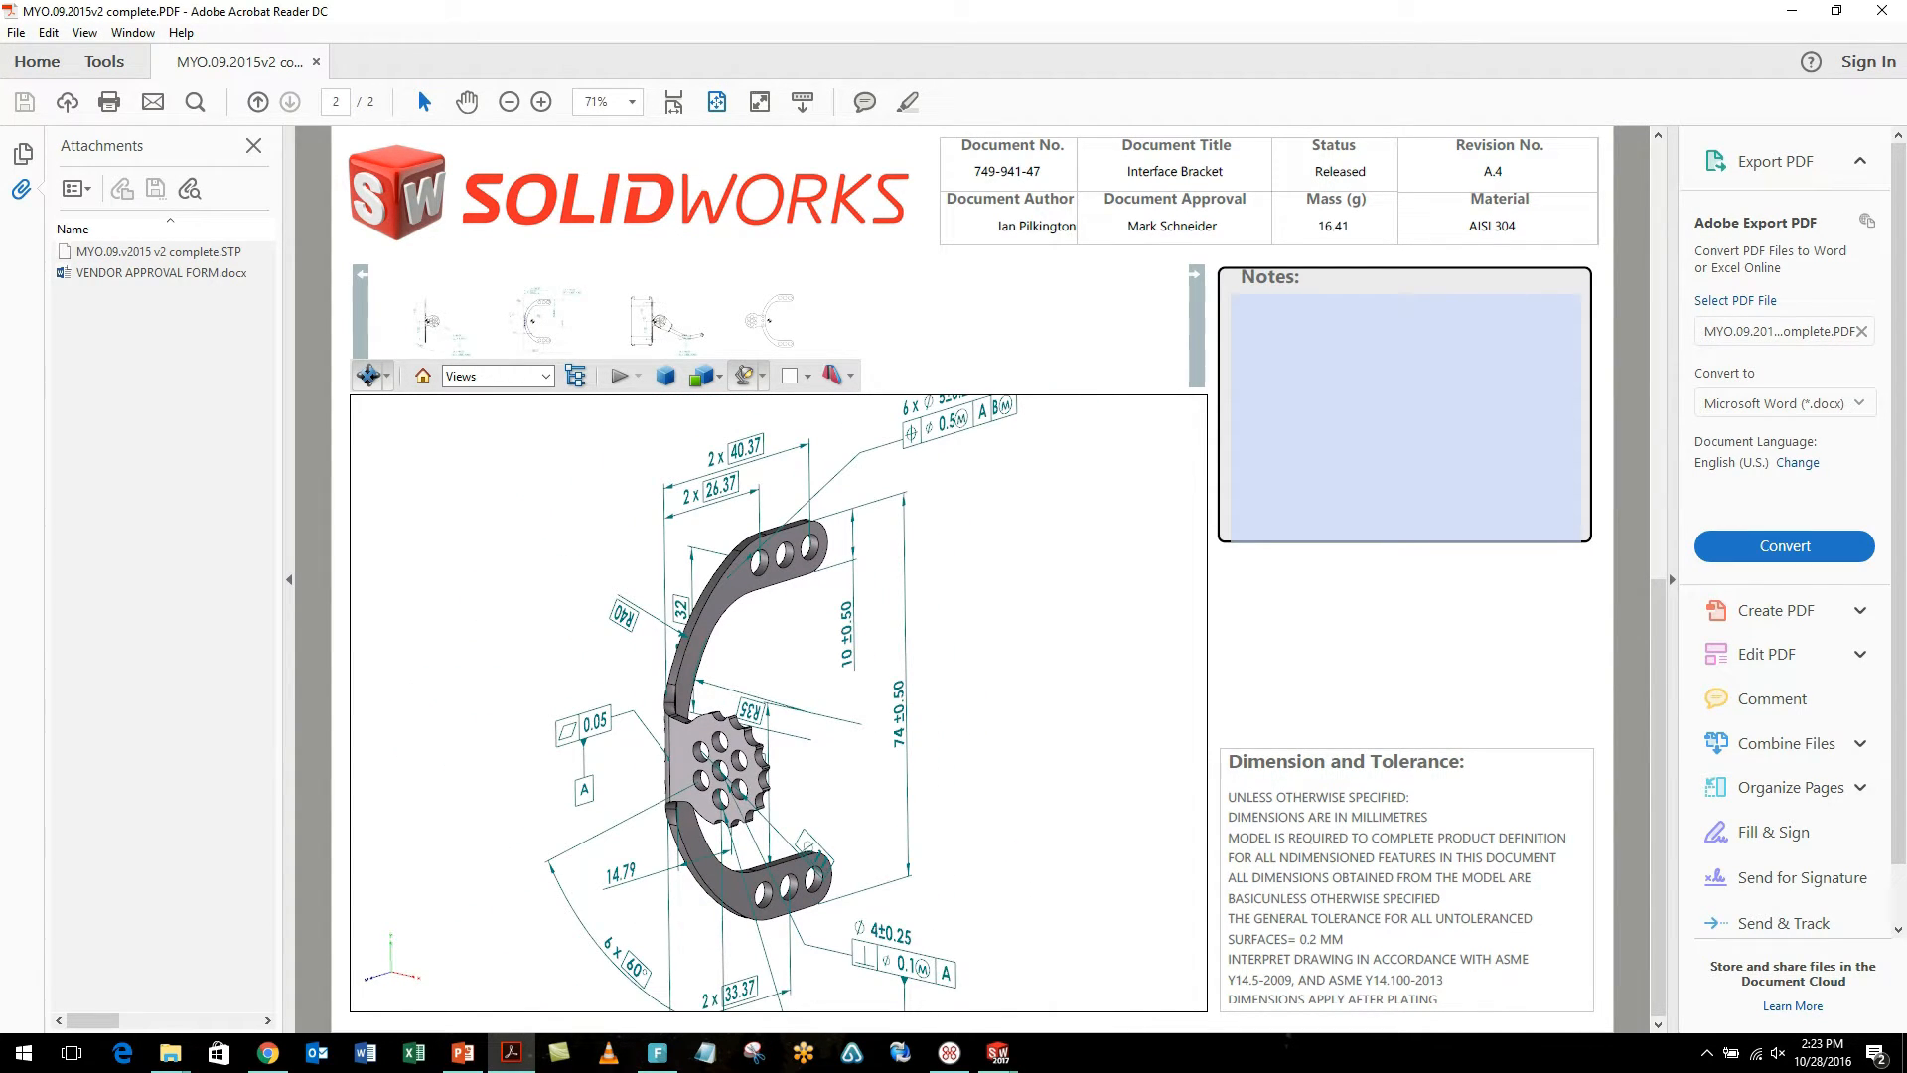
click(724, 773)
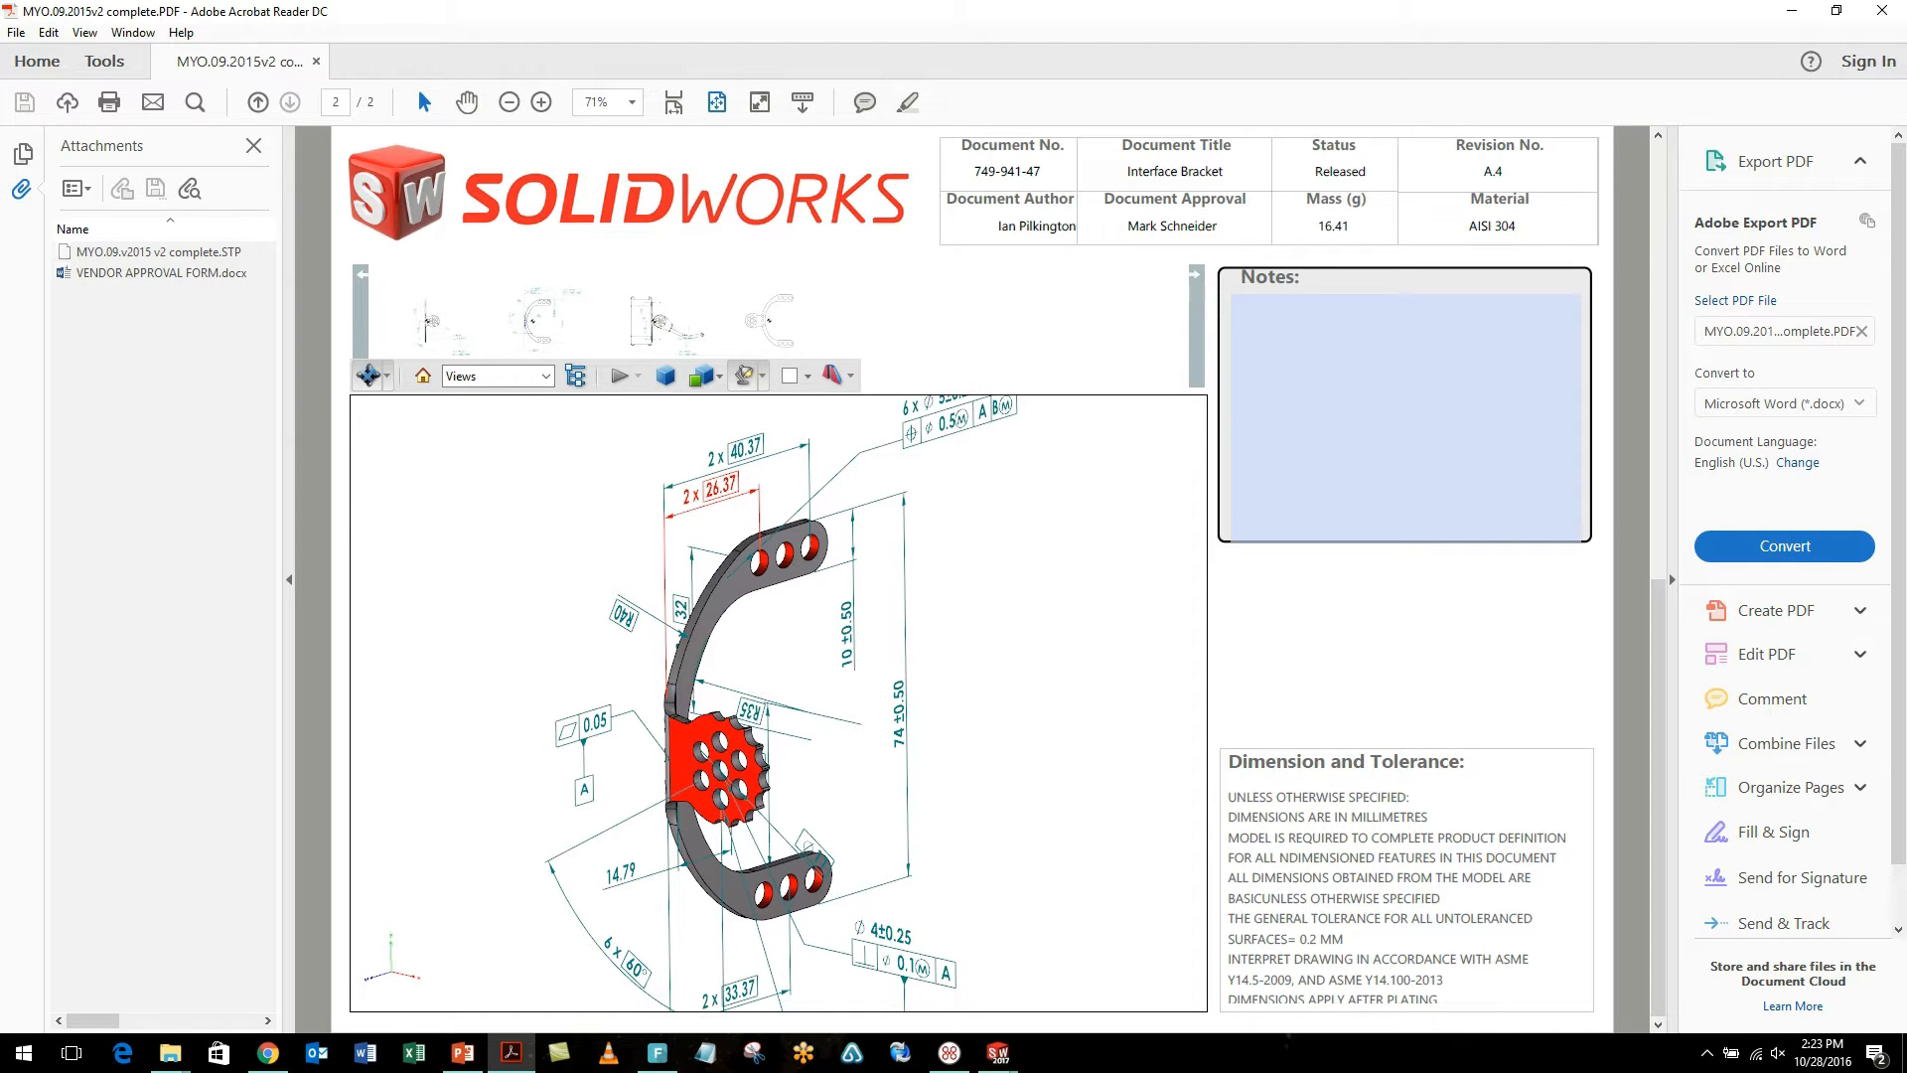
click(460, 1053)
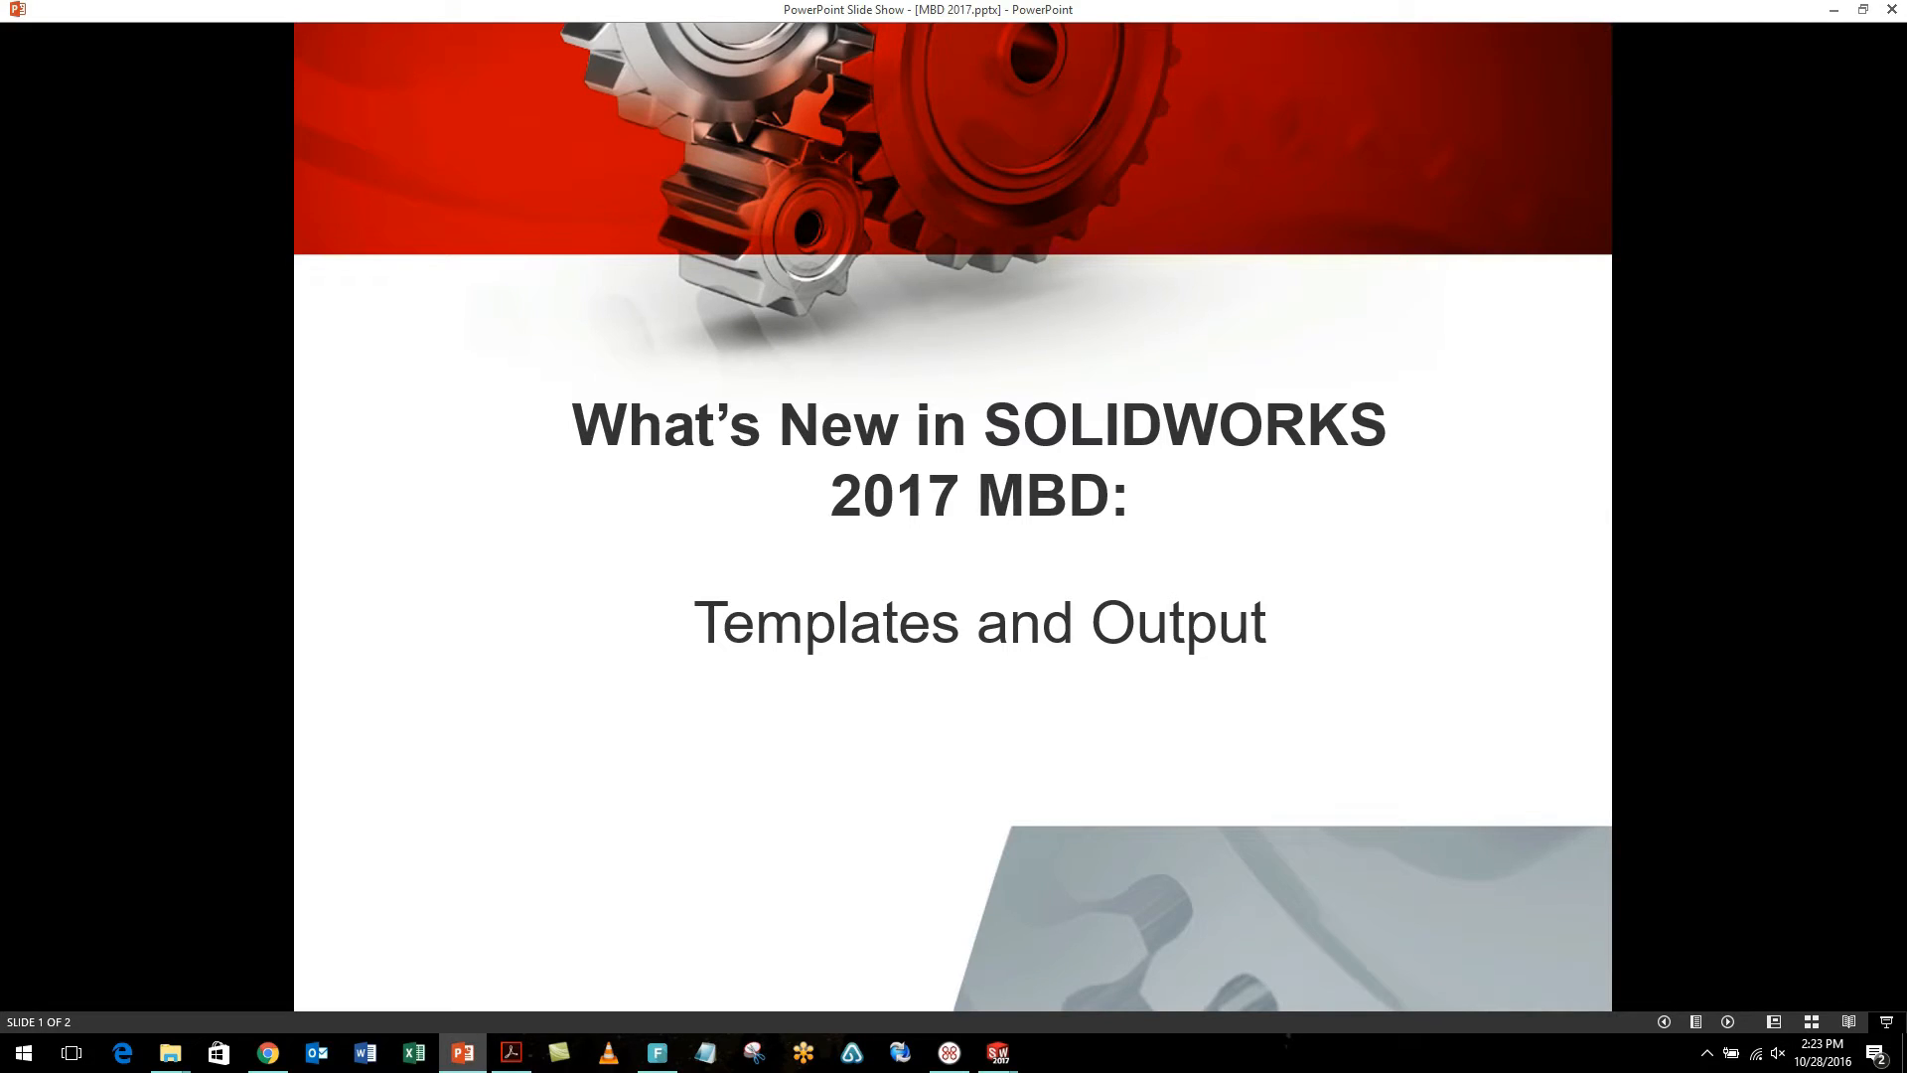